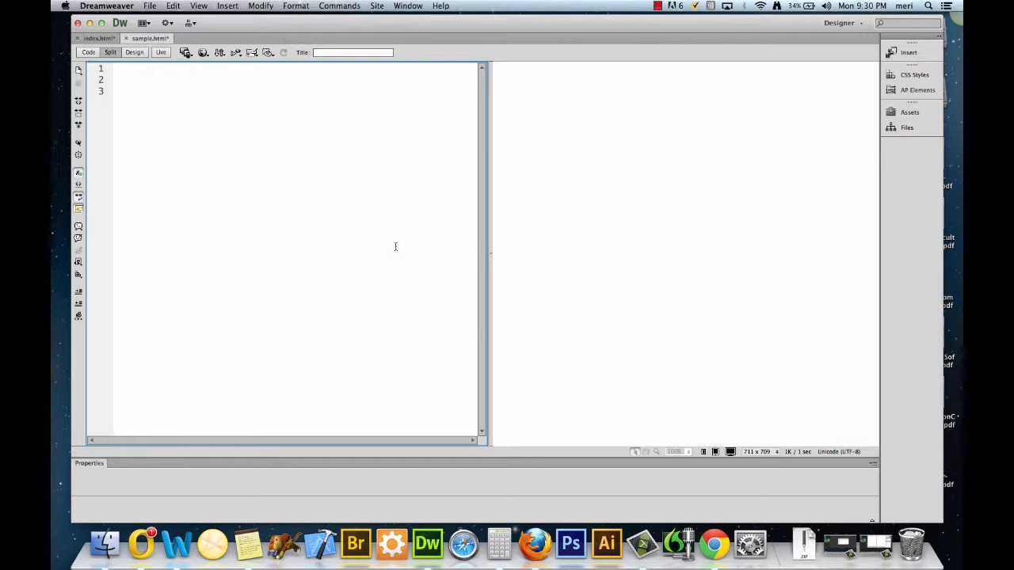
- Begin campus.html with an <!doctype html> declaration on line 1
left_click(115, 90)
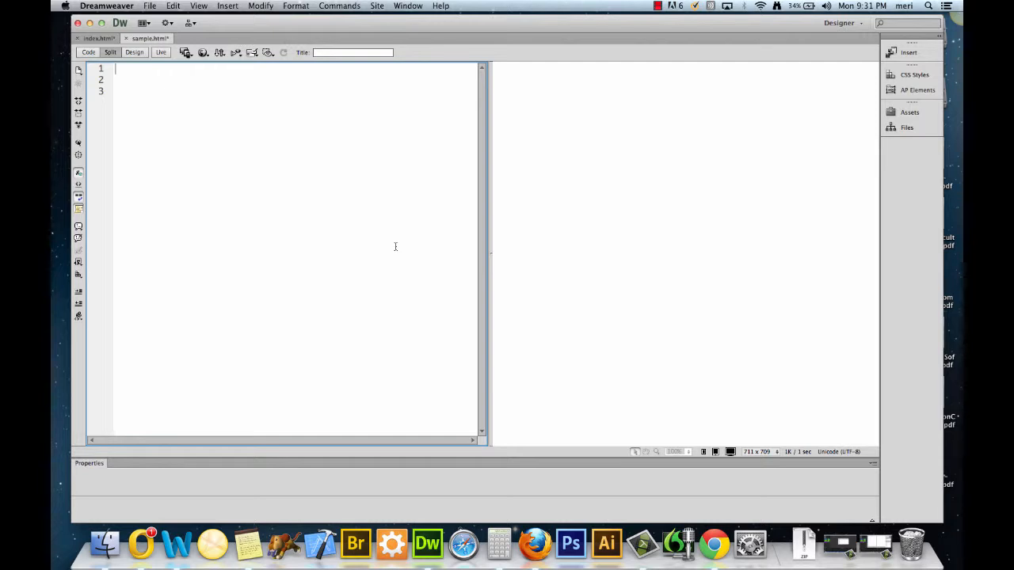
type("<")
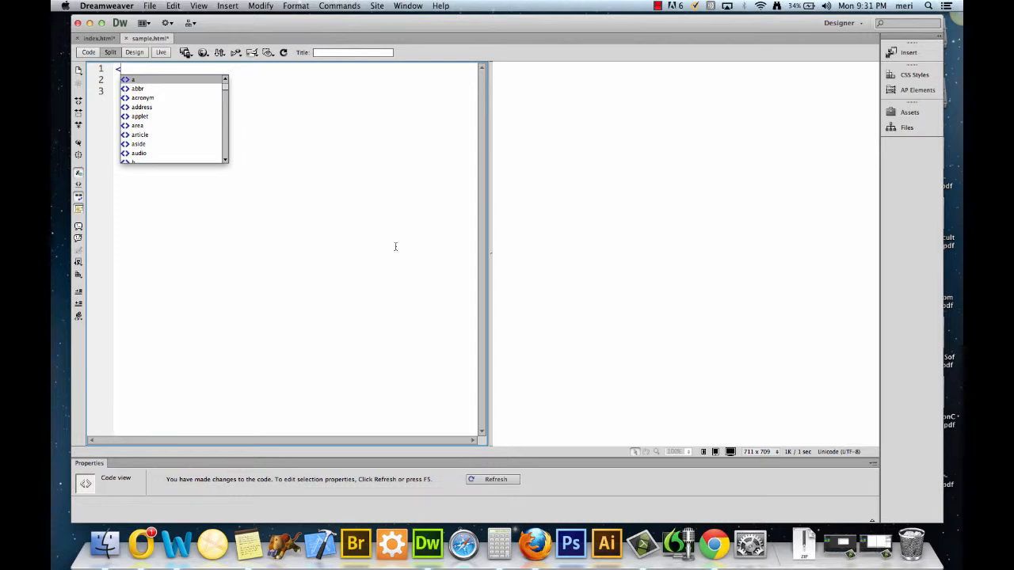
type("!doctype")
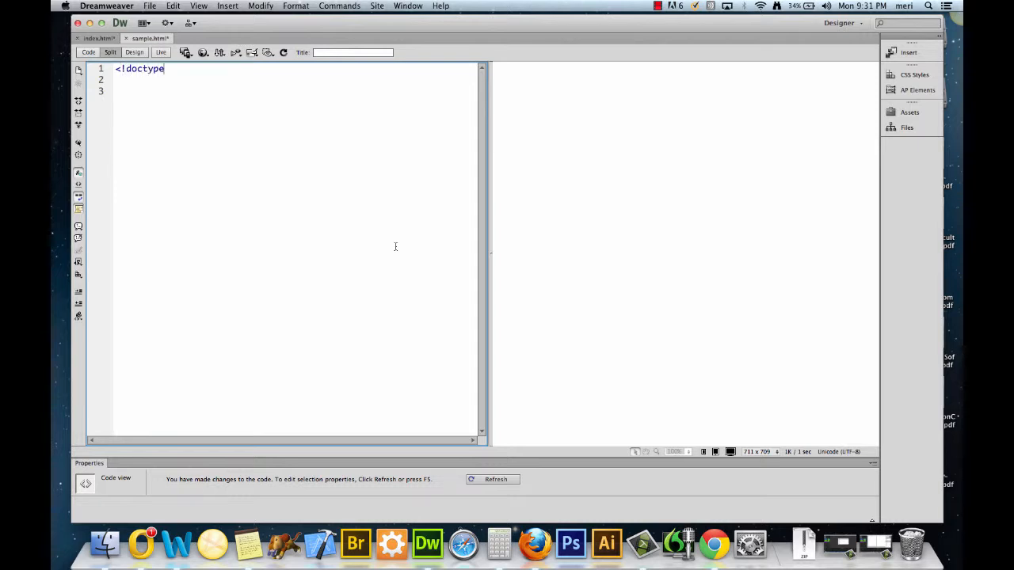
type("html")
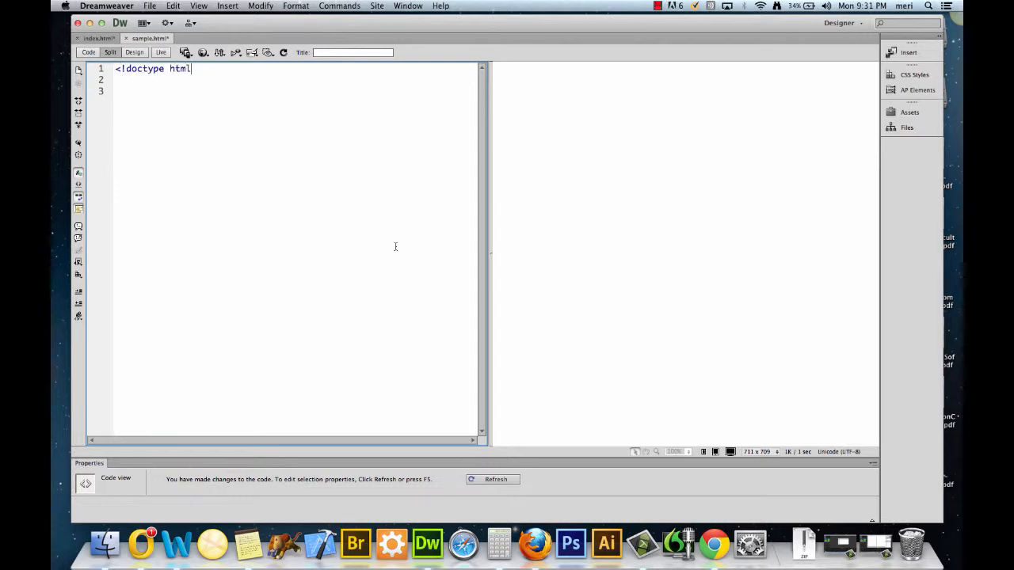
- Check the DocType options in File > New, then dismiss the New Document dialog
left_click(149, 7)
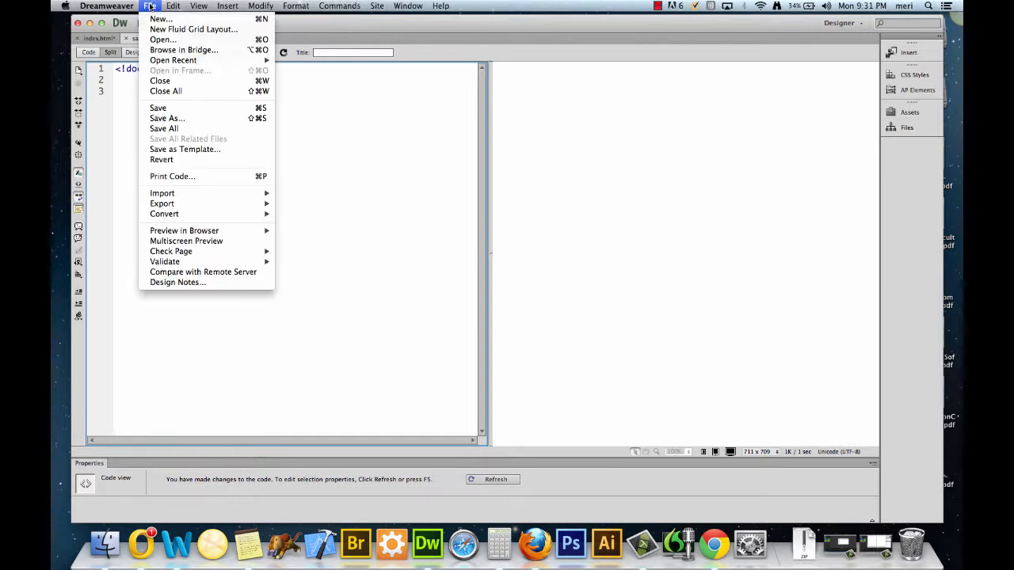
left_click(162, 19)
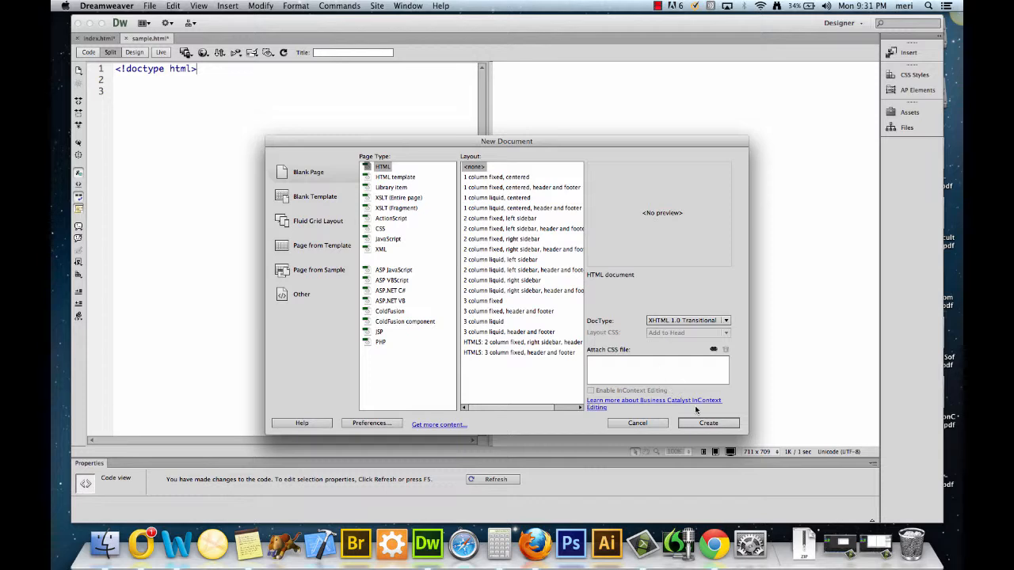
left_click(708, 423)
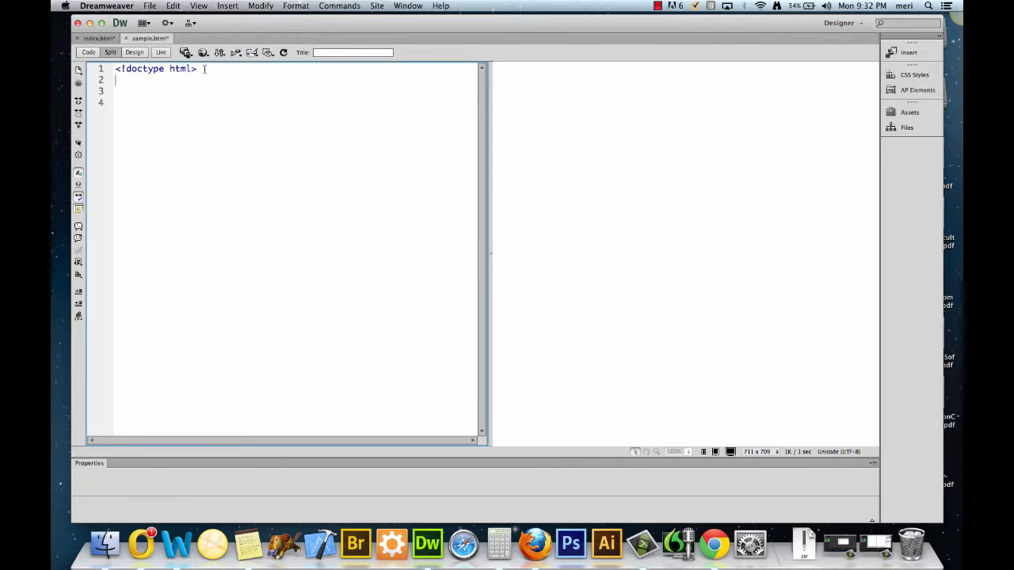
- Add the <html> opening tag and an empty <head></head> section
type("<html>")
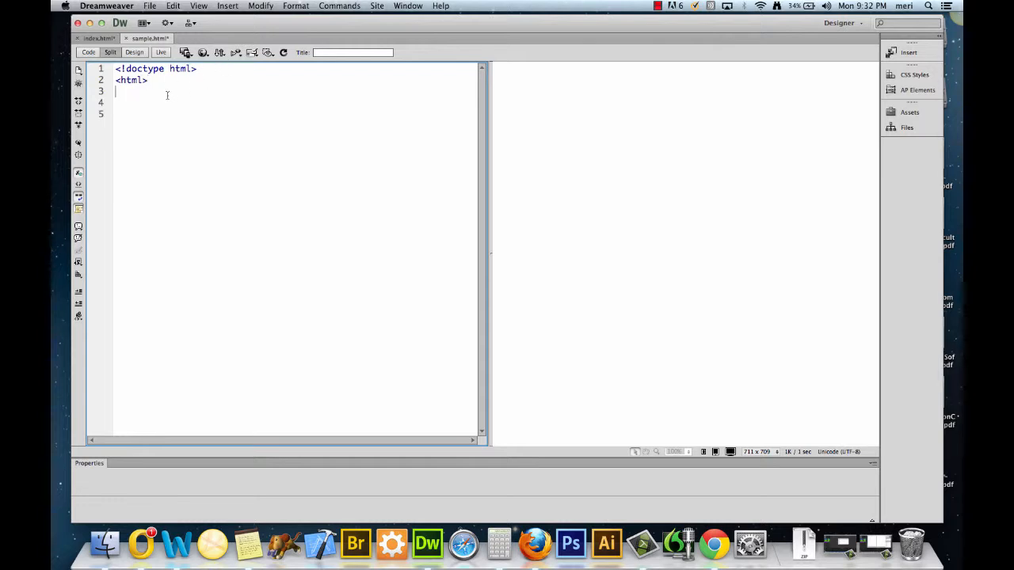
type("<h")
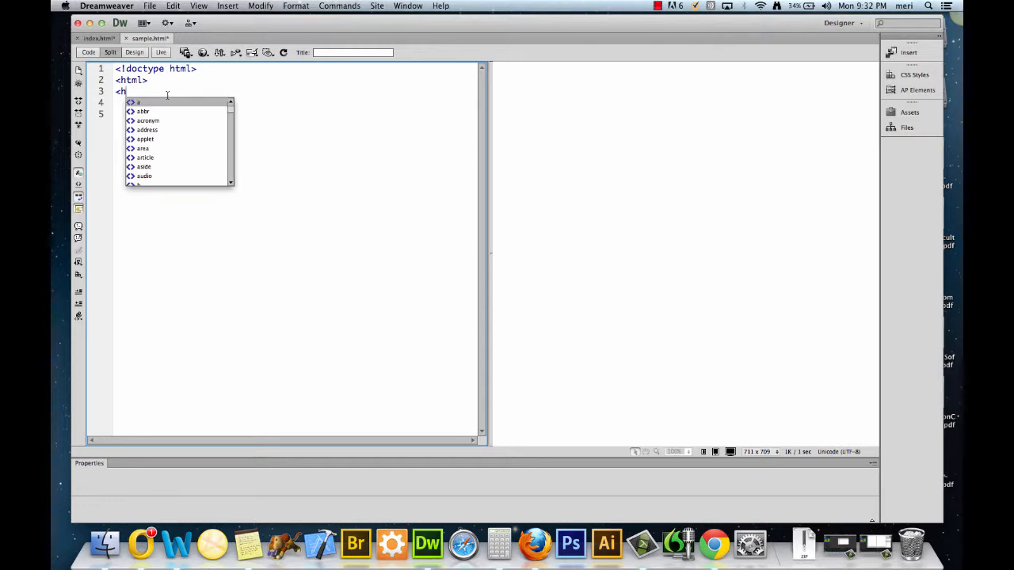
type("ead>")
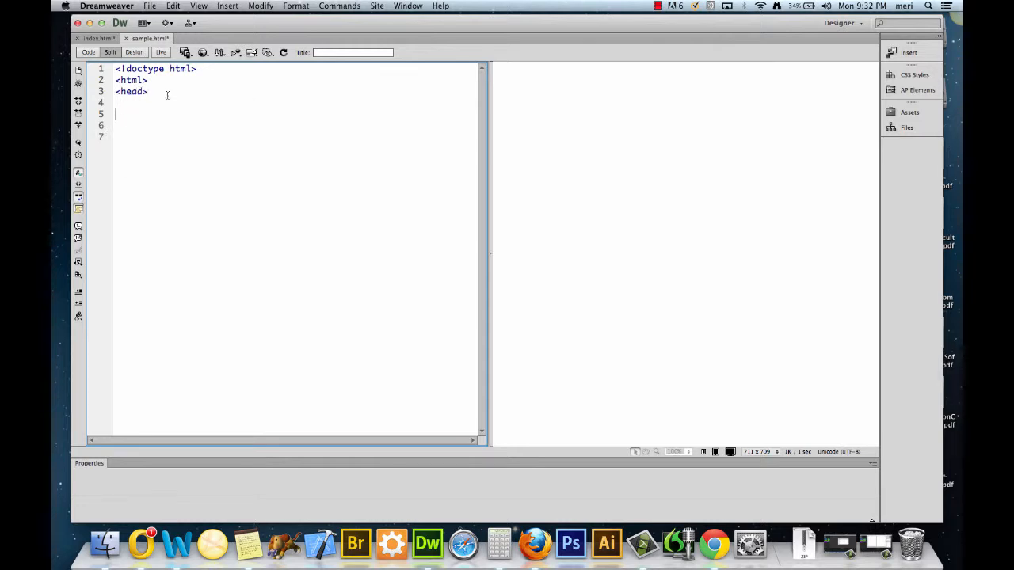
type("</head>")
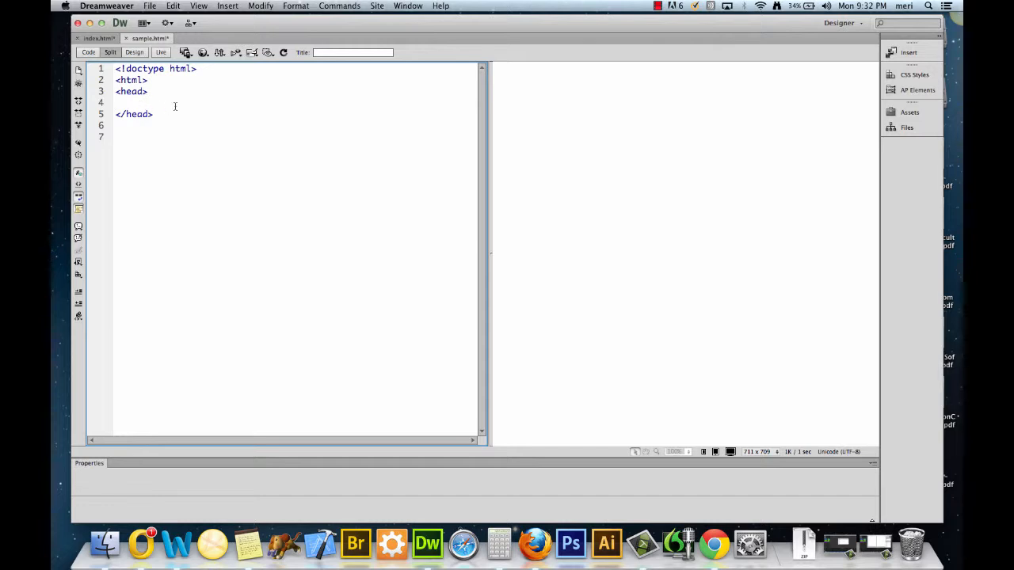
- Inside the head add <title>Meri's Epic Fictional Resume</title>
type("<")
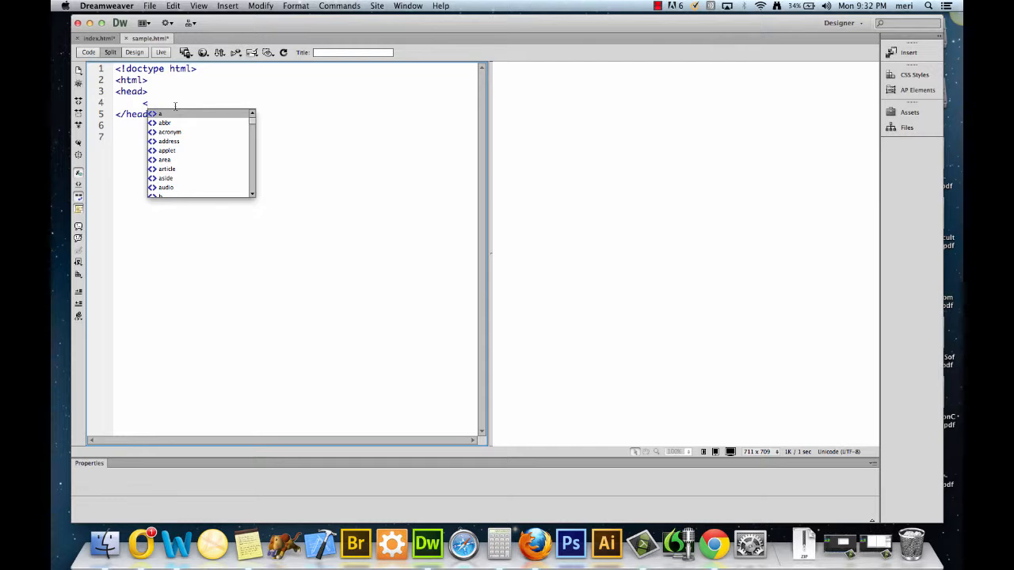
type("title")
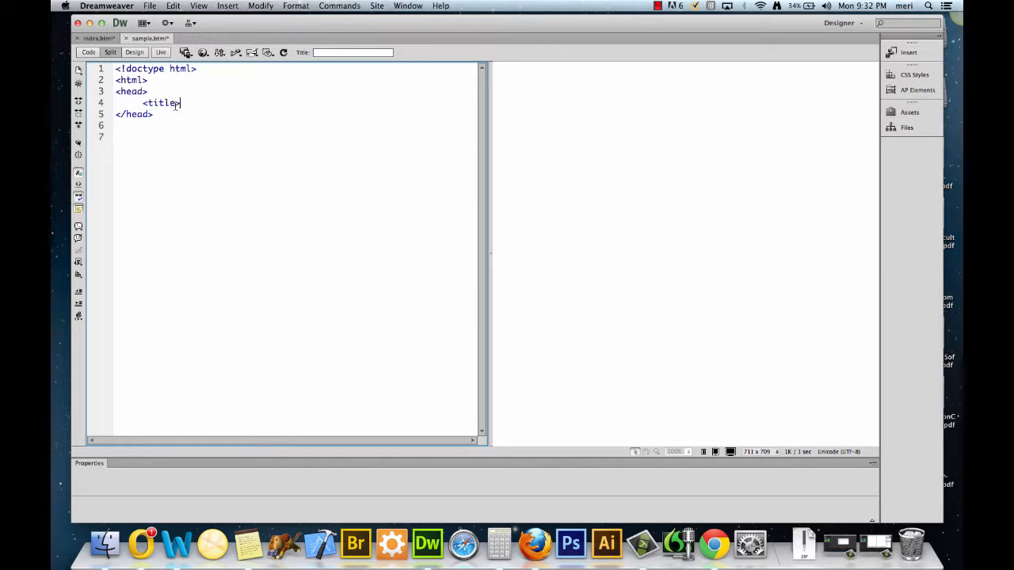
type(">Meri's Ep")
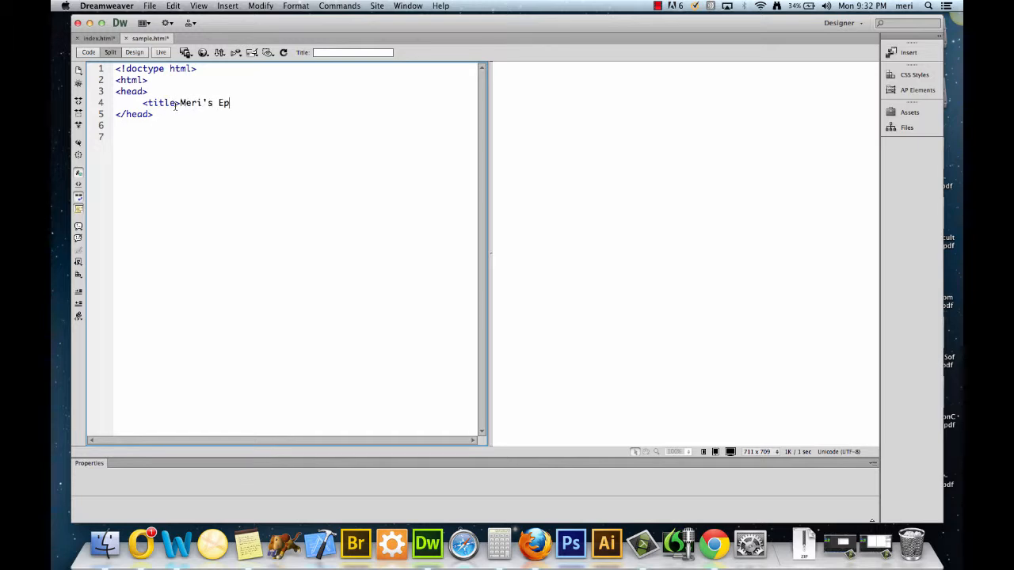
type("ic fi")
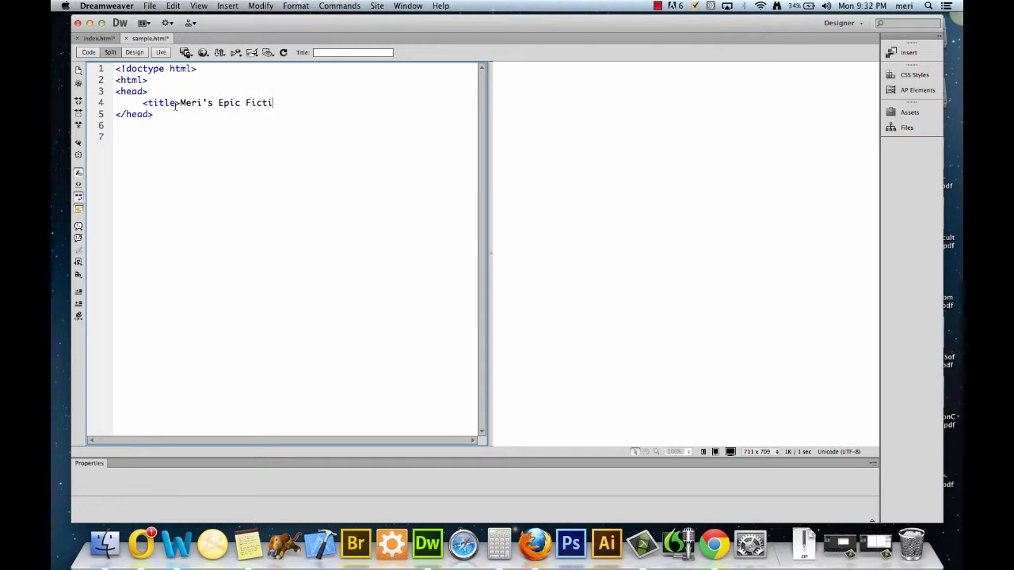
type("onal Resume")
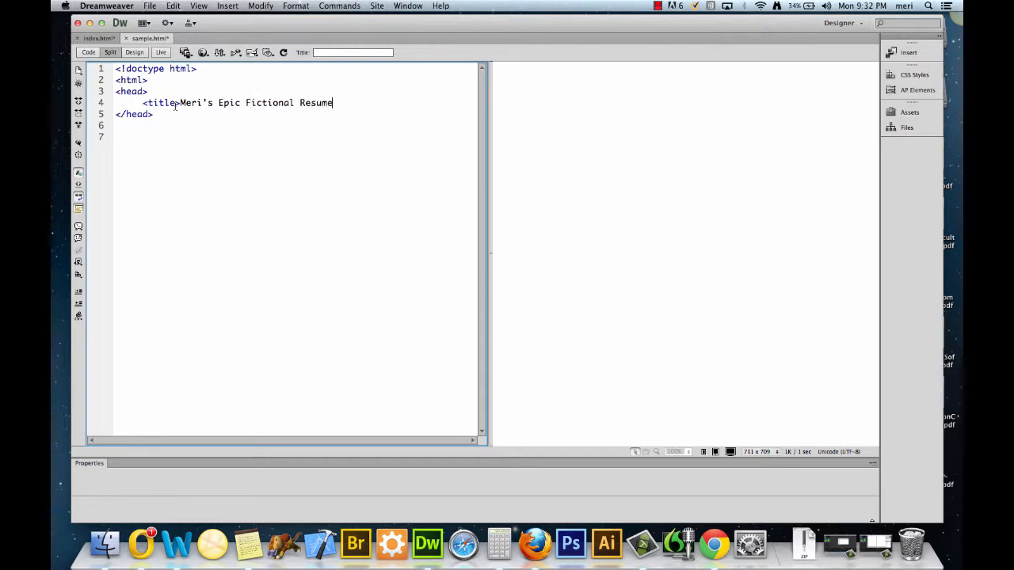
type("</title>")
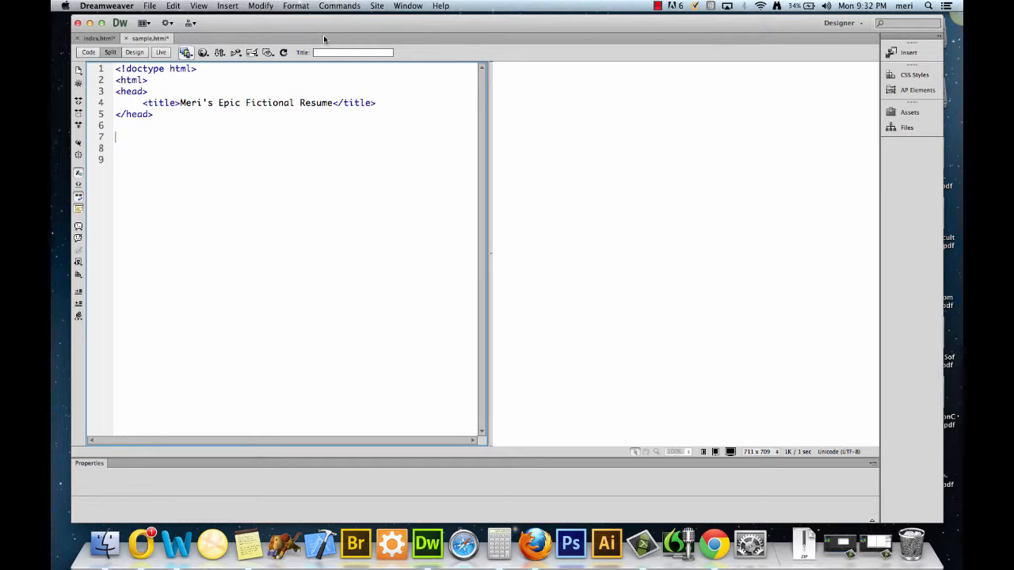
- Refresh the document Title box and correct the title text to read 'Epic'
left_click(352, 52)
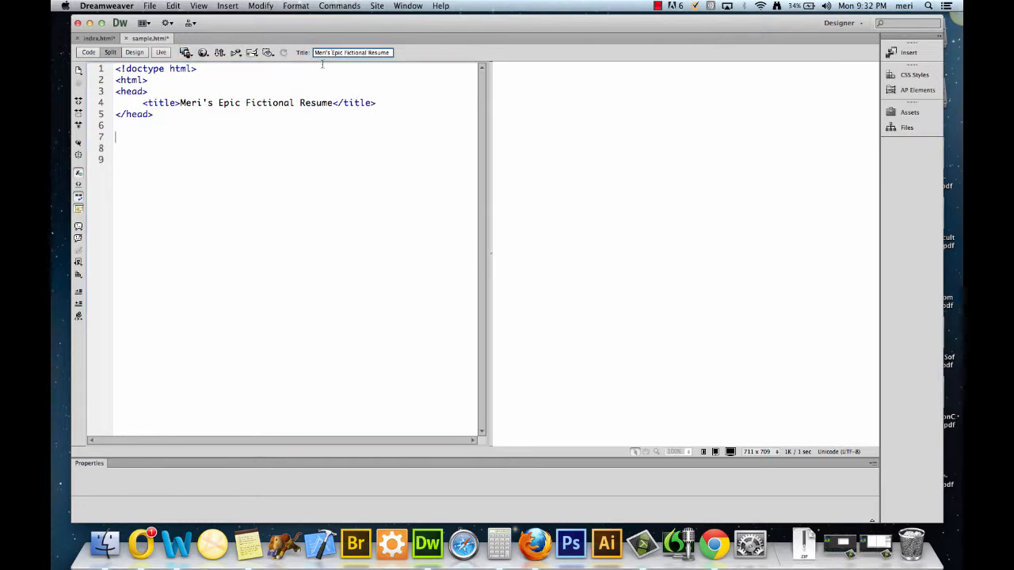
mouse_move(268, 162)
type("<")
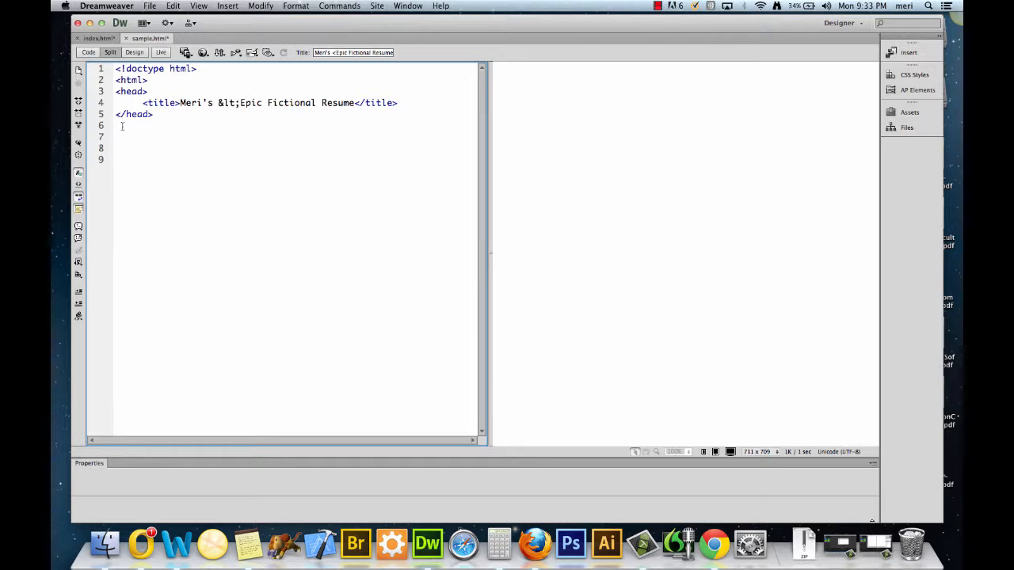
type("Epic")
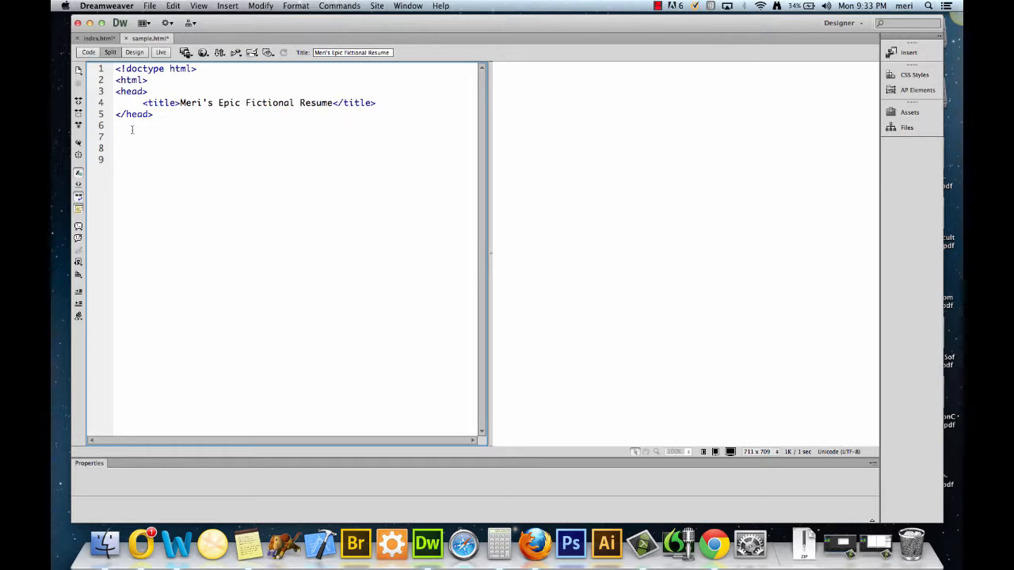
- Write the comment <!--Comments can help you document your work--> after the head
type("<!--")
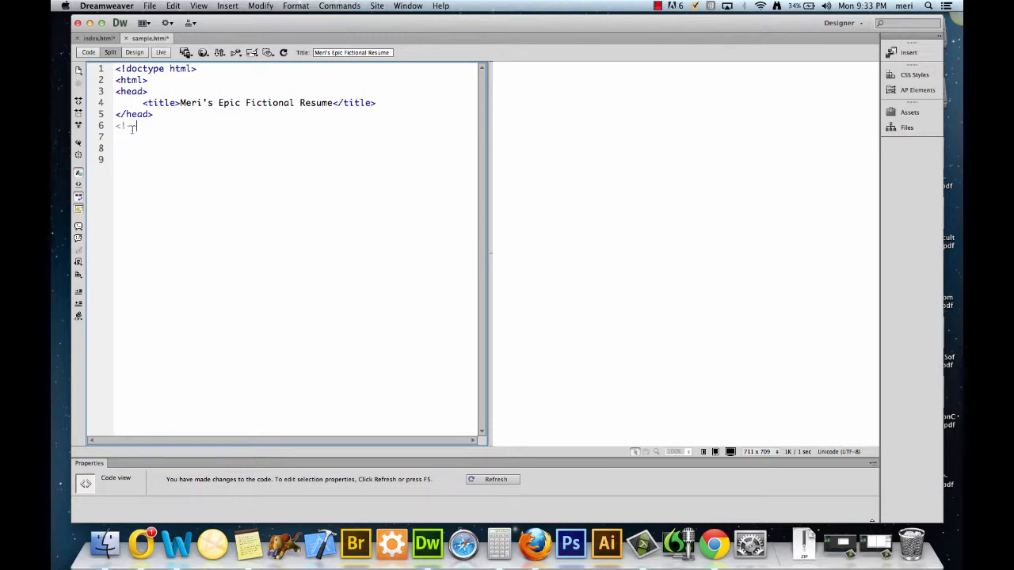
type("Comments")
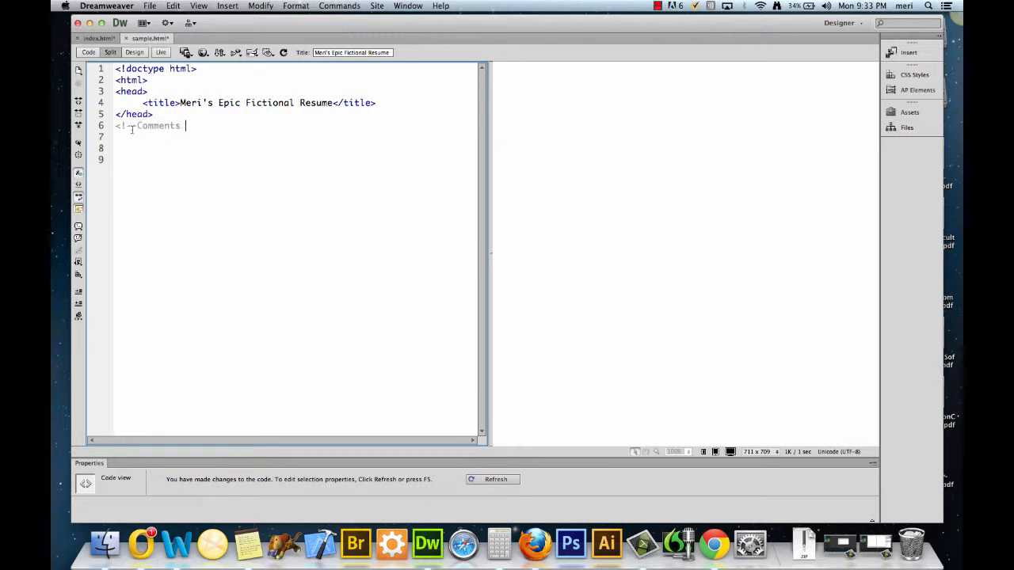
type("can help")
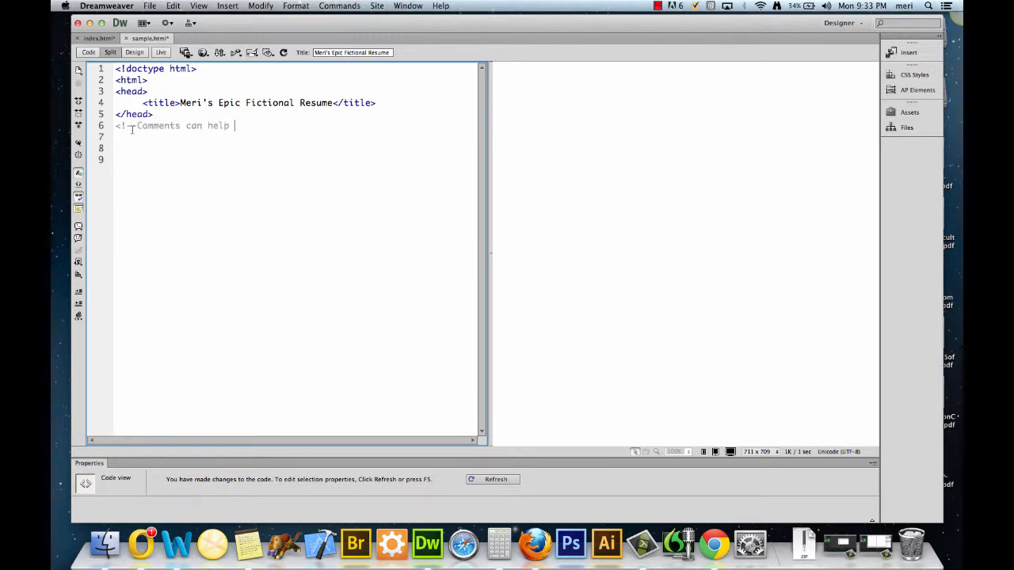
type("you do")
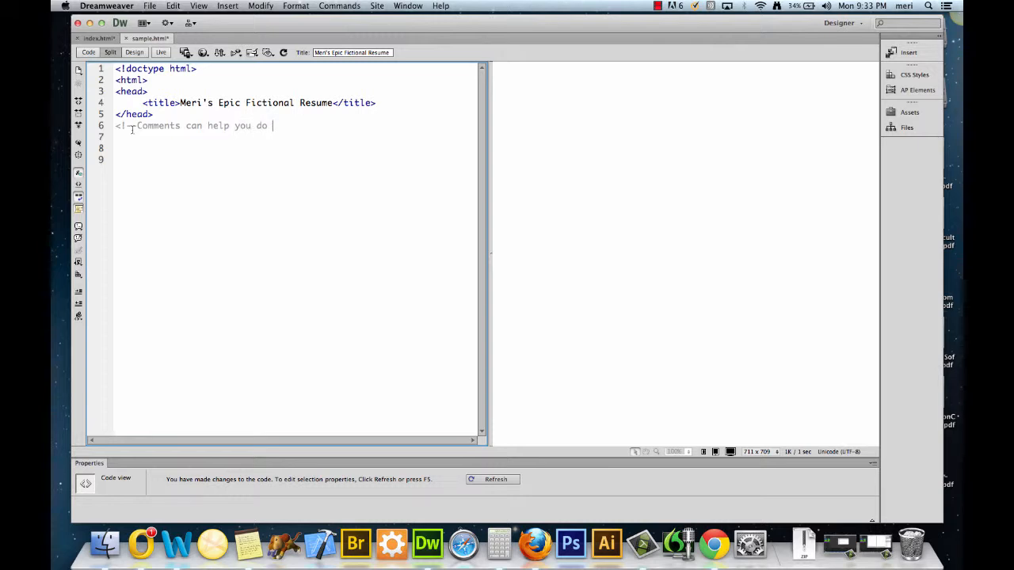
type("document your wo")
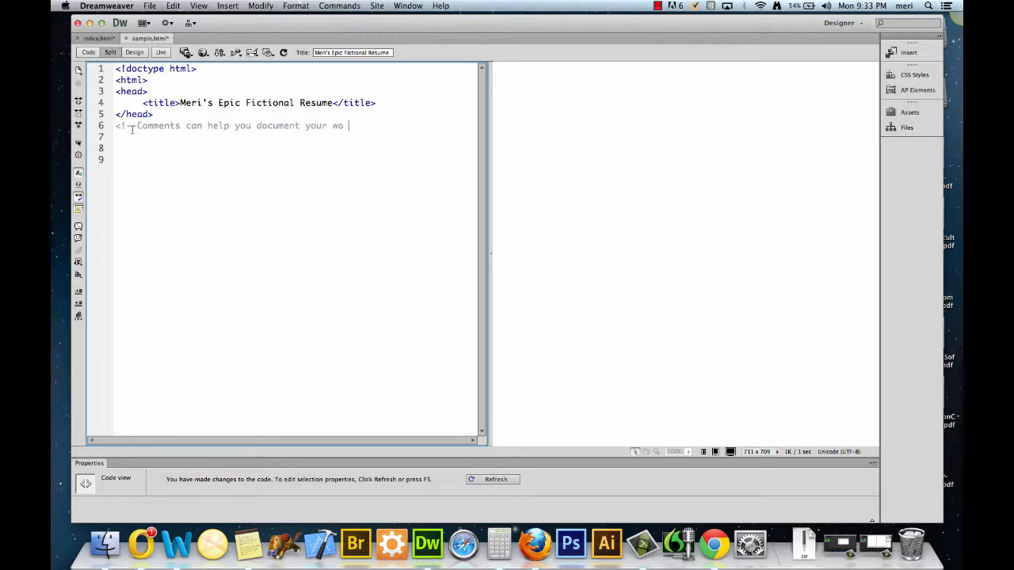
type("rk-->")
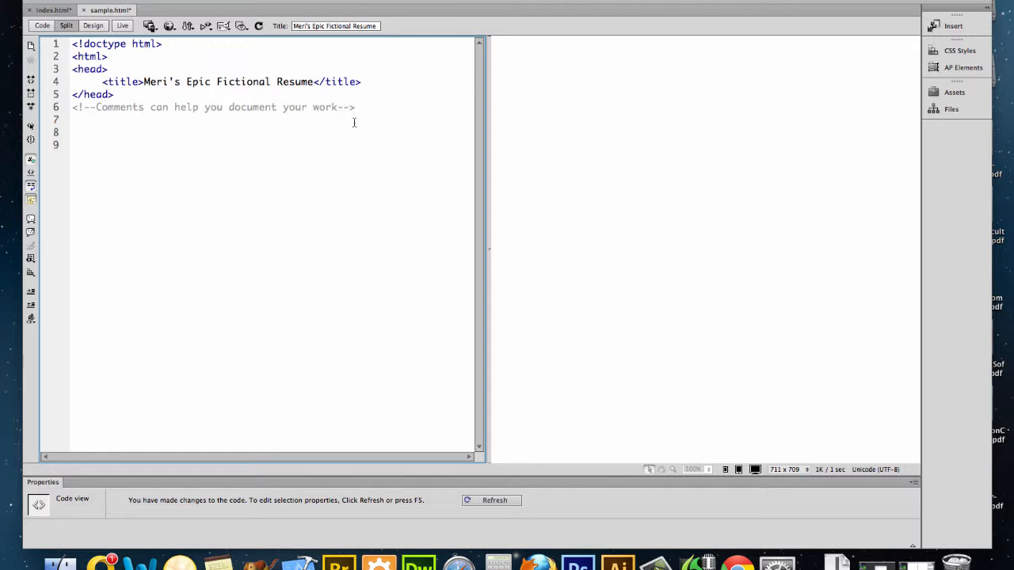
- Open the body and add the heading <h1>Meri's Epic Resume</h1>
type("<body>")
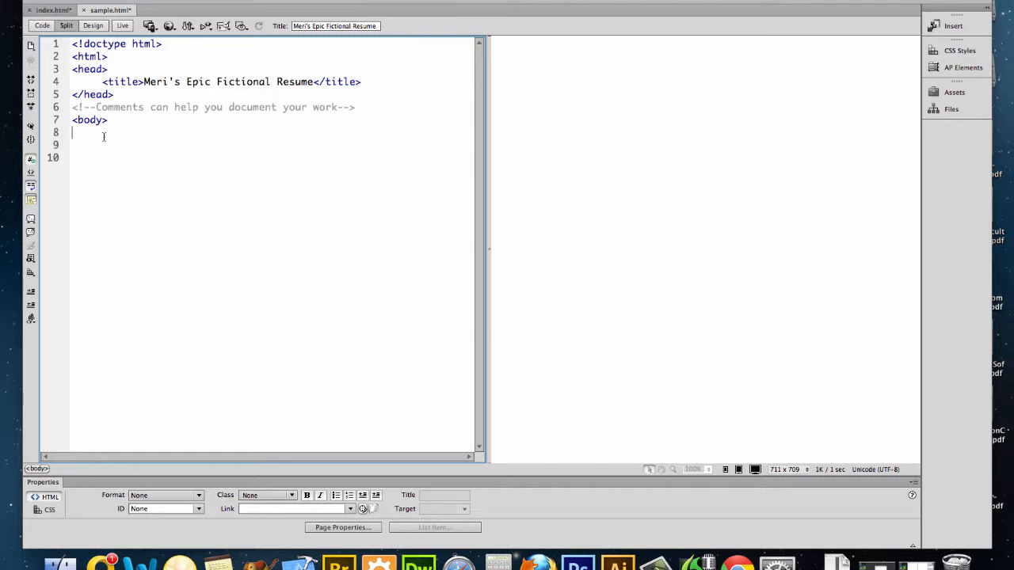
type("<h")
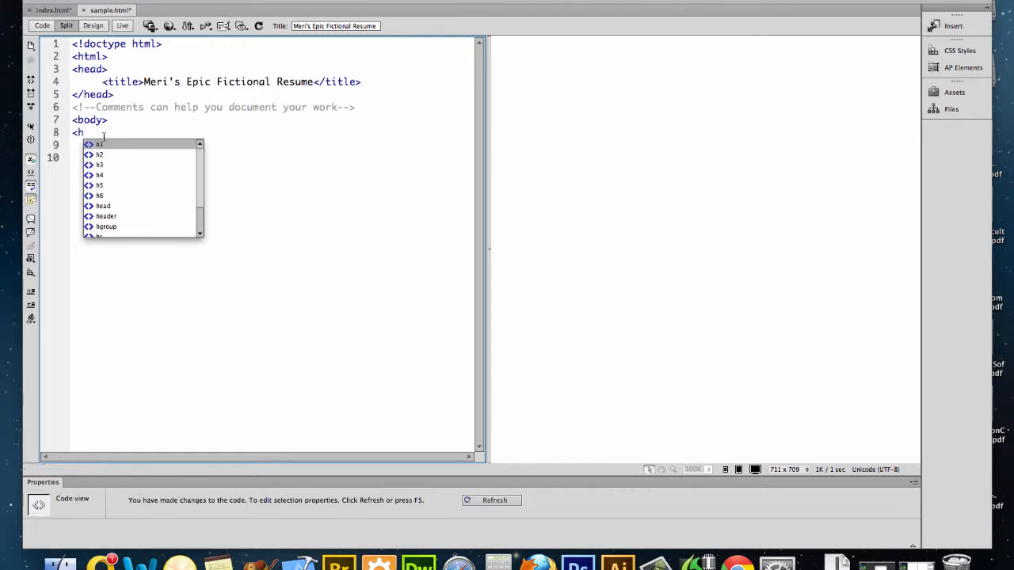
left_click(99, 143)
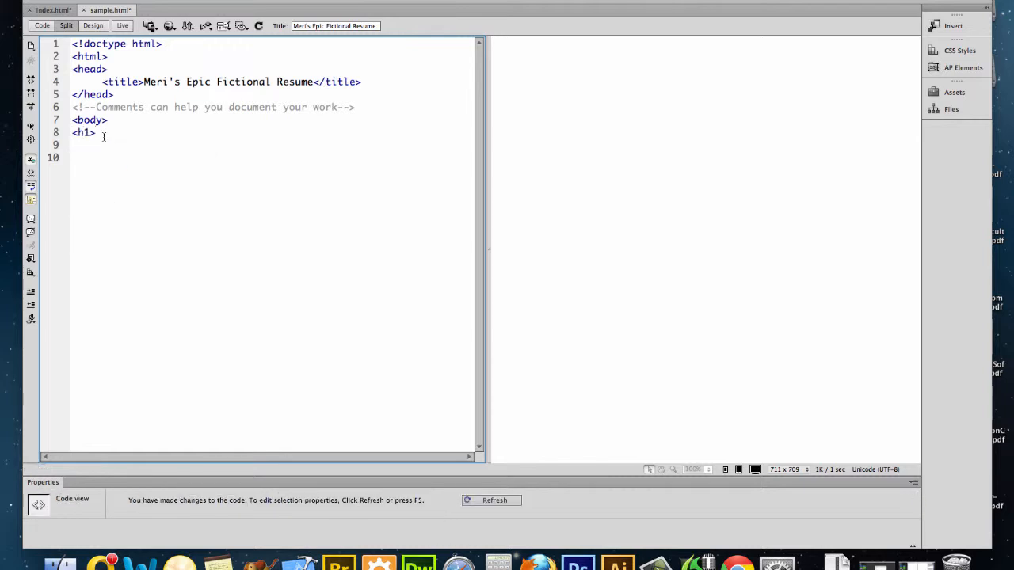
type("A")
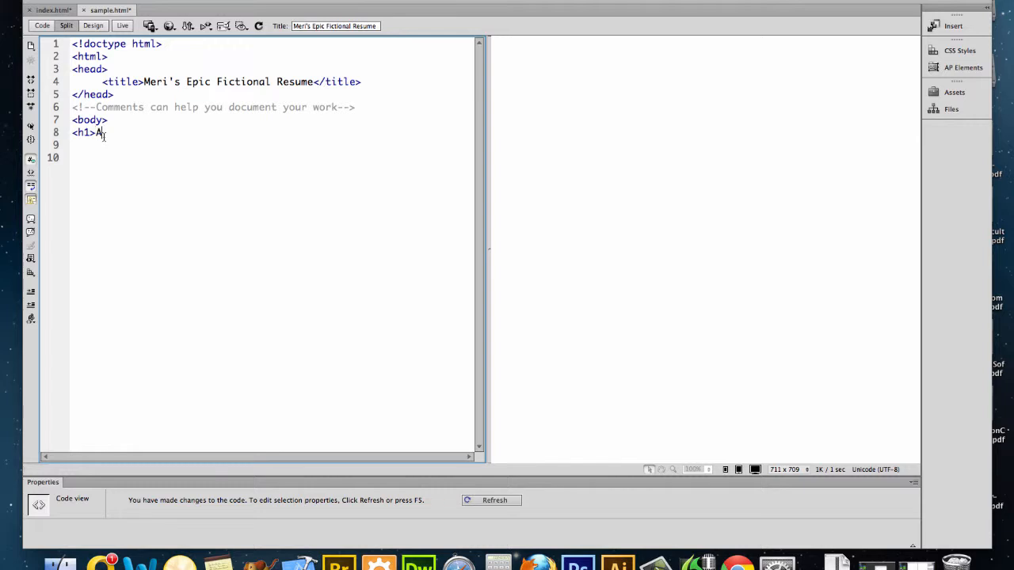
type("eri's Epic")
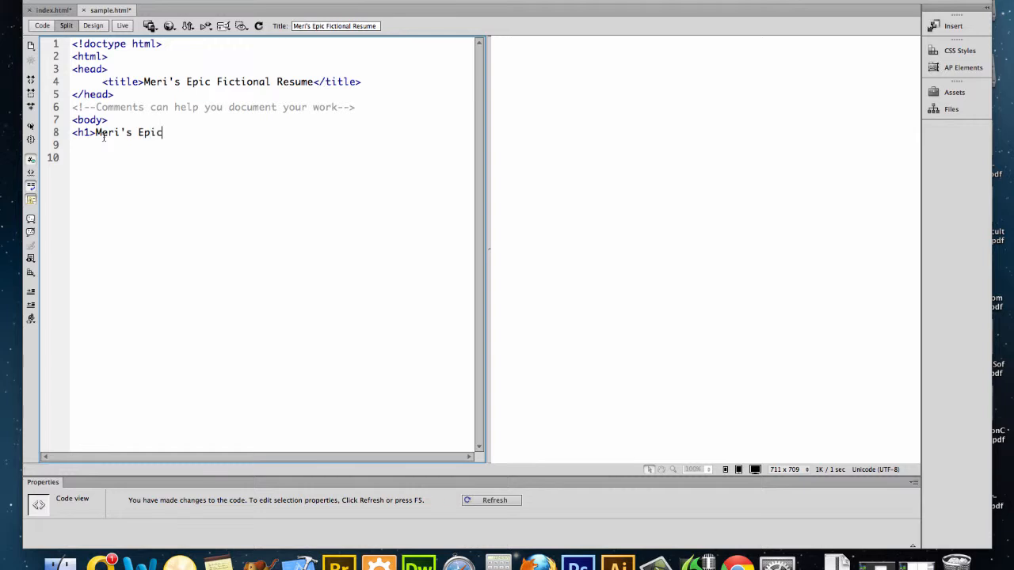
type("Resume")
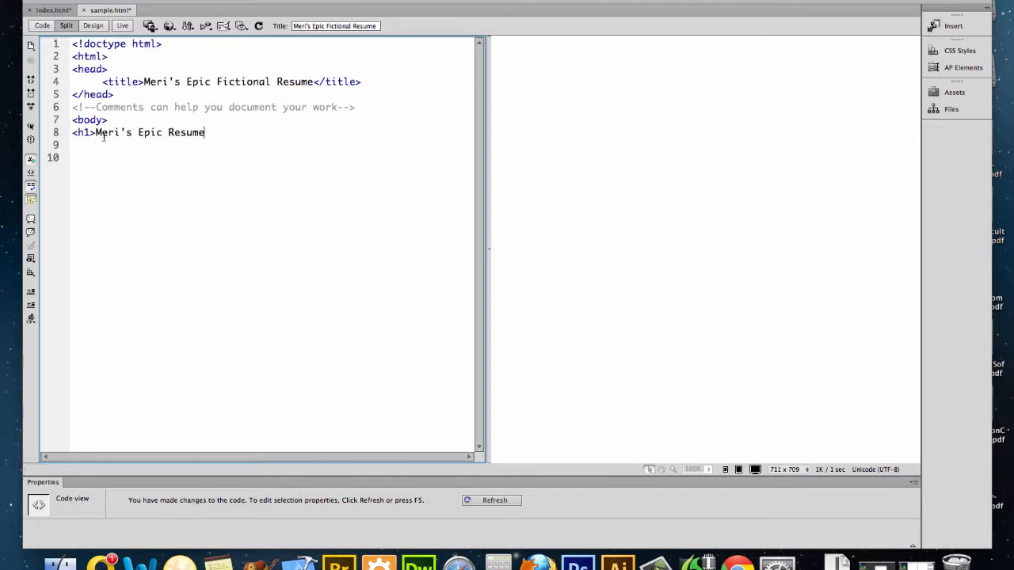
type("</h1>")
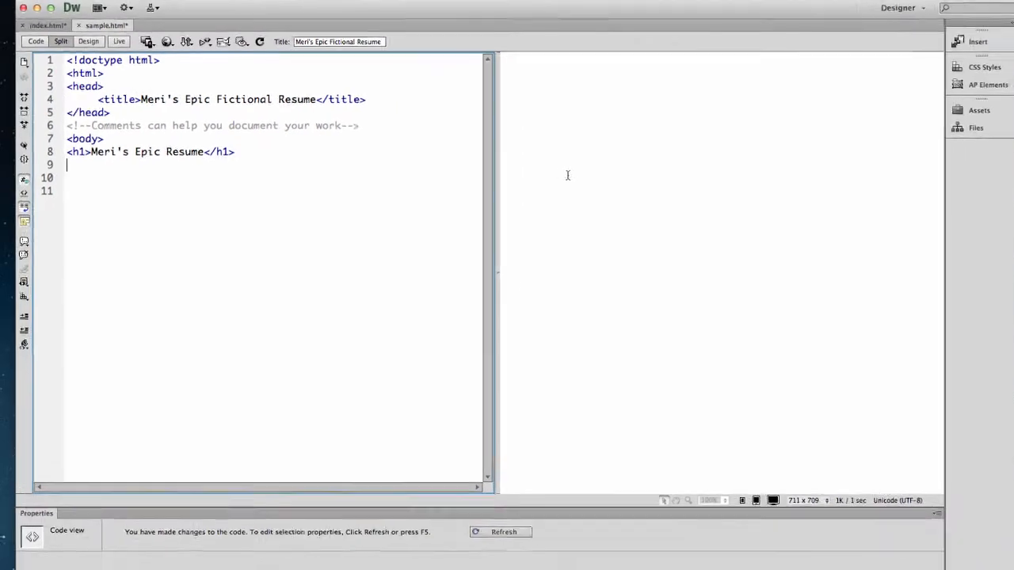
- Refresh the preview and add an <hr> rule under the h1 heading
left_click(499, 532)
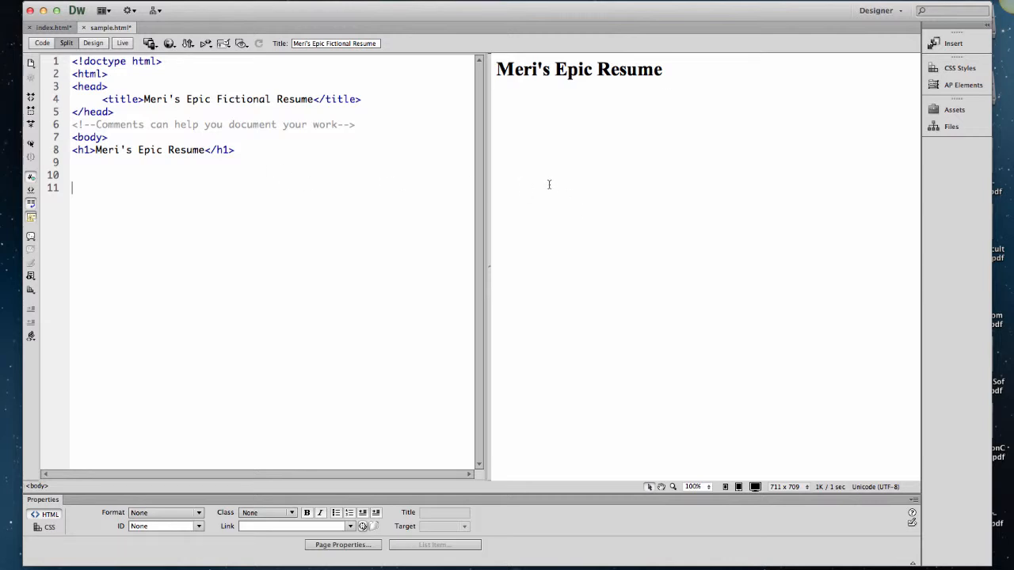
mouse_move(263, 168)
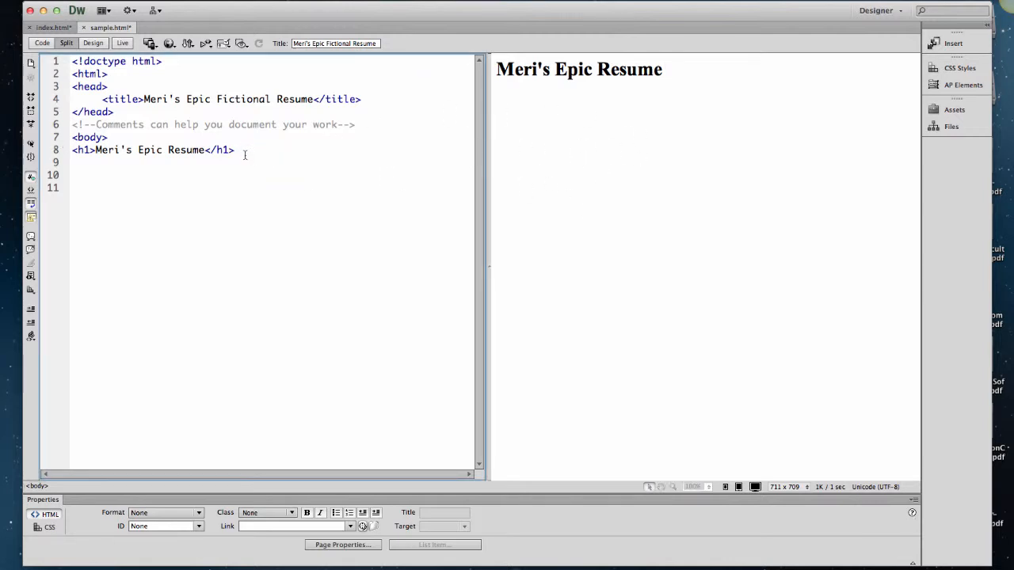
type("<")
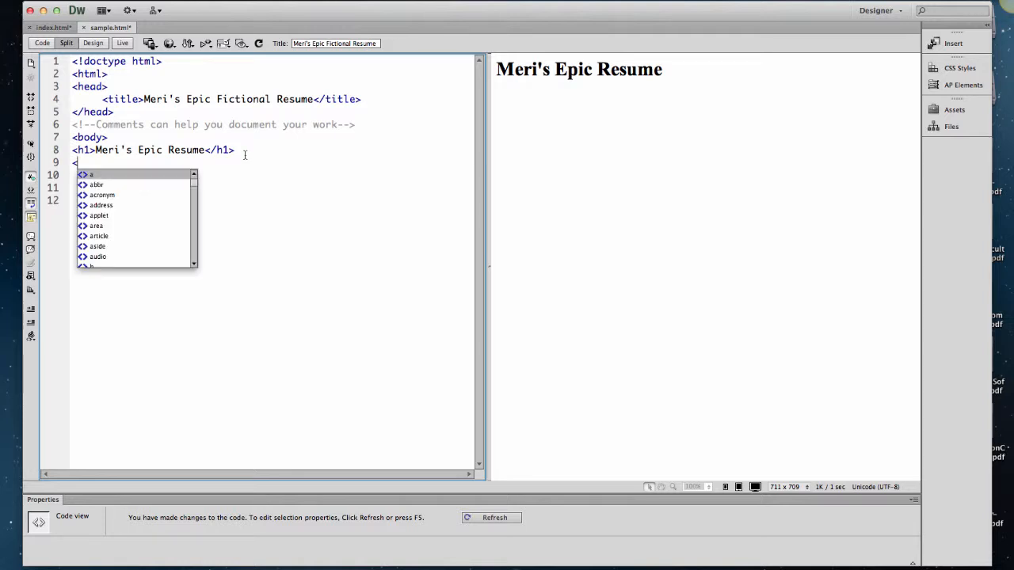
type("h")
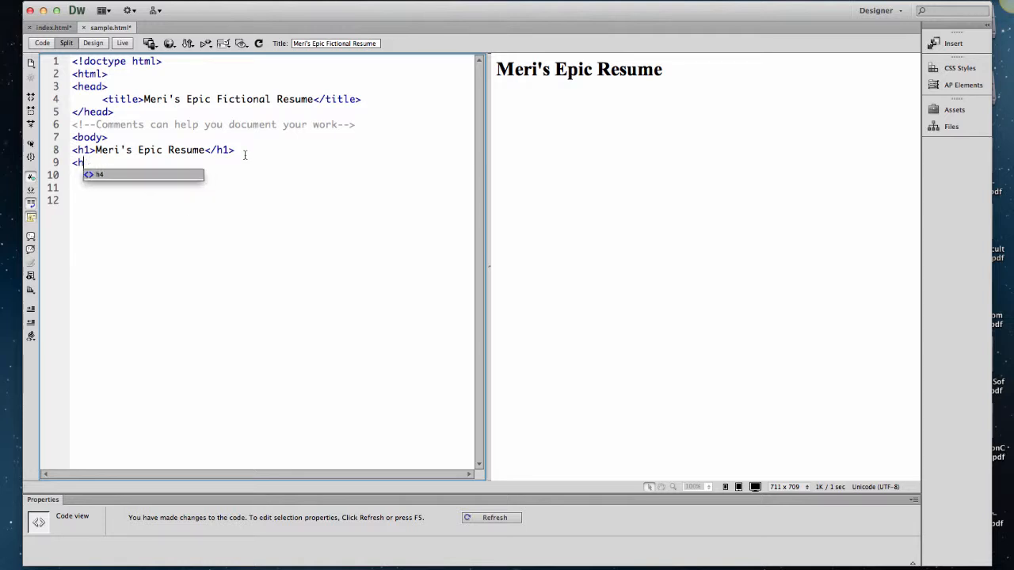
type("r>")
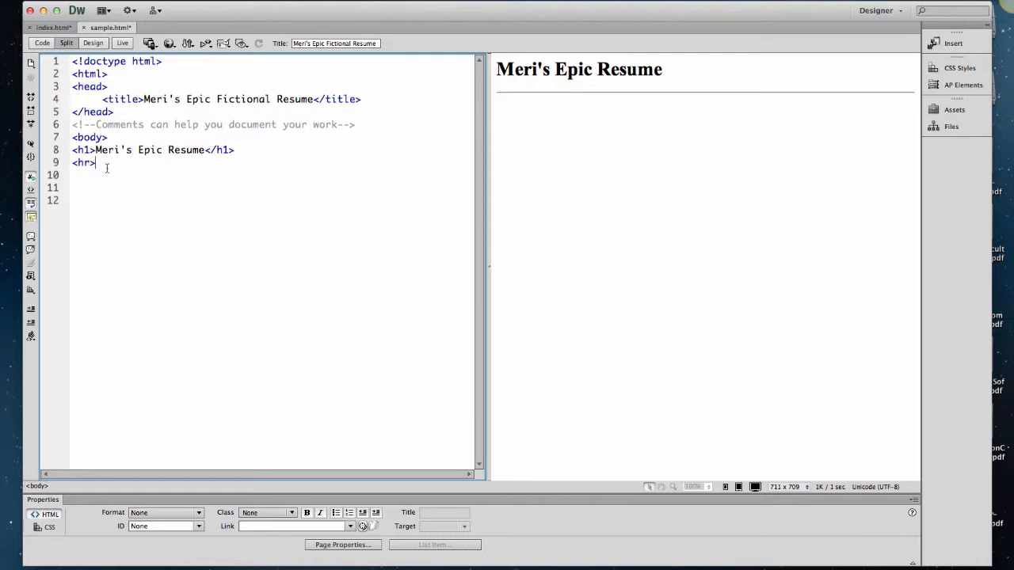
- Start an <h4> line beginning 'Objective' below the rule
type("<")
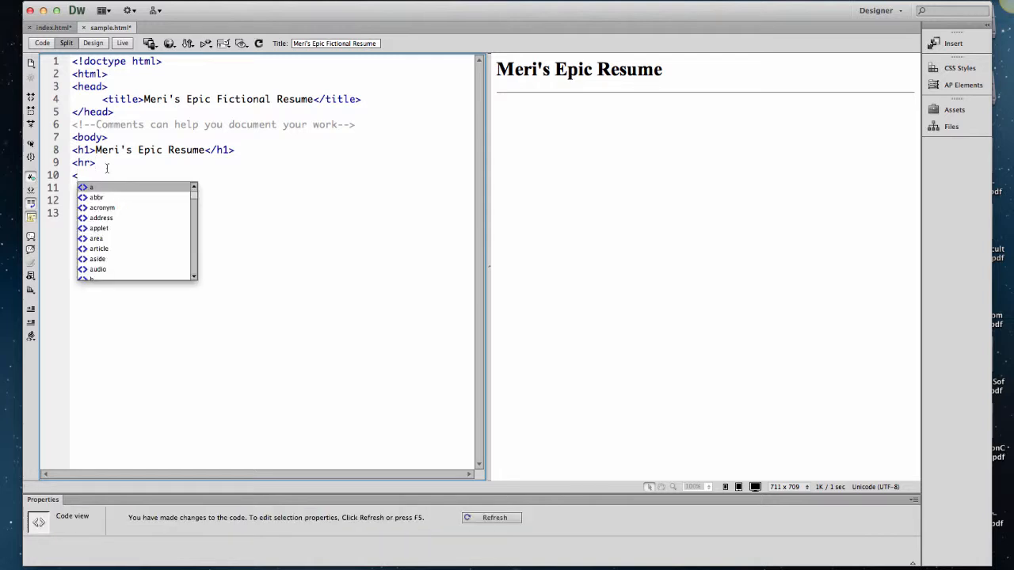
type("h4>")
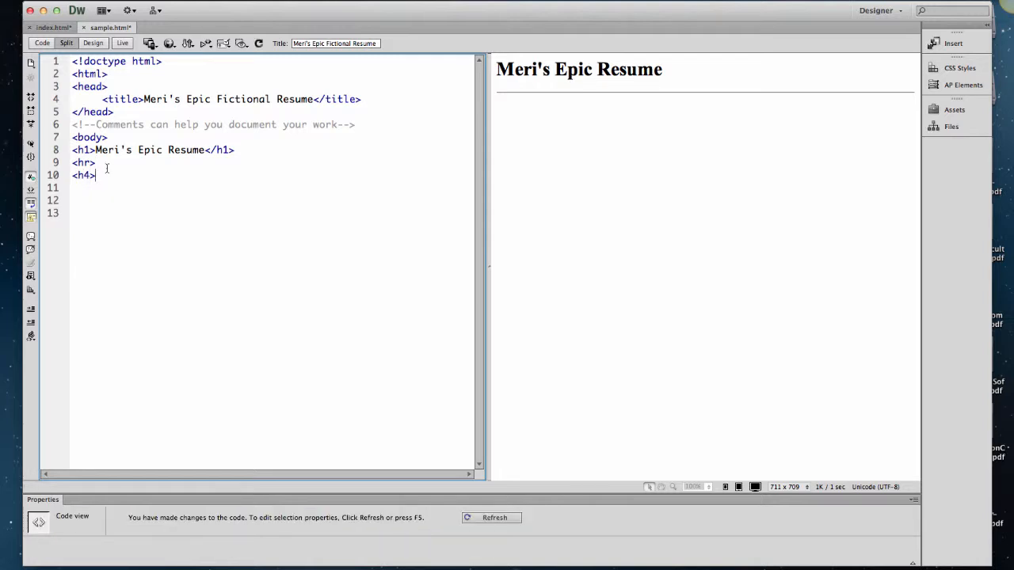
type("Objective:")
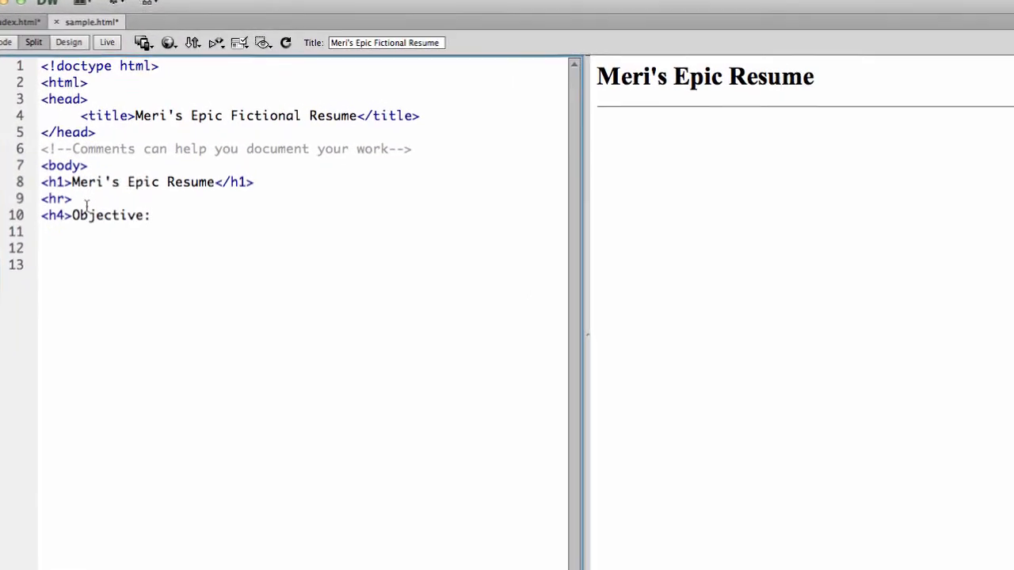
- Close the Objective h4 and begin a paragraph about seeking to work from home 3-5 hours per week
type("</h4>")
type("<p>")
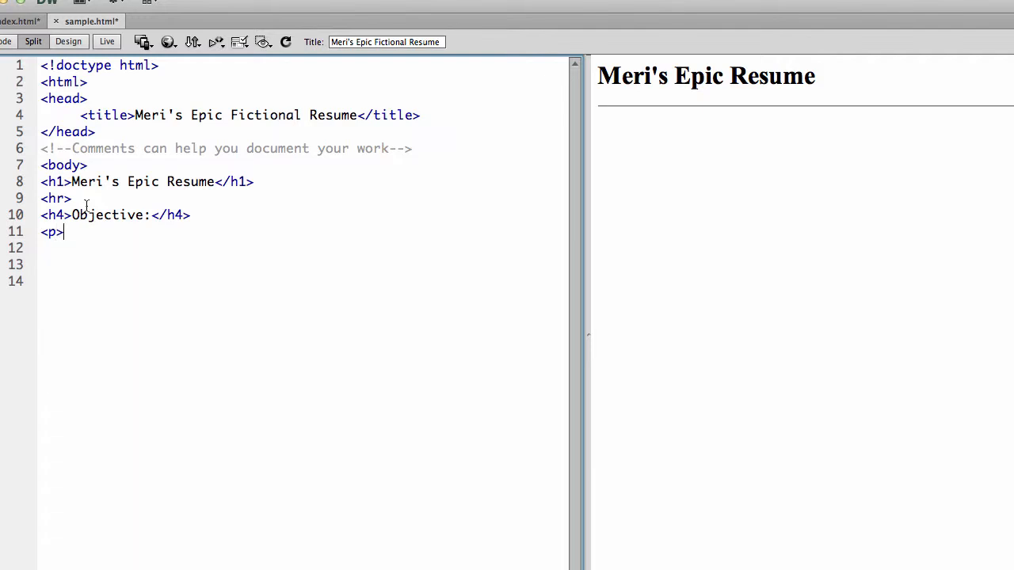
type("Seeking the oppo")
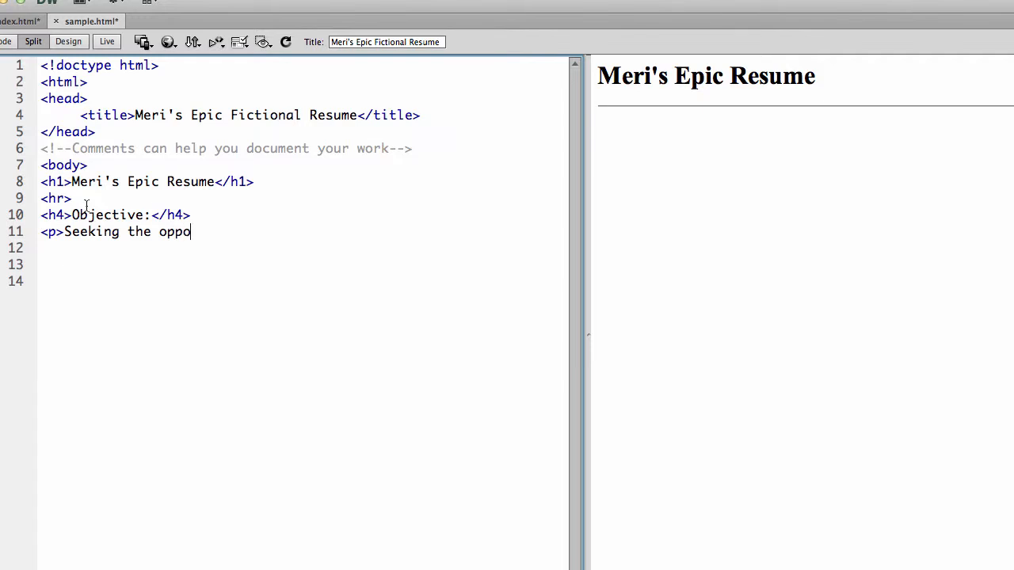
type("rtunity t")
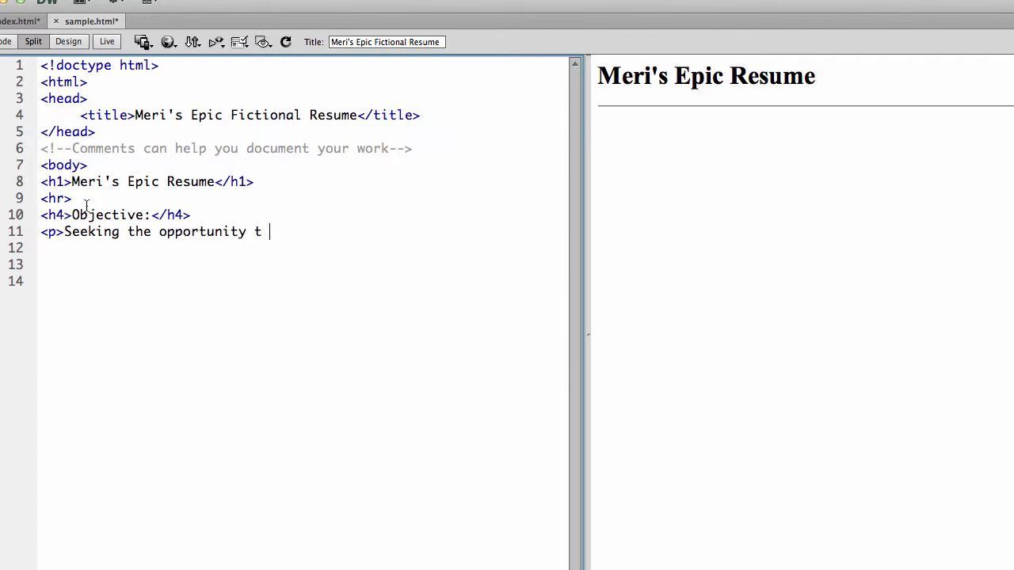
type("o work form")
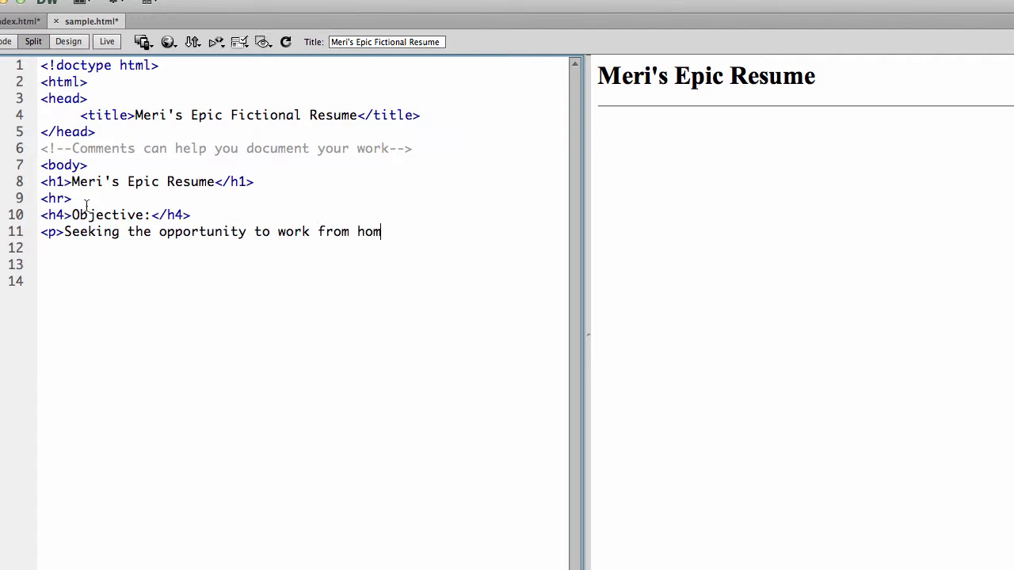
type("e")
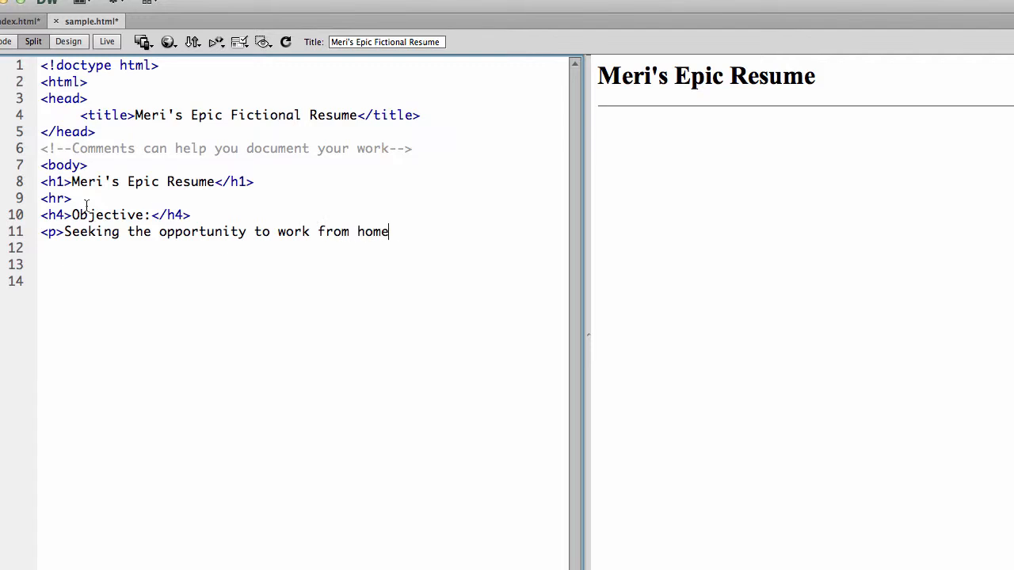
type(", 3-5")
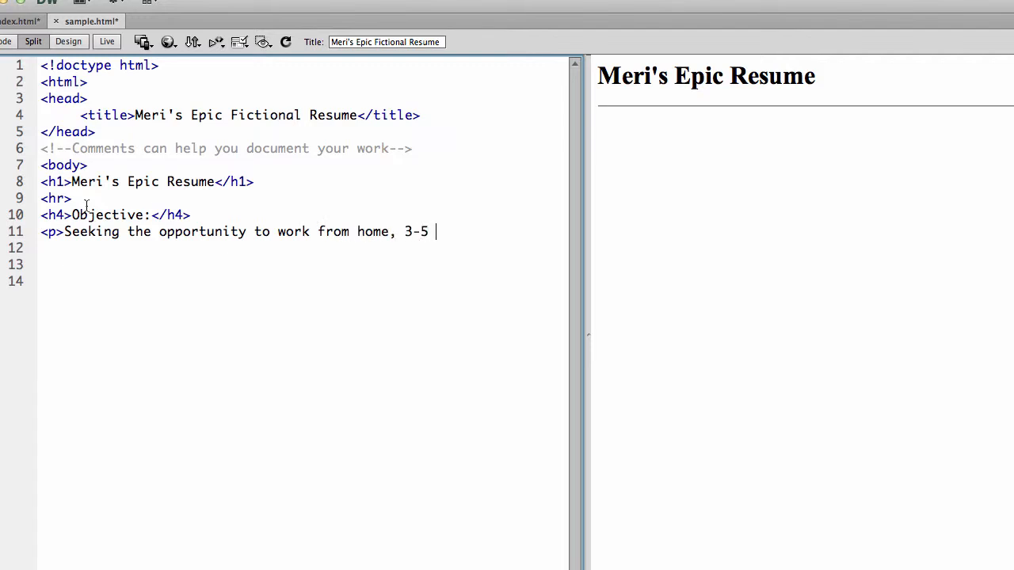
type("hours per")
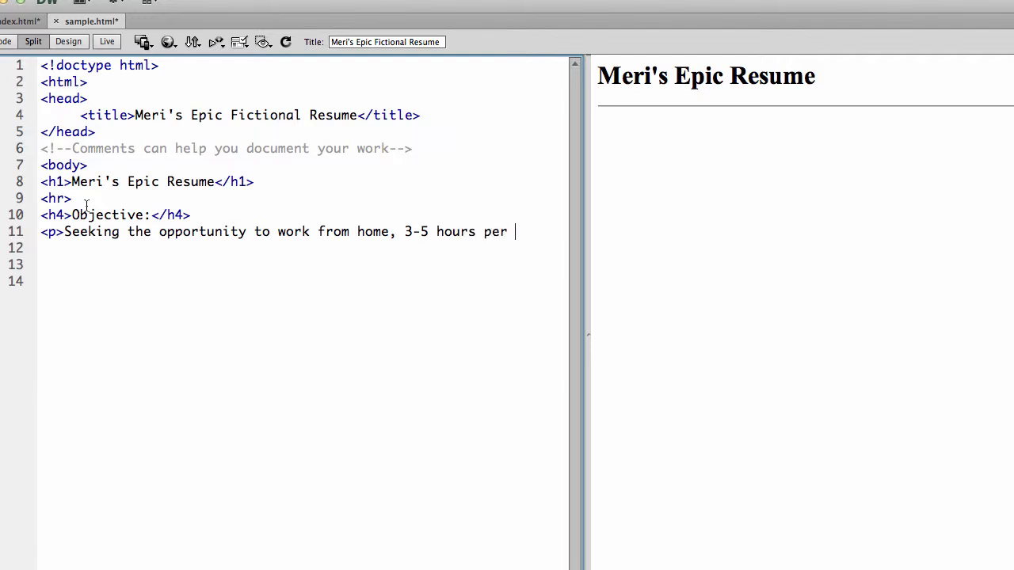
- Finish the paragraph with making over 90 thousand dollars a year and close </p>
type("week, and ma")
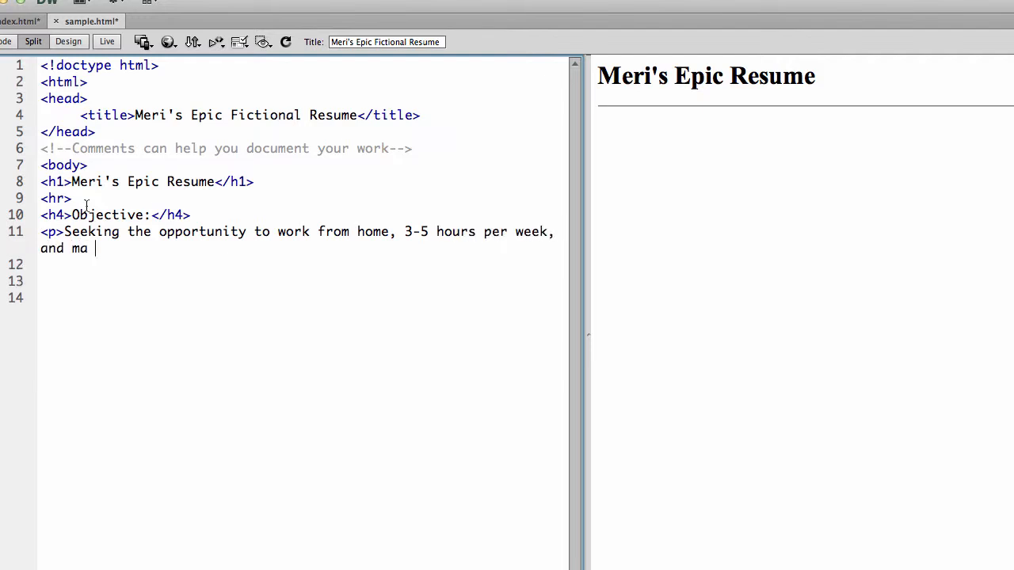
type("ke over")
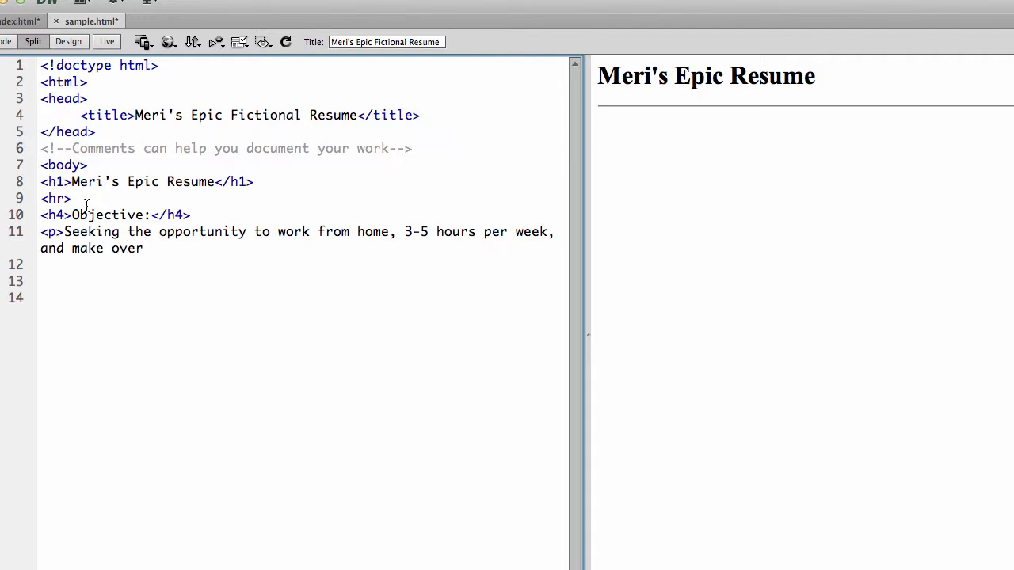
type("90 t")
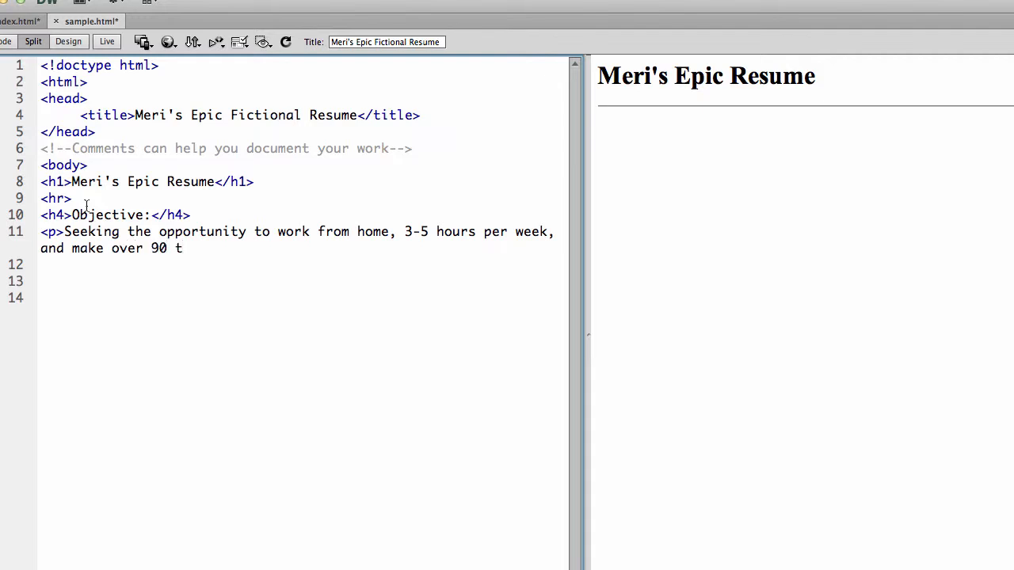
type("hous")
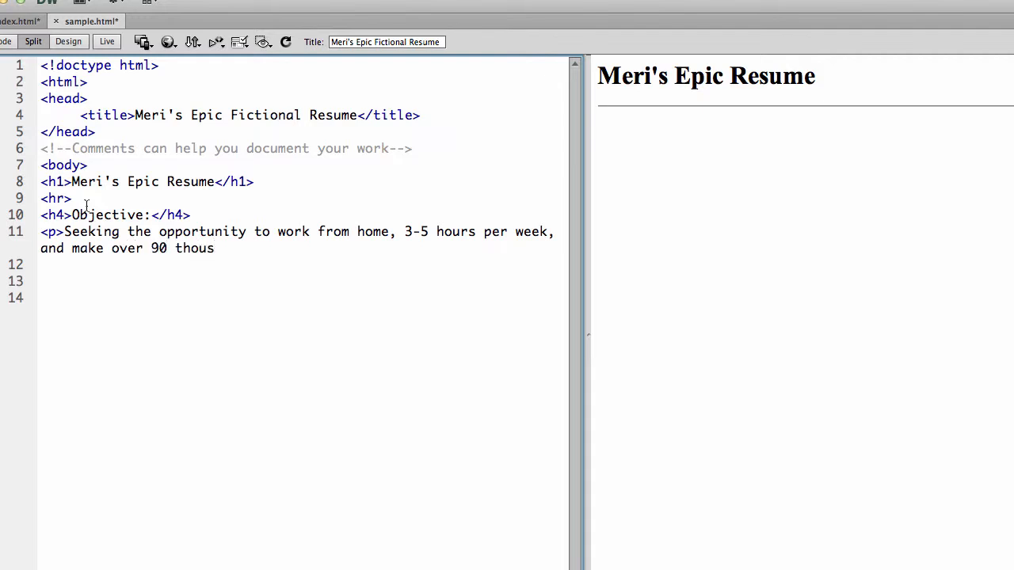
type("and dollar")
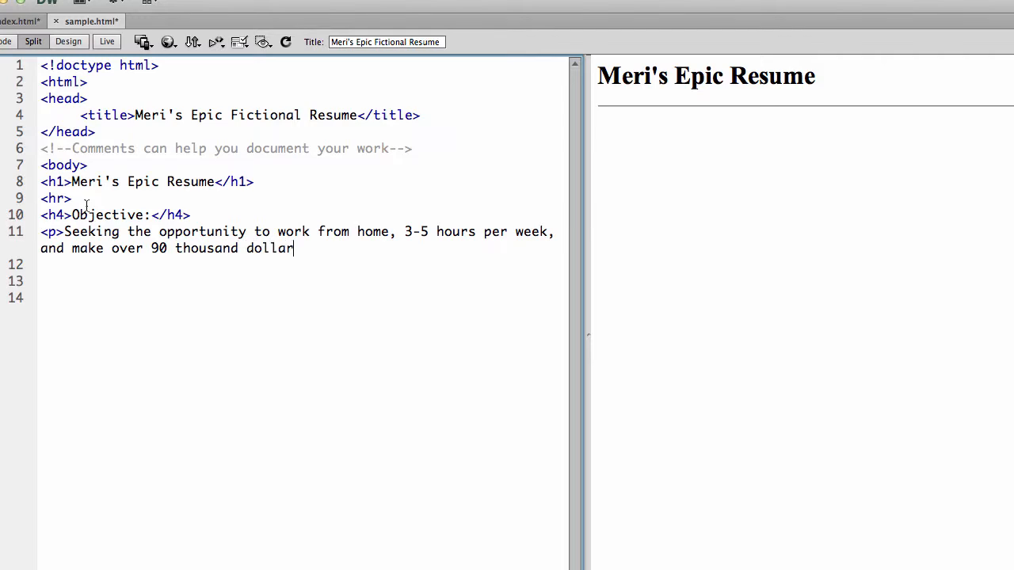
type("s a year.<")
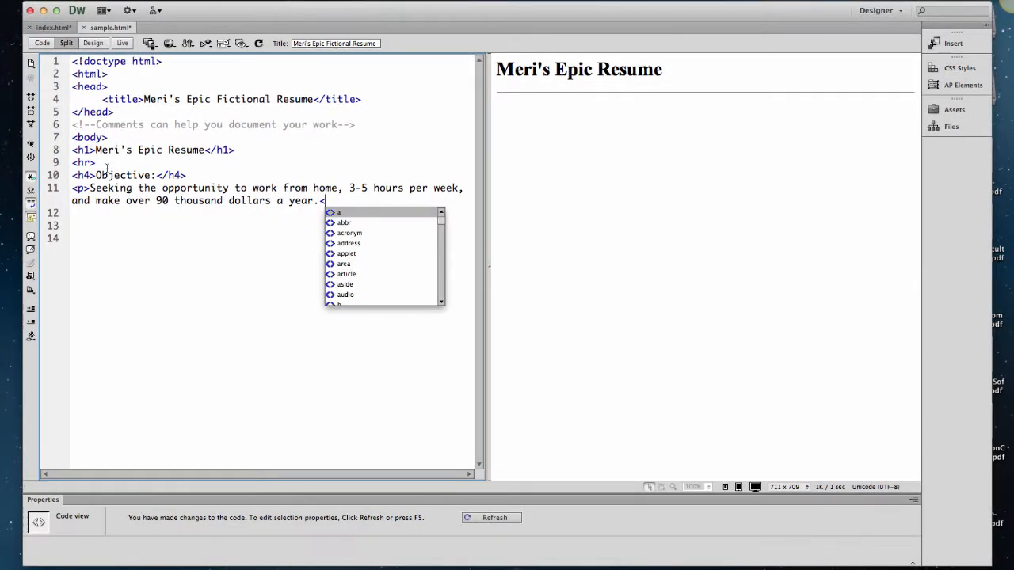
type("/p>")
left_click(273, 225)
type("<")
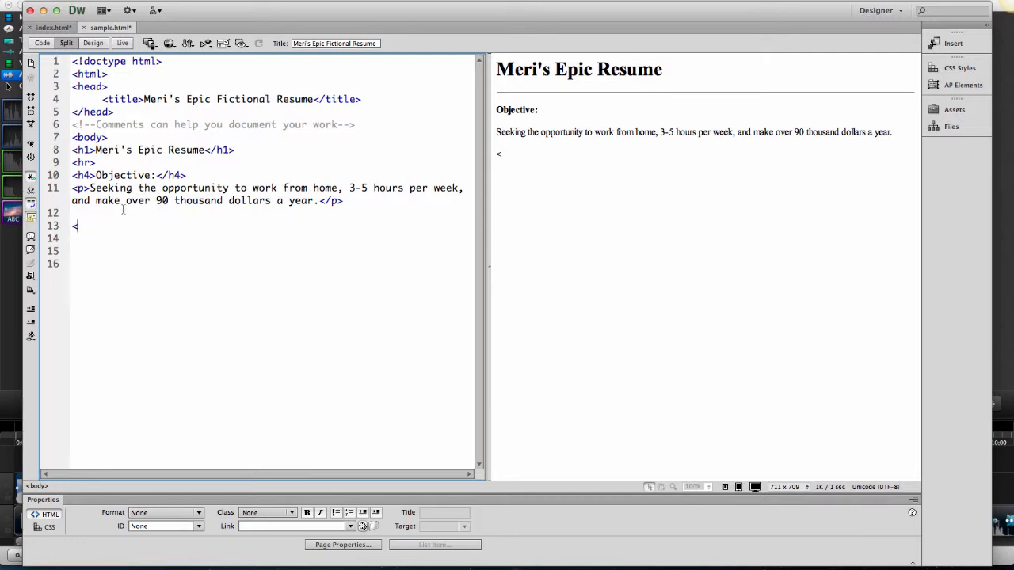
- Add an <h4>Education:</h4> heading after blank lines, removing stray text
key("enter")
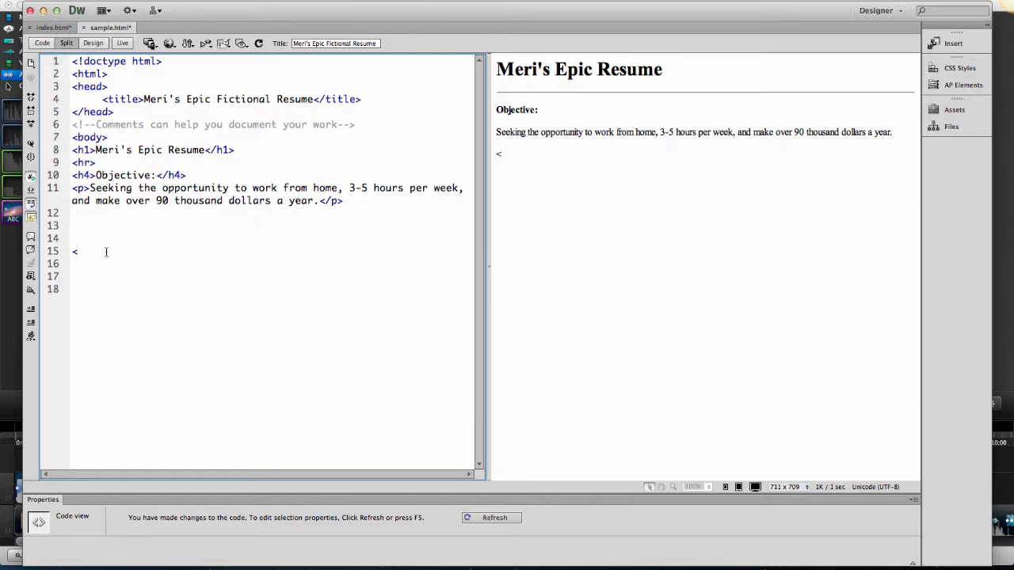
type("h4>")
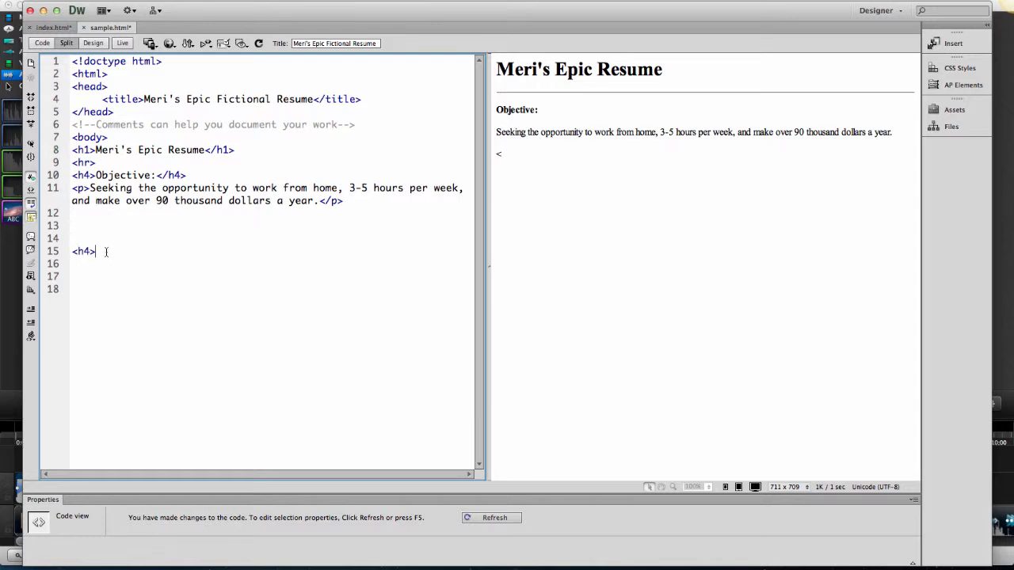
type("Educ")
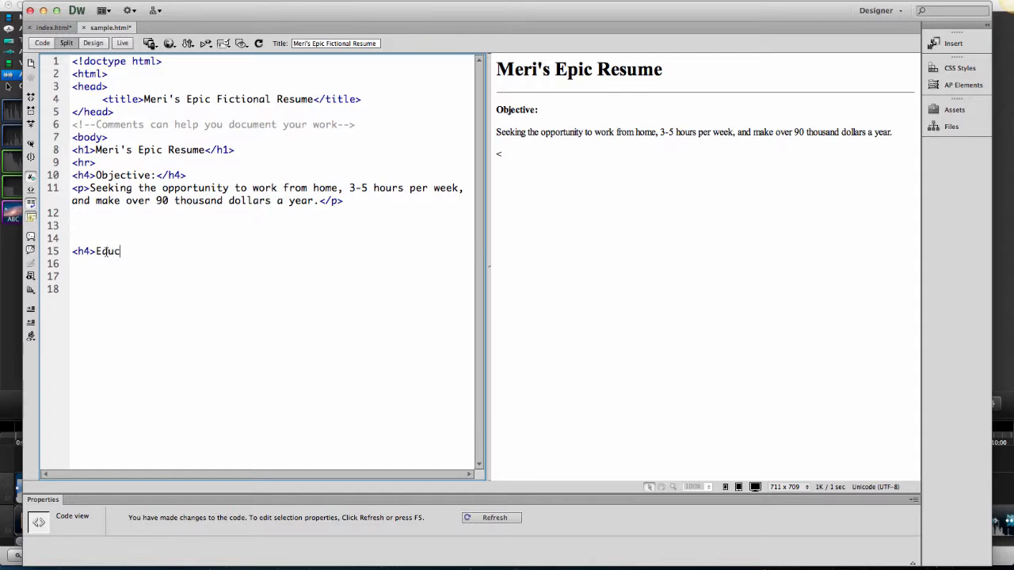
type("ation:</h4>")
left_click(273, 263)
type("Meri")
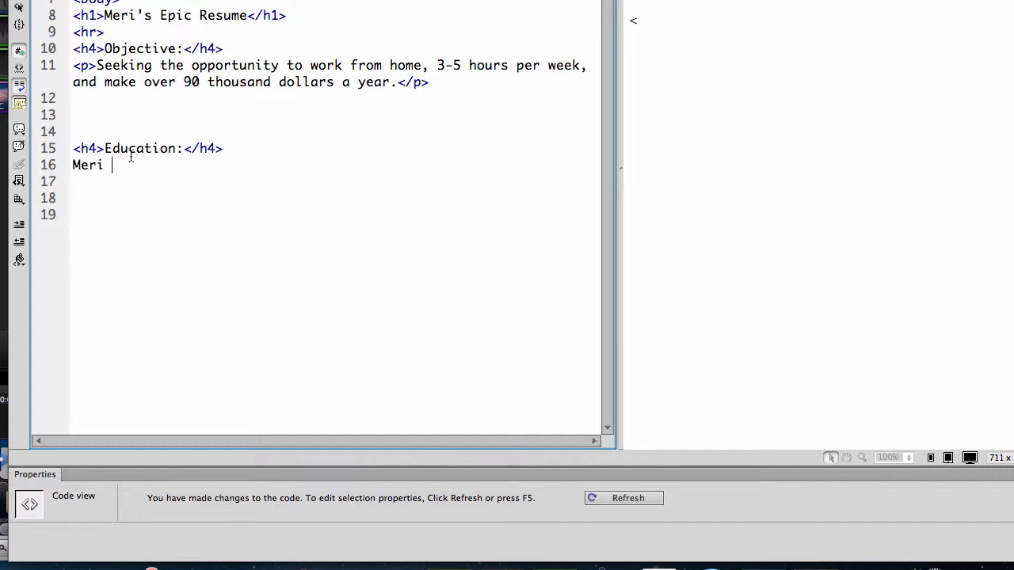
key("Backspace")
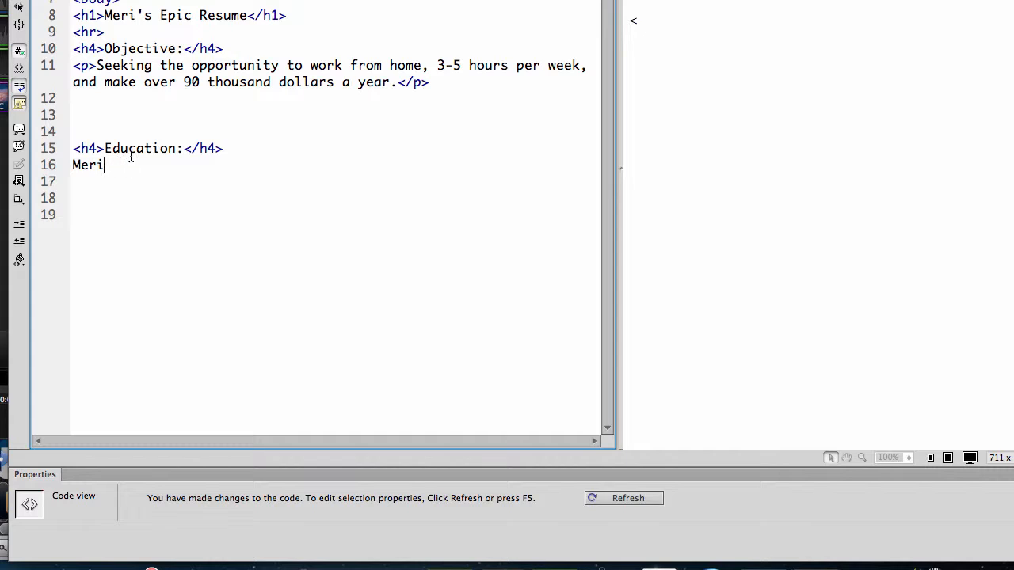
- Write a paragraph: Meri is totally brilliant, finished high school at the tender age of 7
type("<p")
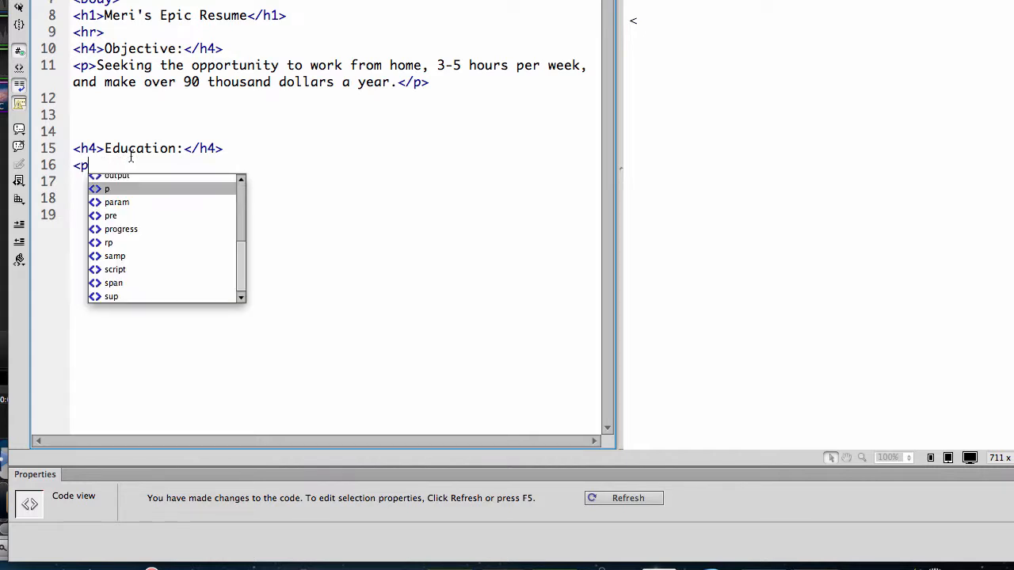
type("Meri'")
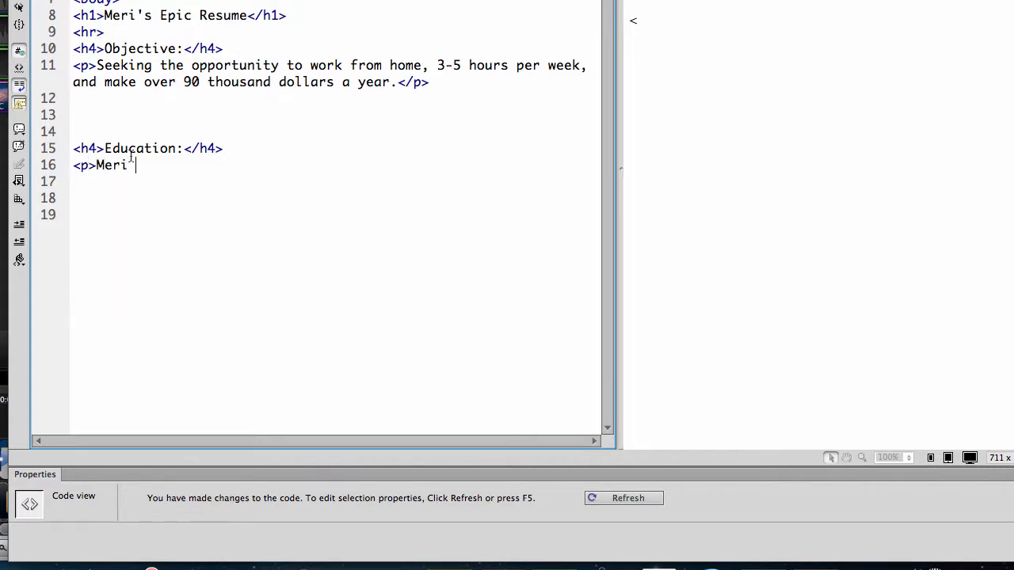
type("is totally br")
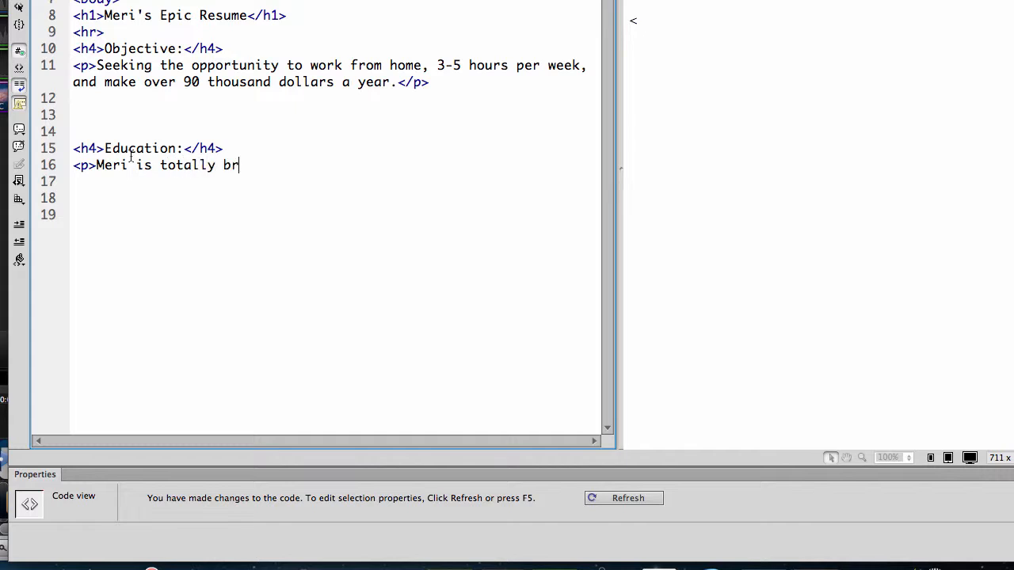
type("illiant. S")
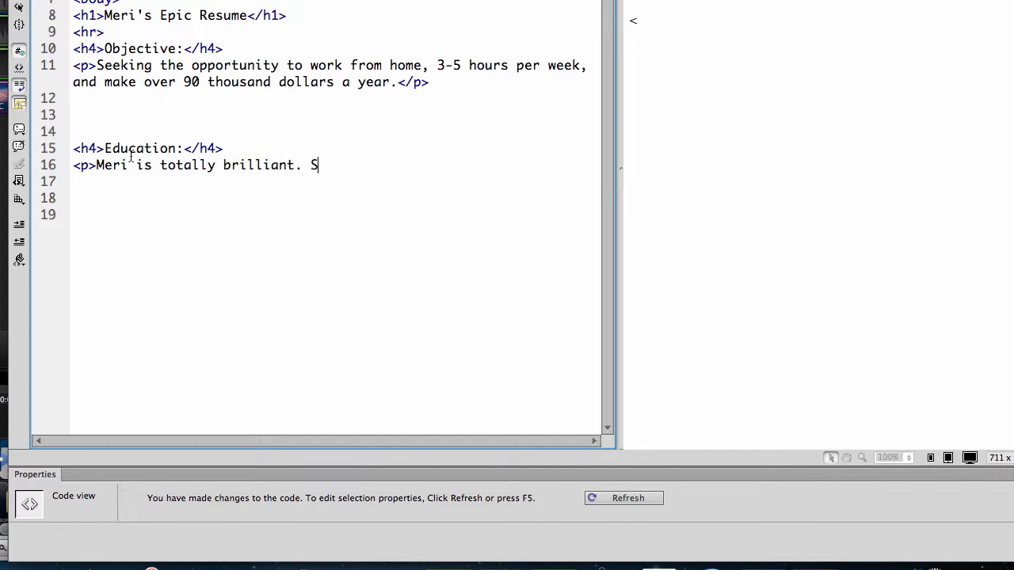
type("he fini")
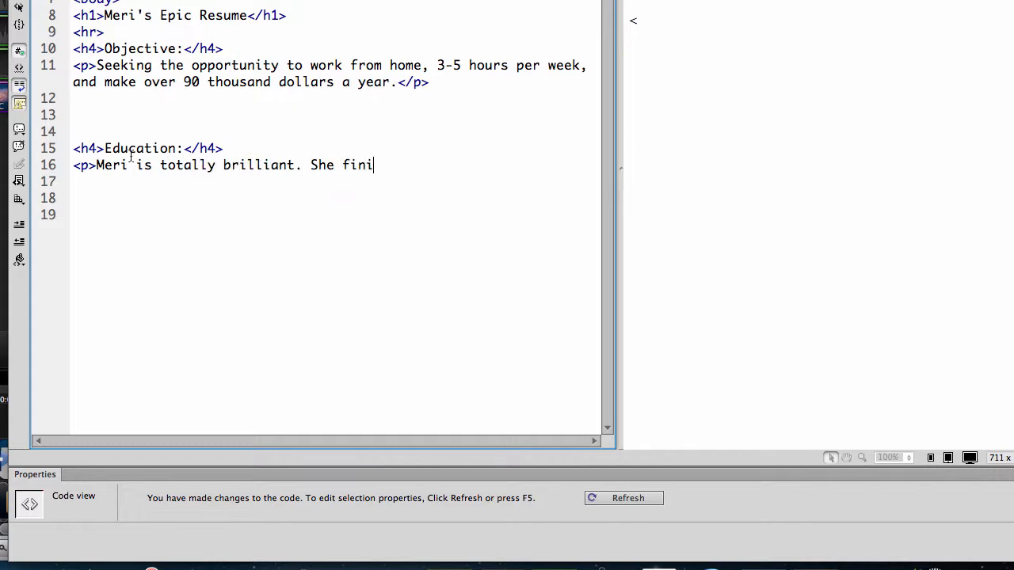
type("shed hight")
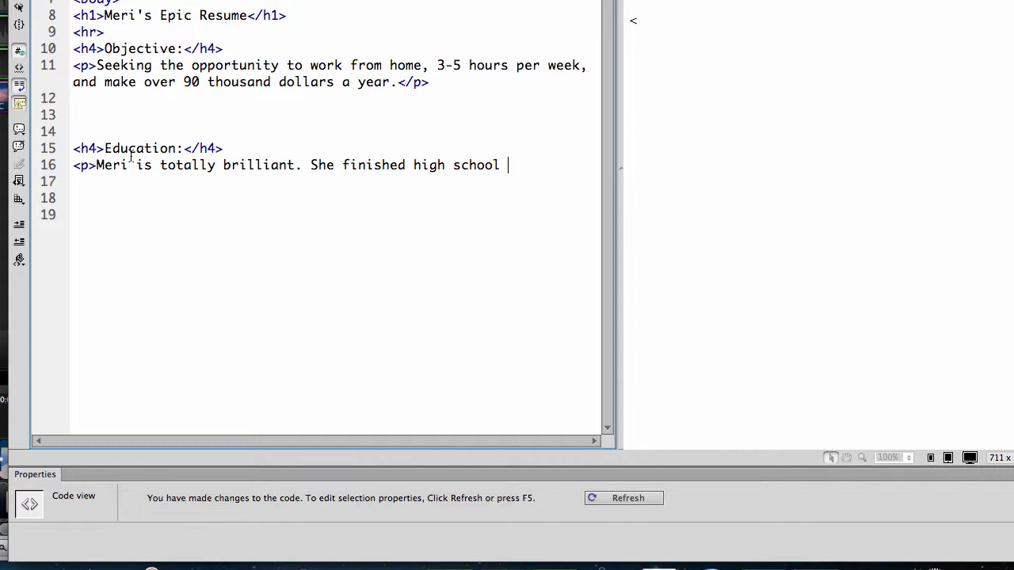
type("at the tender a")
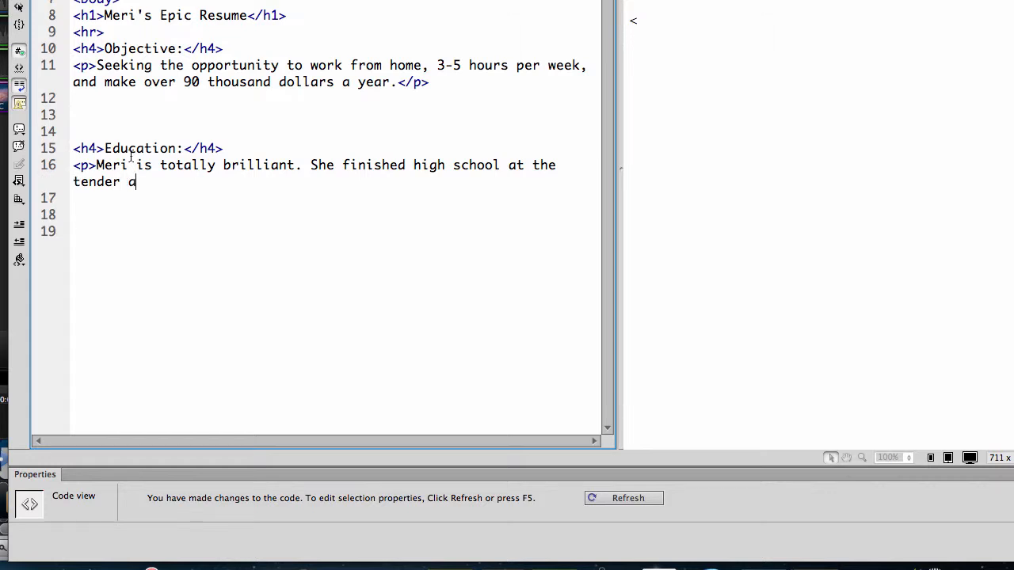
type("ge of 7")
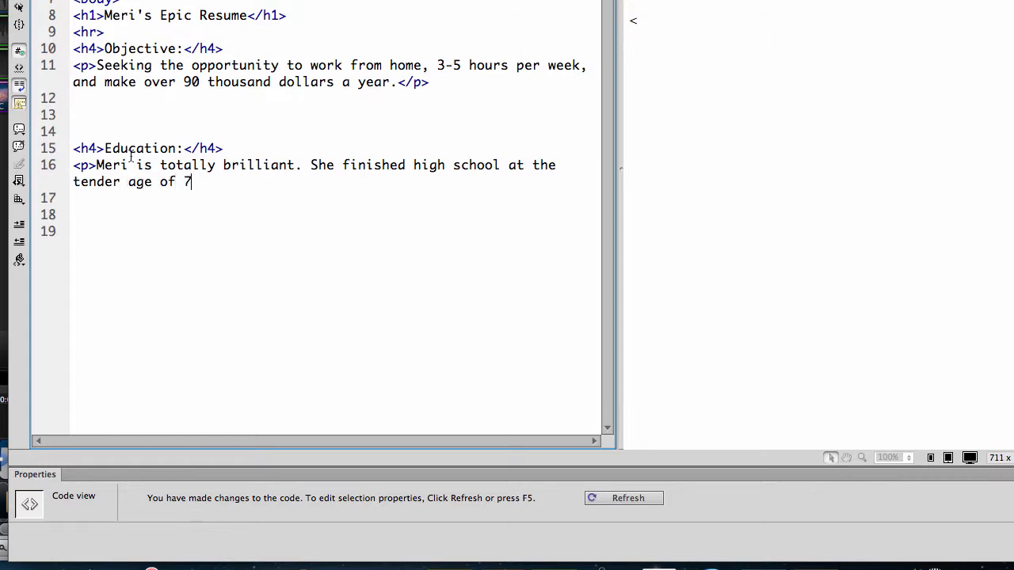
- End the paragraph with holding the following PhDs, close </p>, and refresh the preview
type(", and now holds the fo")
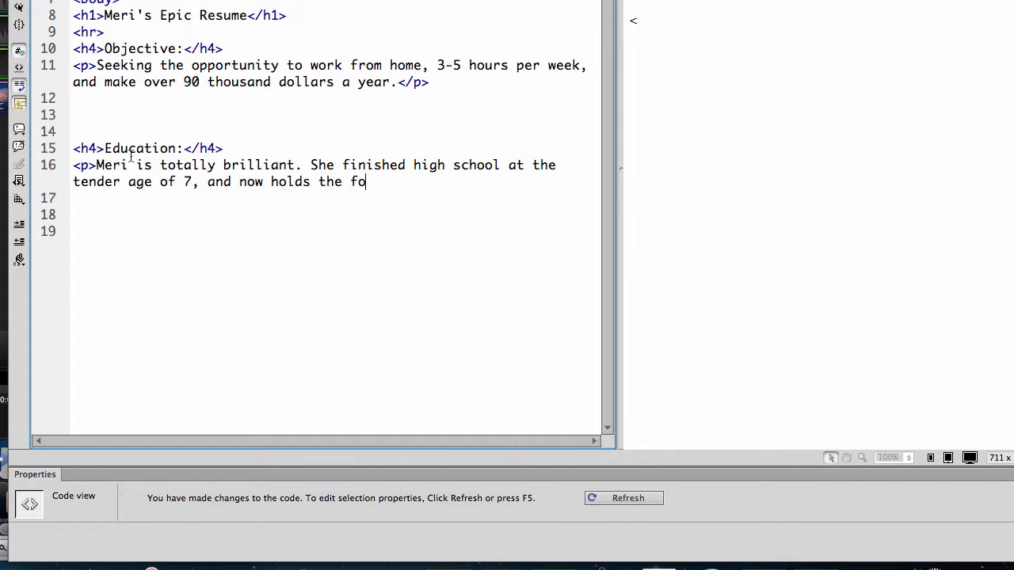
type("llowin")
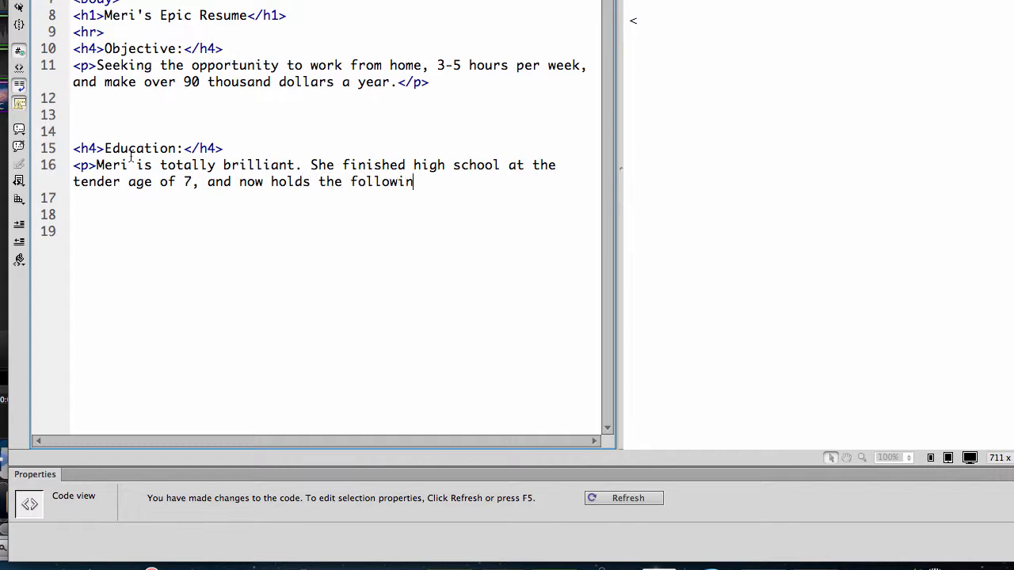
type("g PH")
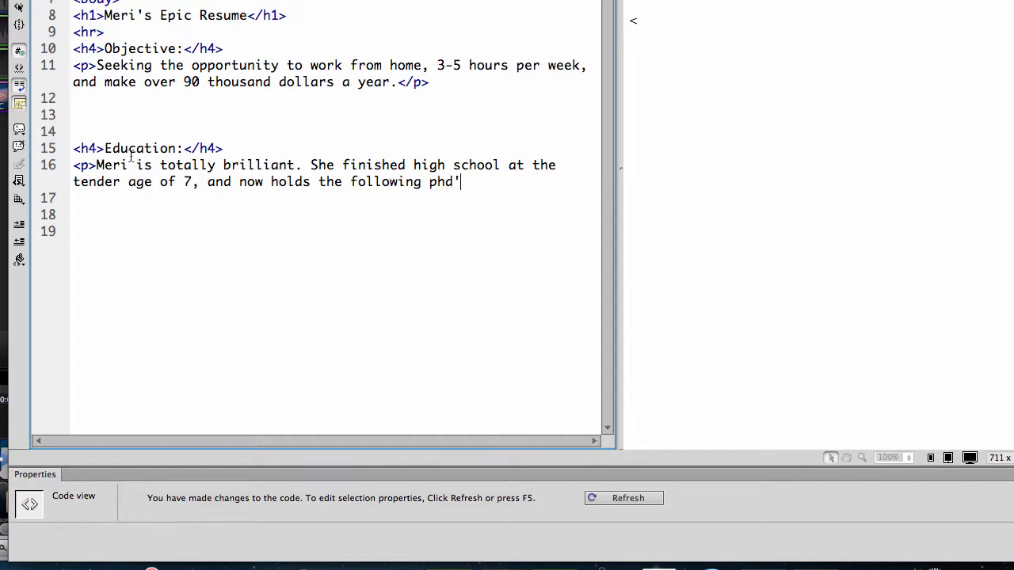
type("s")
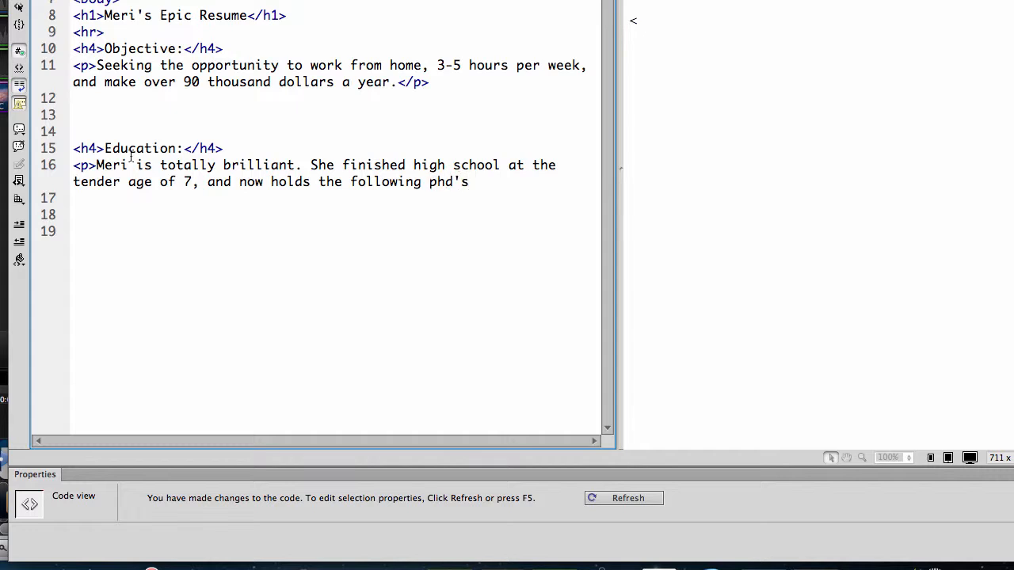
type("</p>")
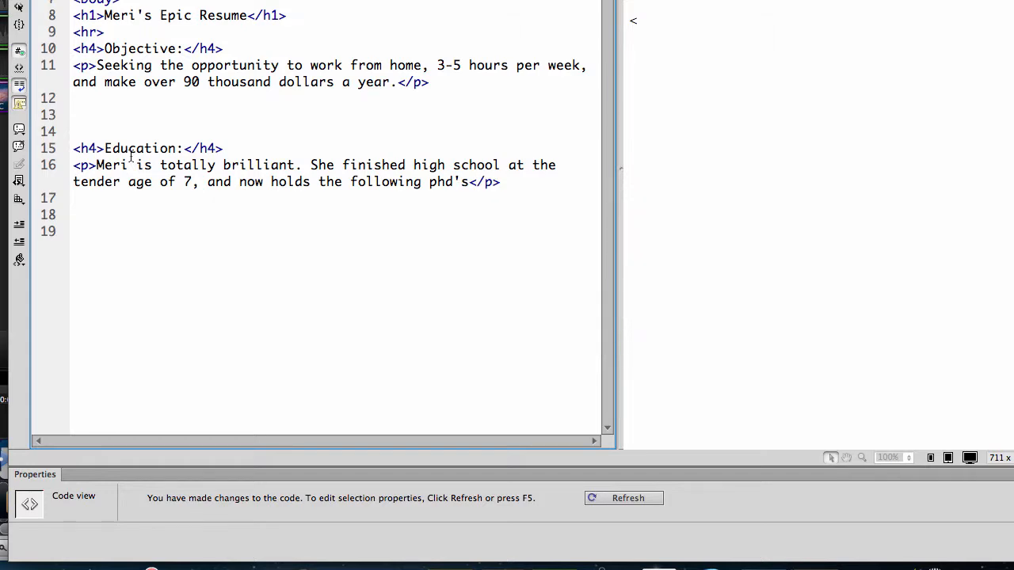
left_click(628, 497)
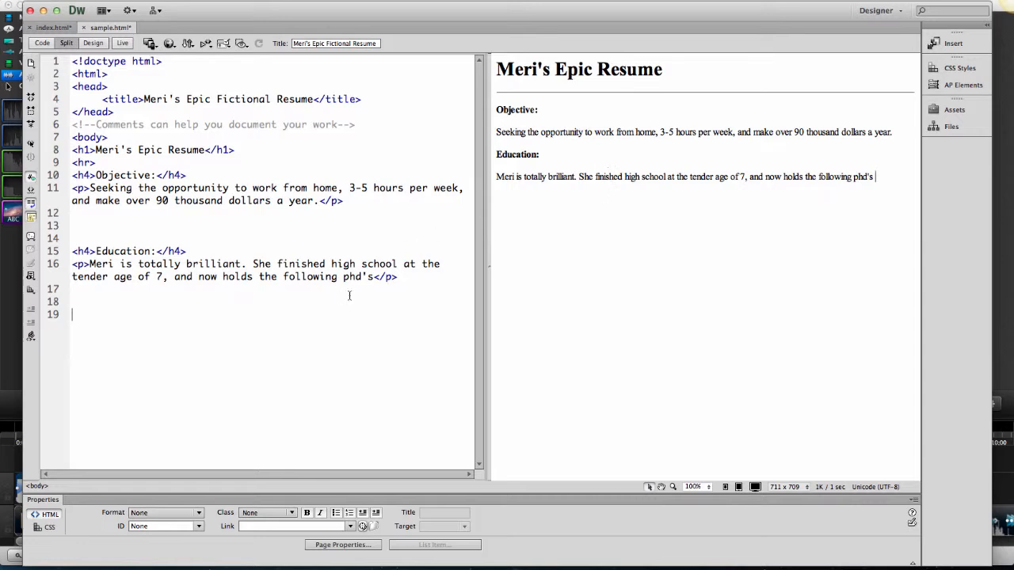
- Start a <ul> below the education paragraph with a Neuro Science list item
left_click(412, 282)
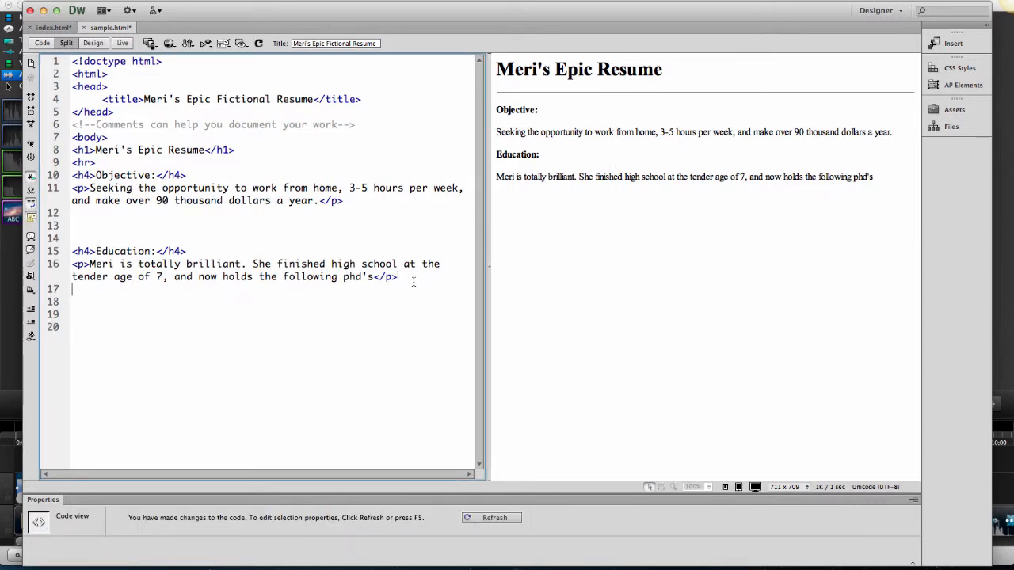
type("<")
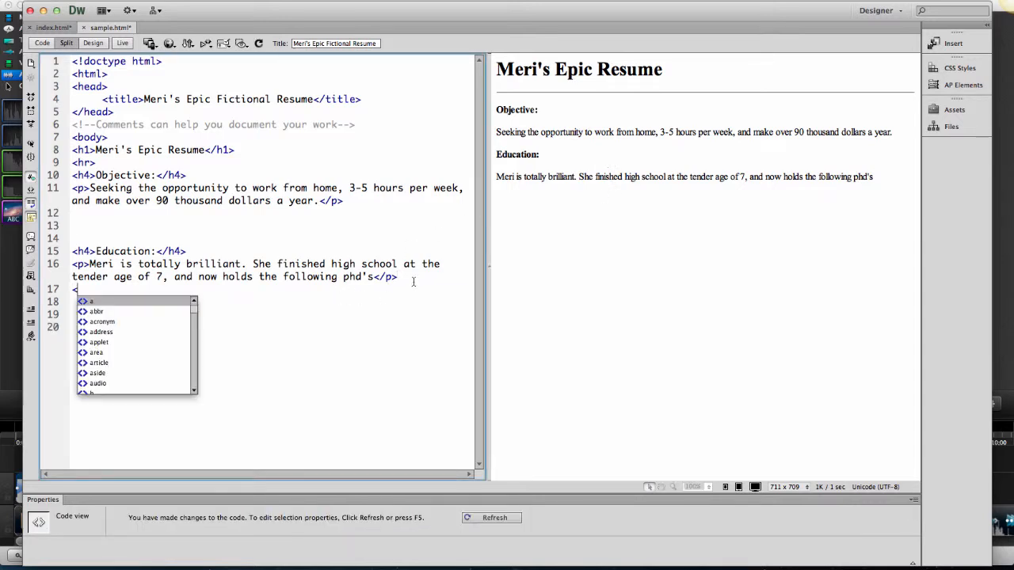
type("ul>")
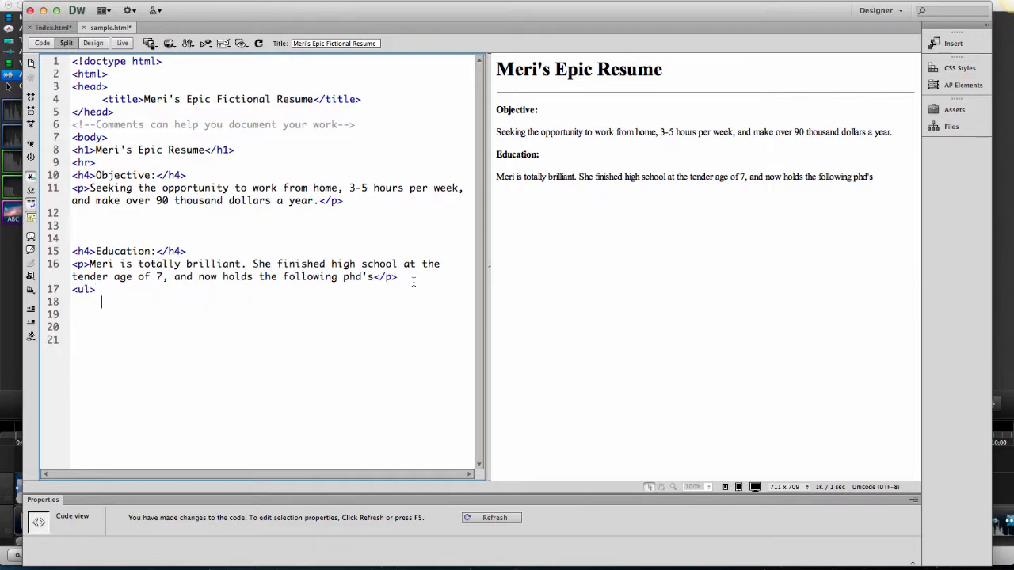
type("<li>Ne")
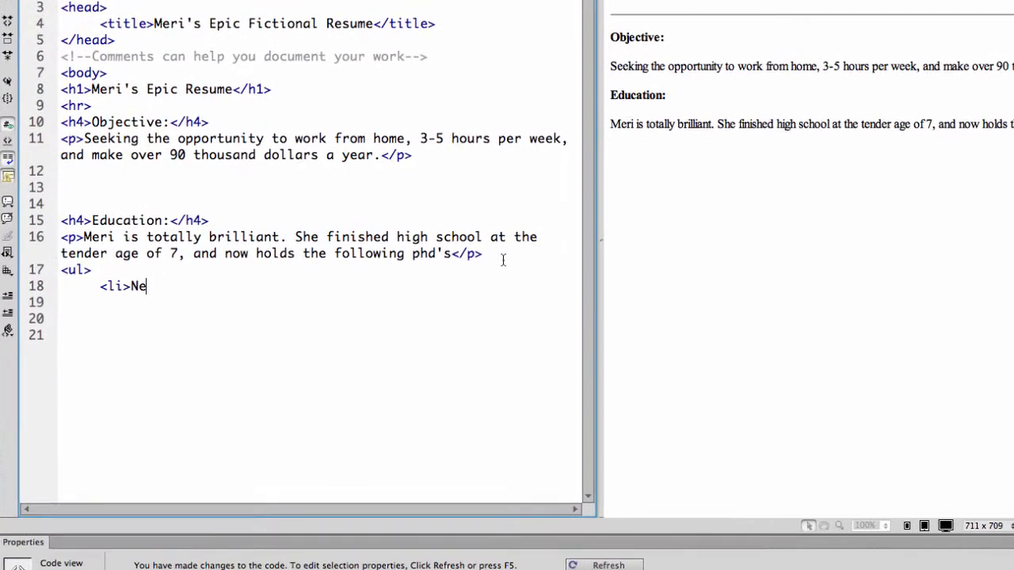
type("uroScie")
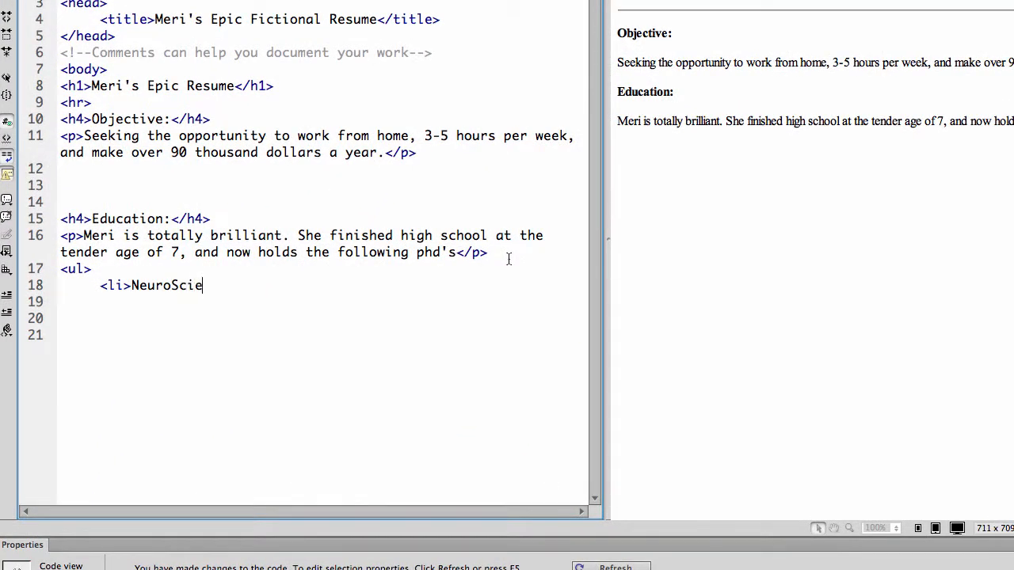
type("nce</li>")
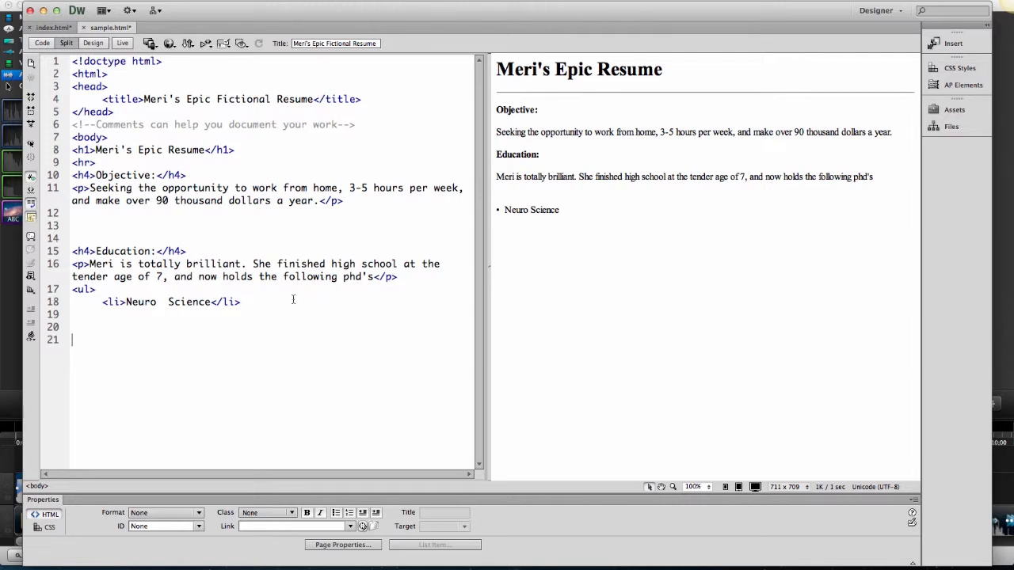
- Add Computer Science and Rocket Science list items to the list
type("<")
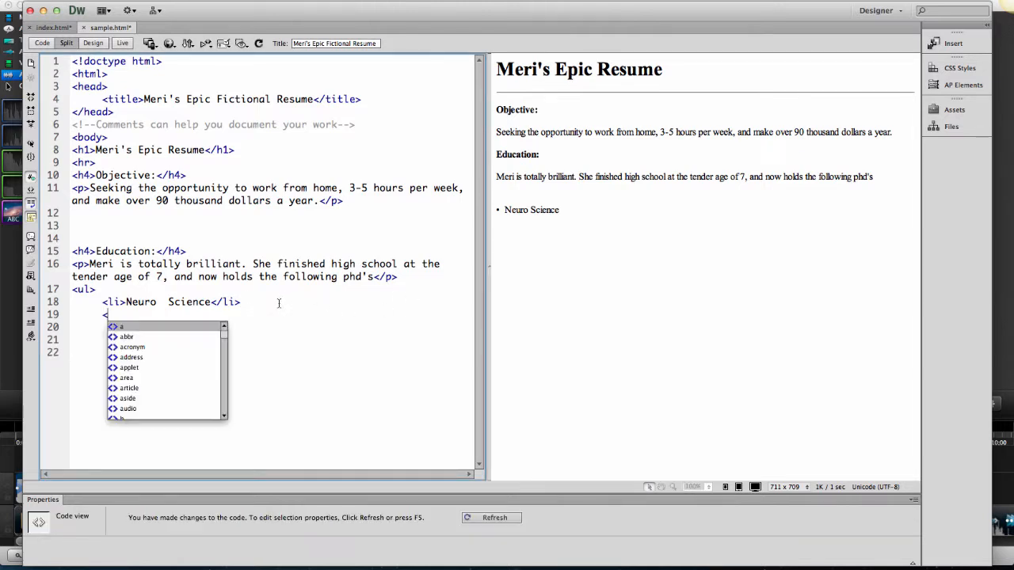
type("<li>Computer Science")
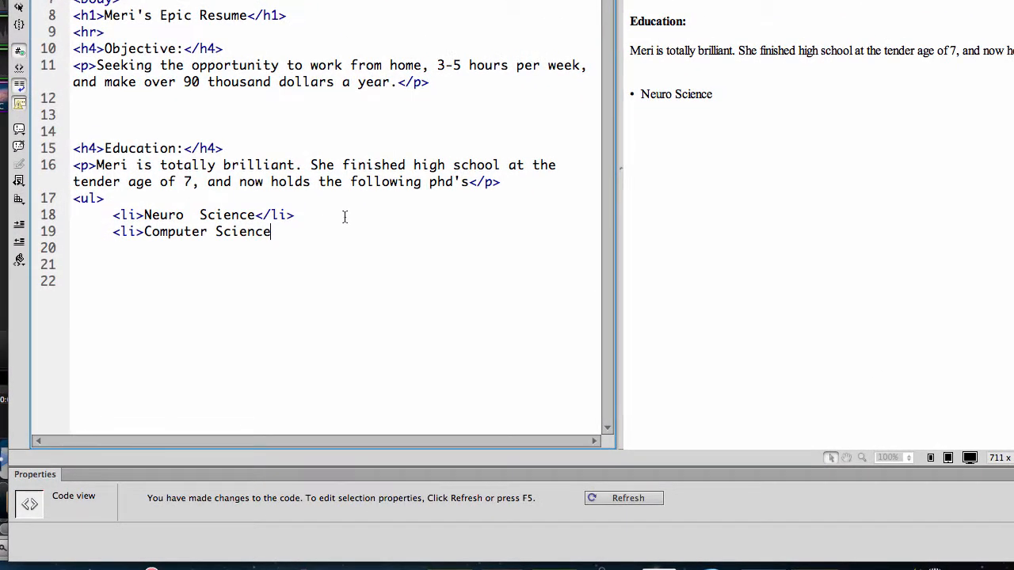
type("</li>")
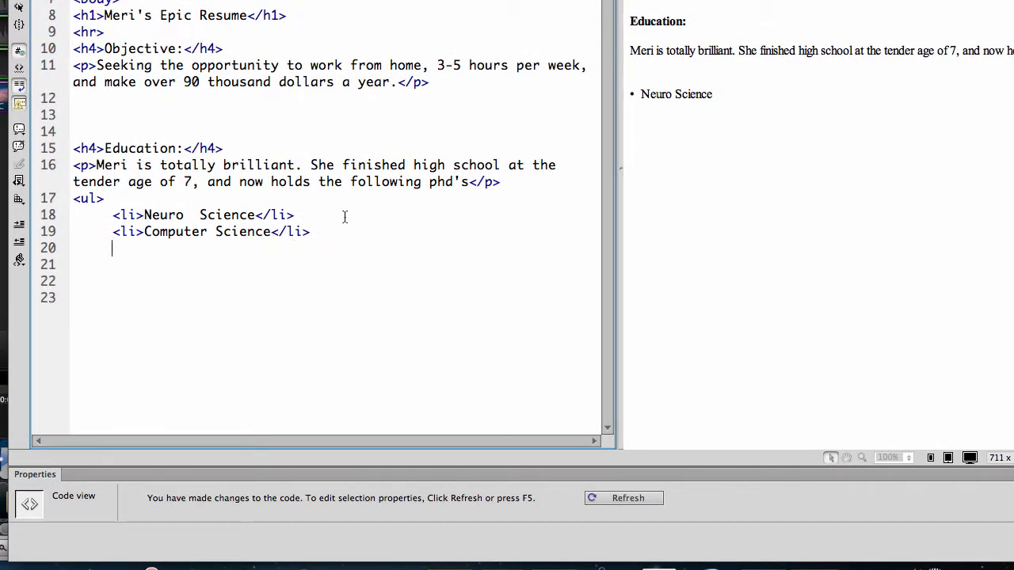
type("<li>")
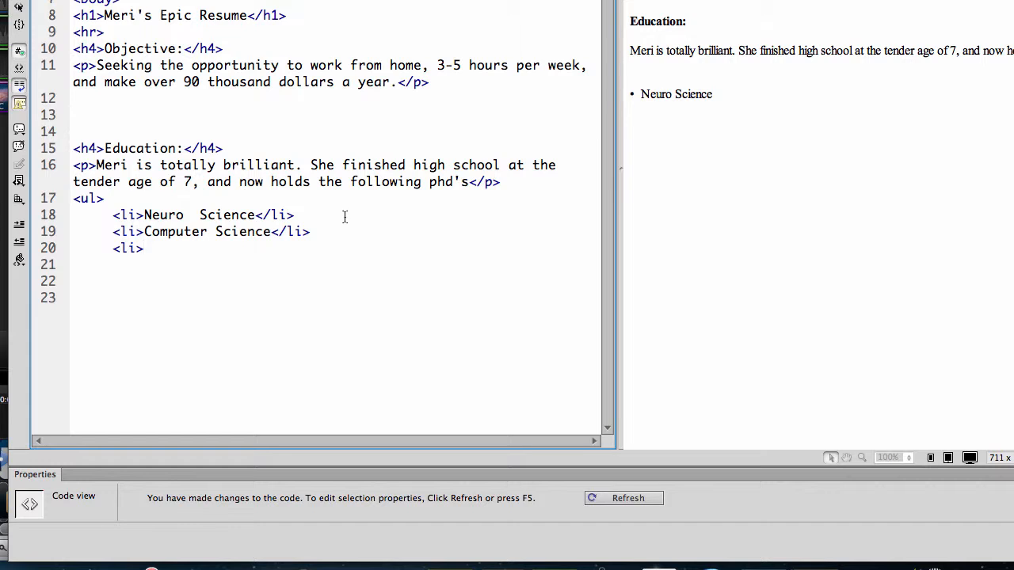
type("Rocket Science</li>")
type("</ul>")
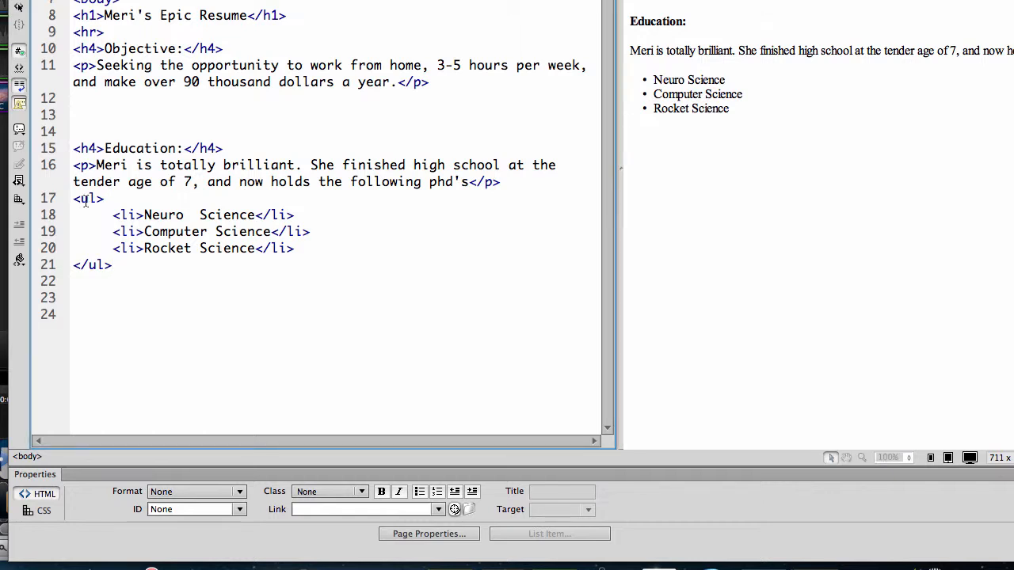
- Switch the PhD list tags to <ol>, then restore them to <ul> bullets
type("ol")
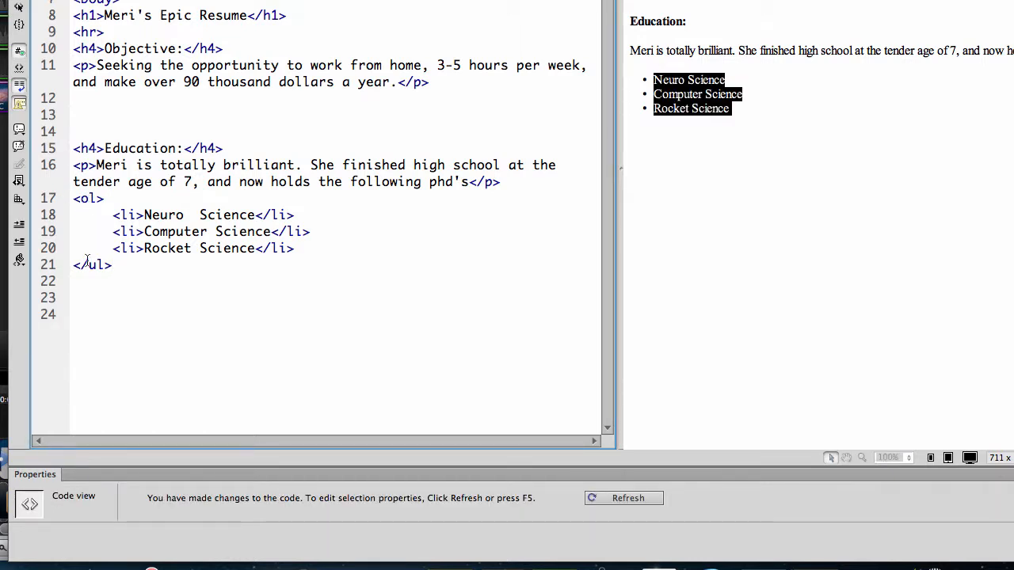
double_click(91, 264)
type("o")
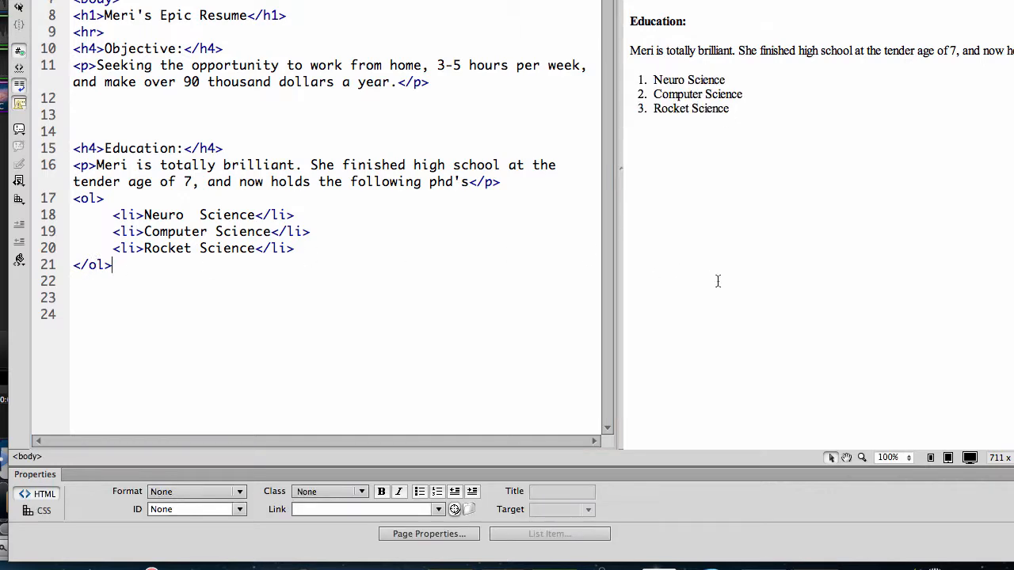
mouse_move(463, 158)
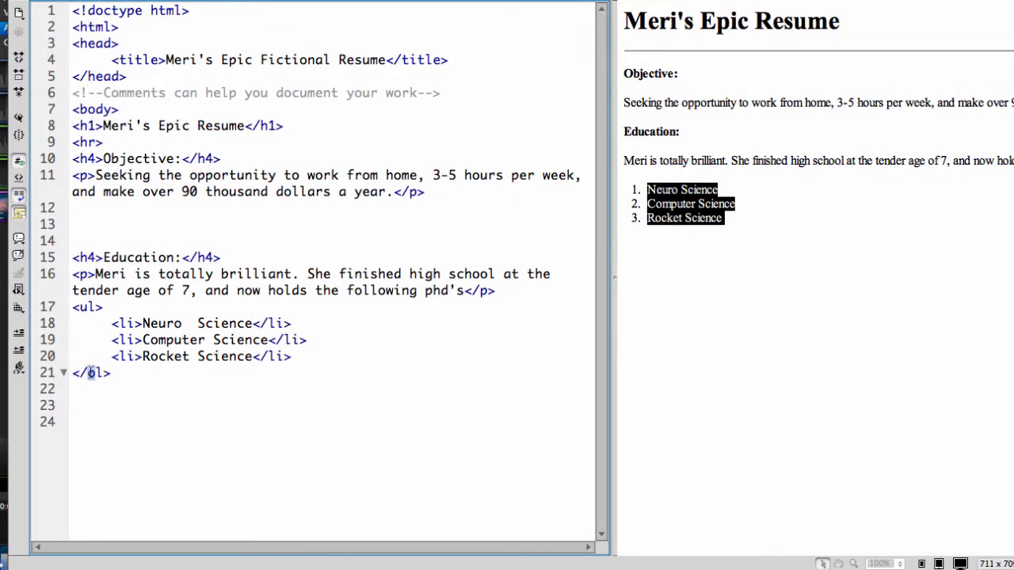
type("ul")
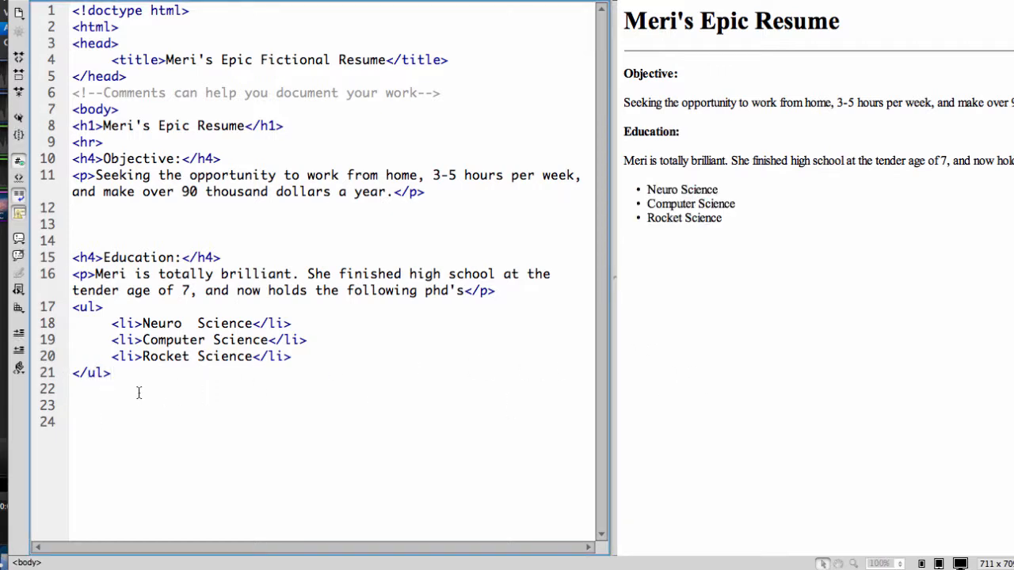
- Add an <h4>Skills:</h4> heading and begin a paragraph 'Meri is able'
type("<h4>")
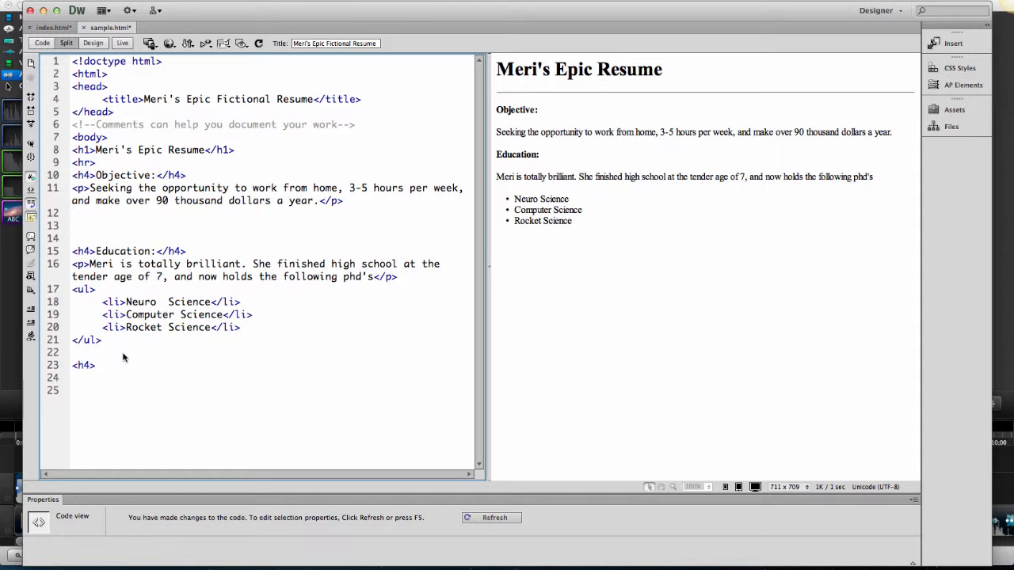
type("Skills:")
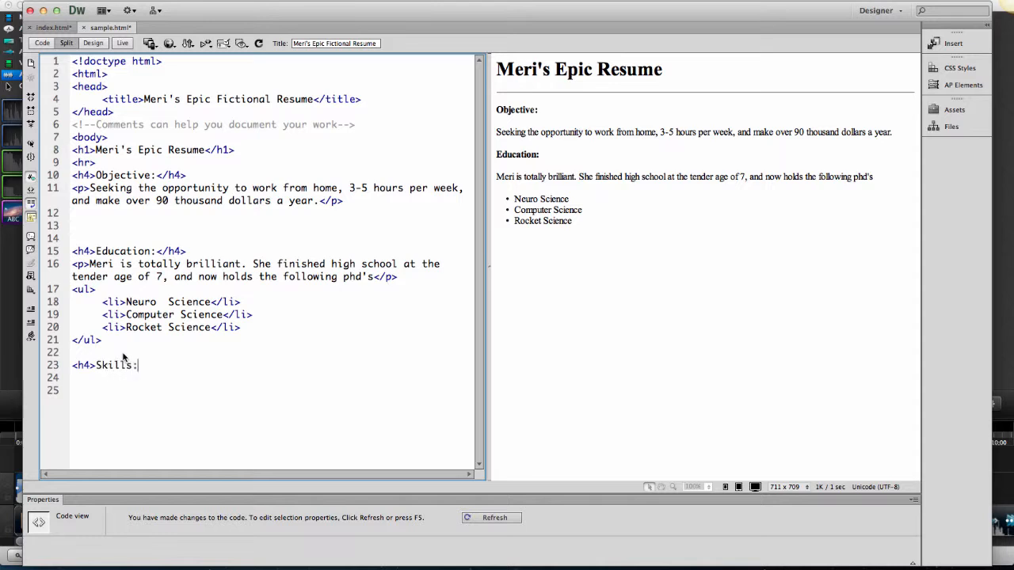
type("</h4>")
left_click(272, 377)
type("<p>")
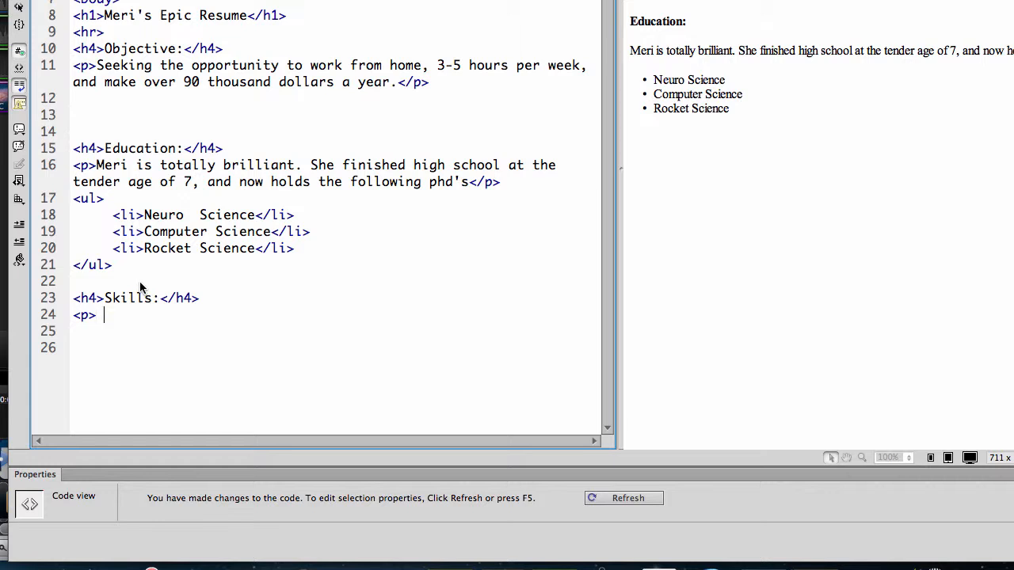
type("Meri is")
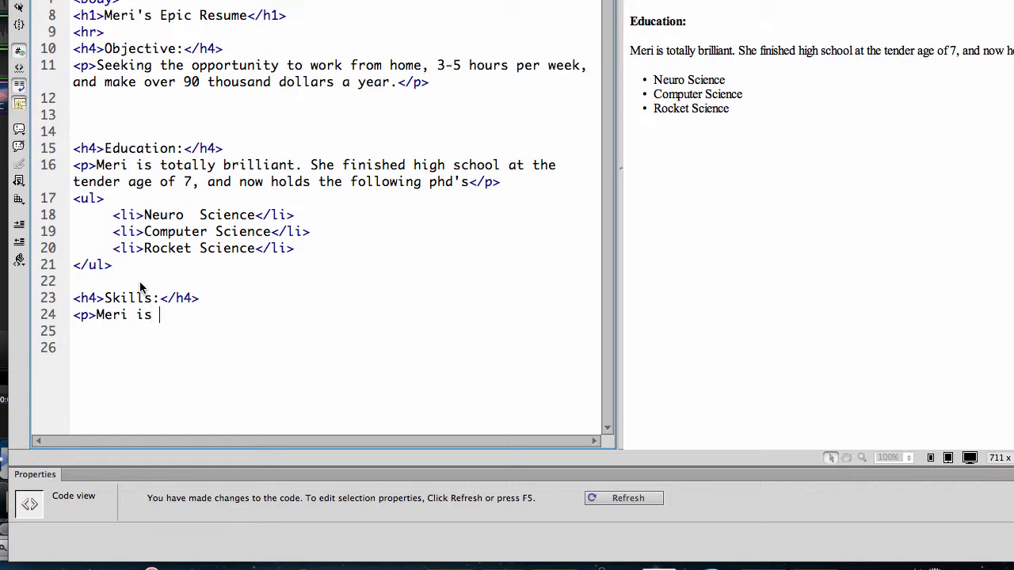
type("ab")
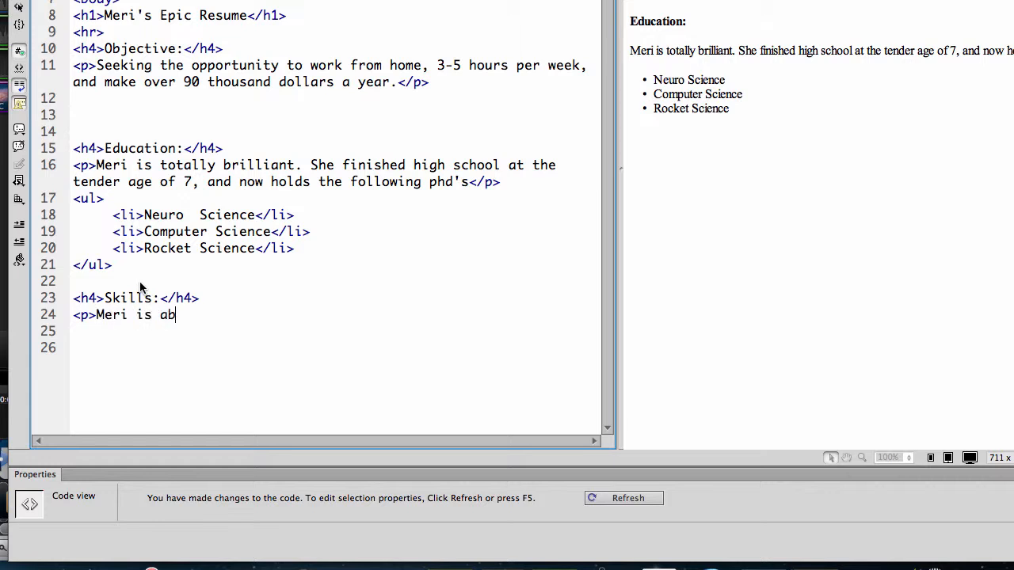
- Complete 'to instantly learn anything simply by googling it.' and start a new line after </p>
type("le to instantl")
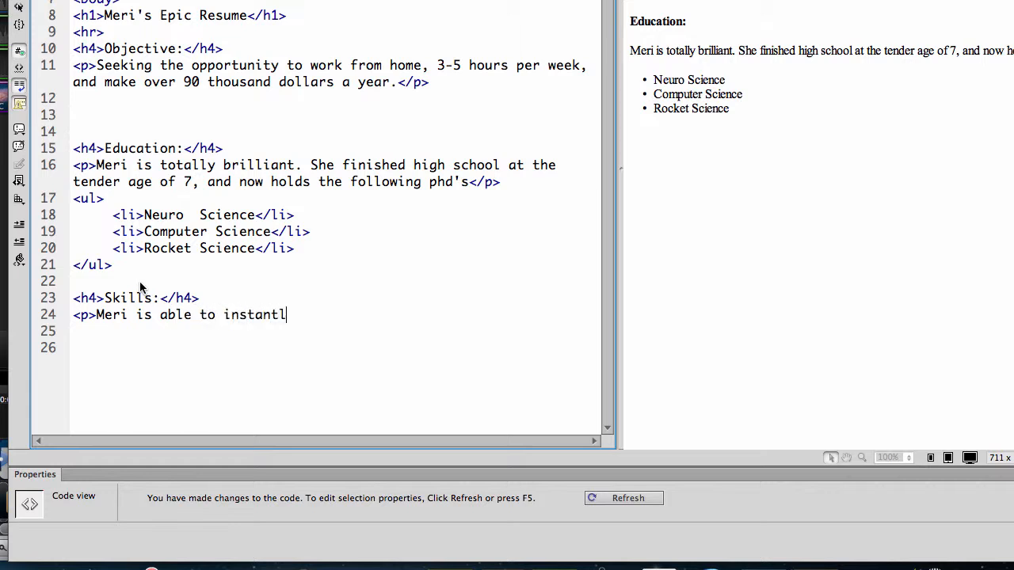
type("y learn any")
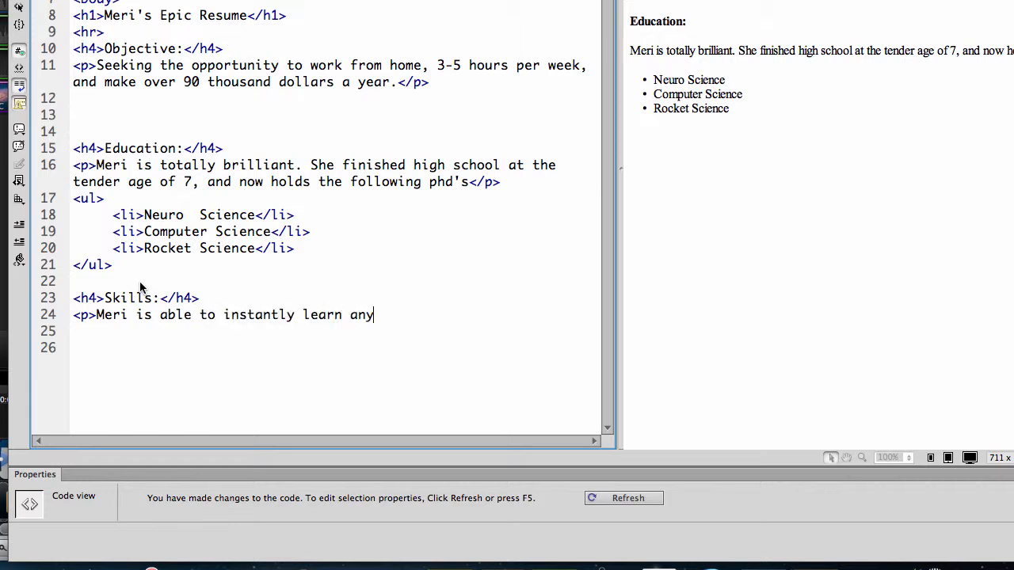
type("thing simply by goog")
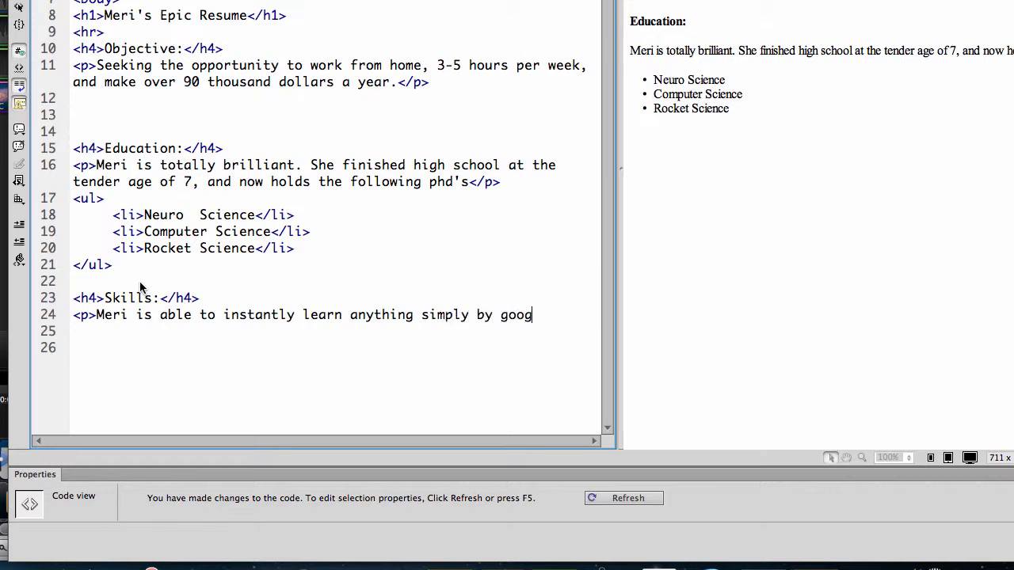
type("ling it.</p>")
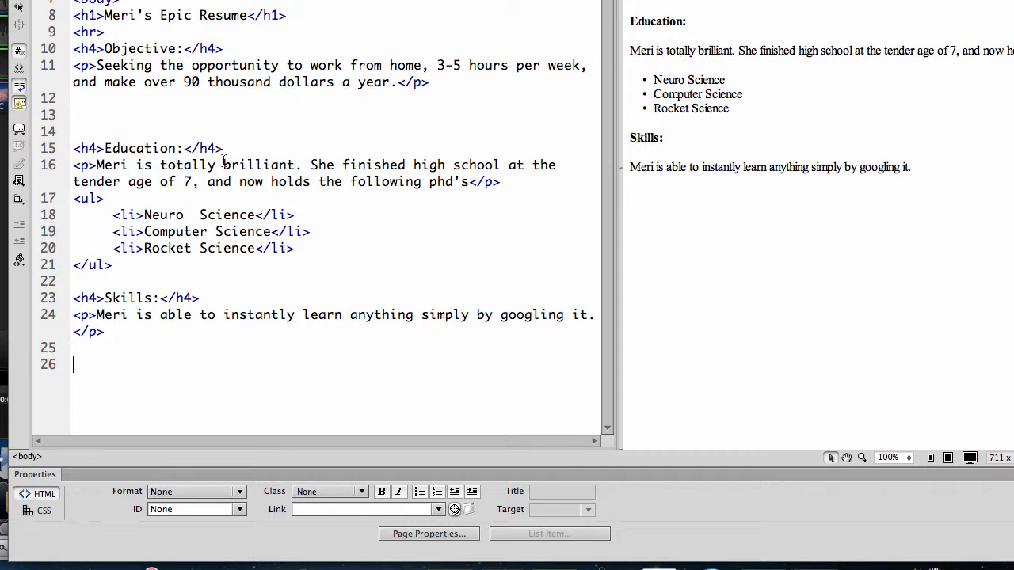
mouse_move(245, 271)
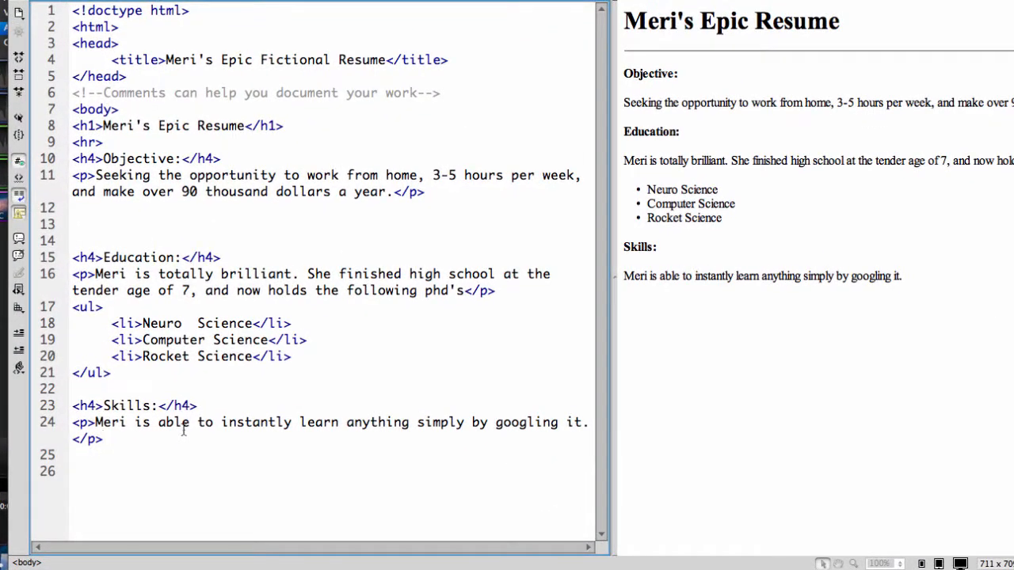
left_click(102, 439)
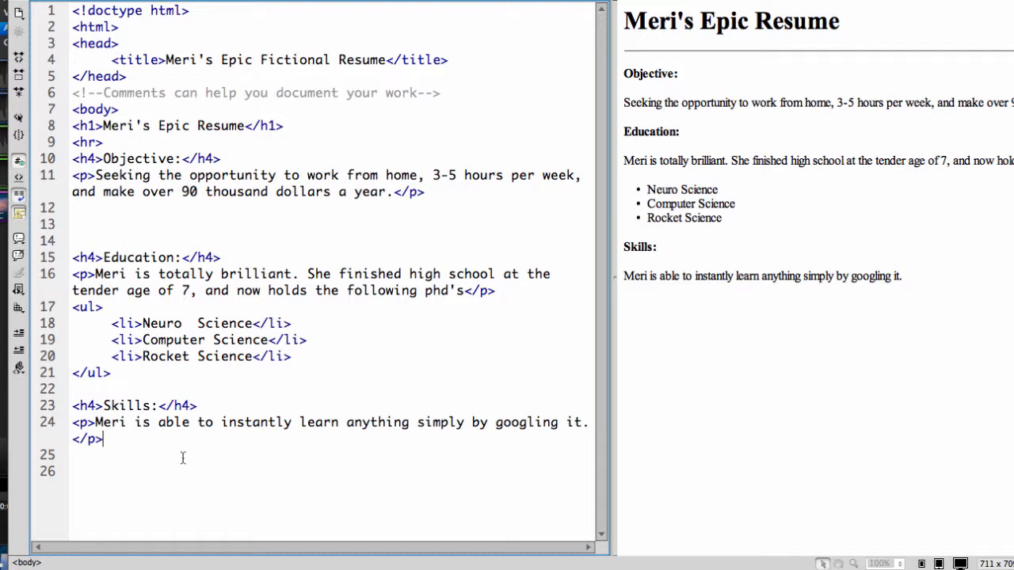
key("Enter")
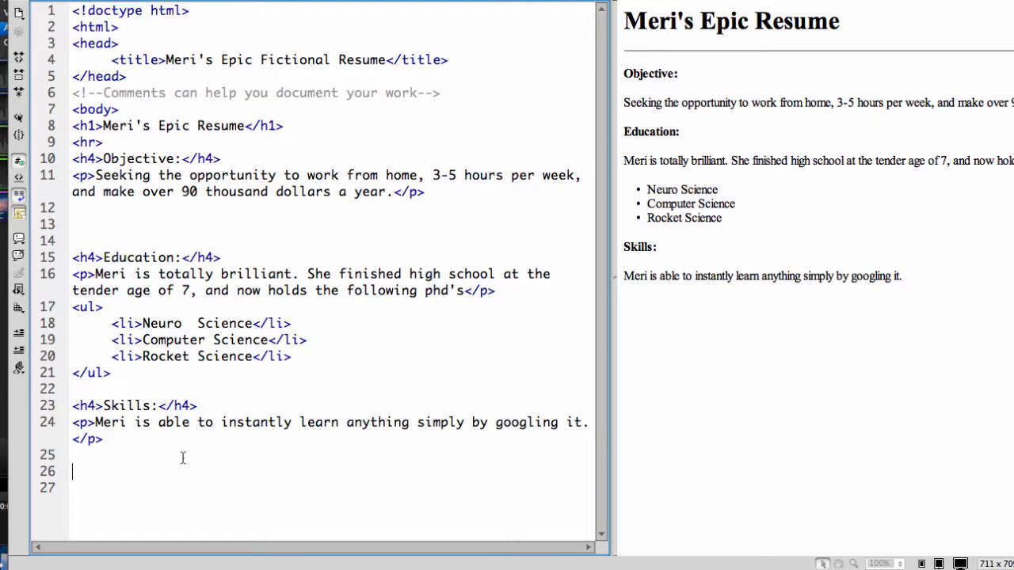
- Add an h4 heading reading "References:" below the skills section
type("<")
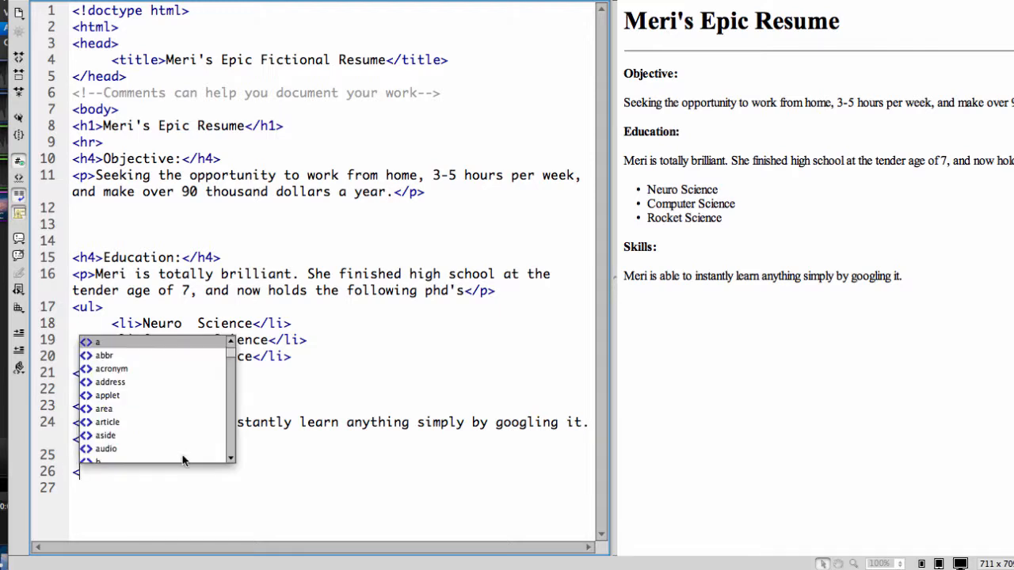
type("h4>")
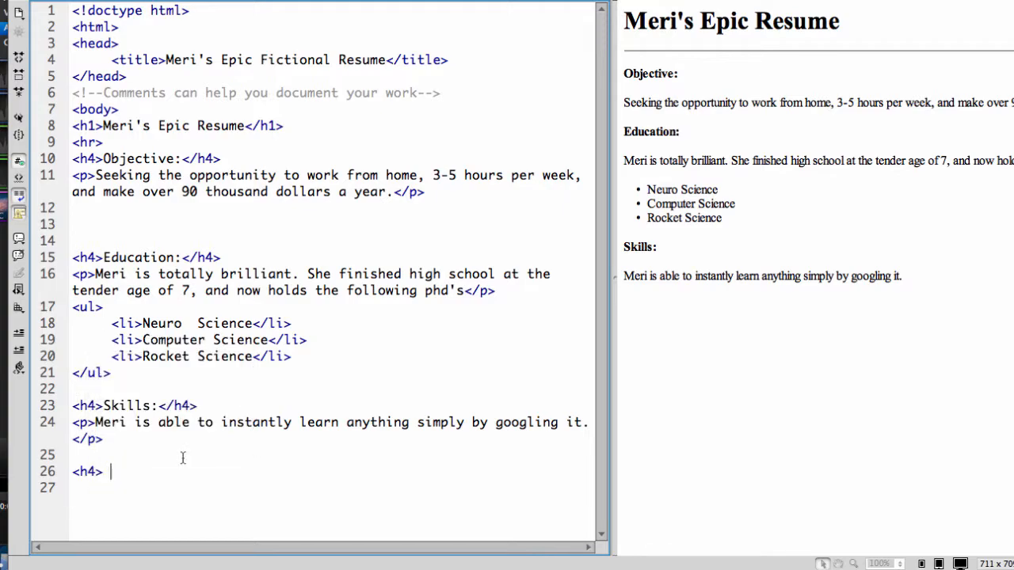
type("Reference")
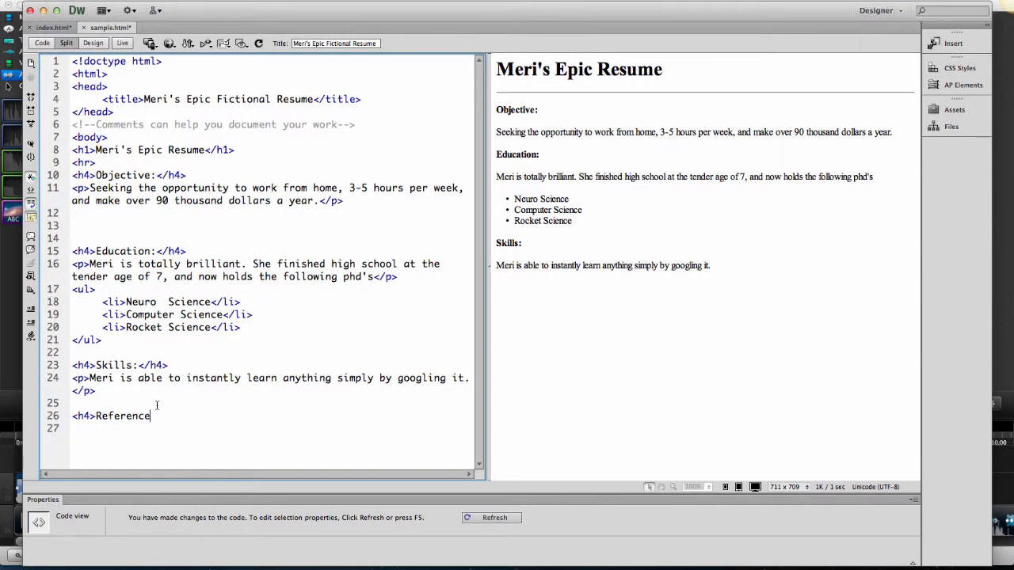
type("s:</h4>")
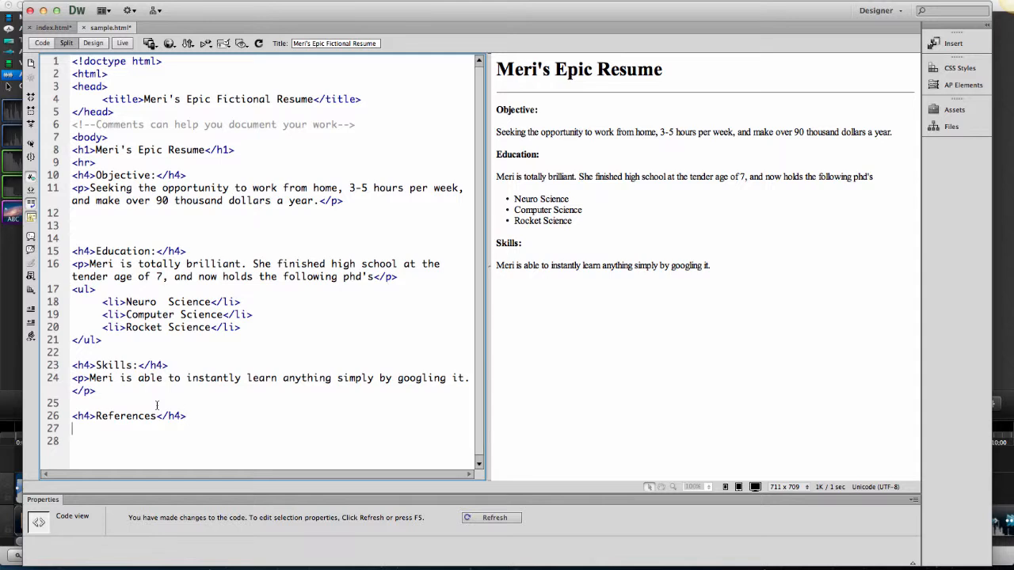
- Add a paragraph with a <q> quote: "Meri is the most interesting programmer in the world"
type("<p><q>")
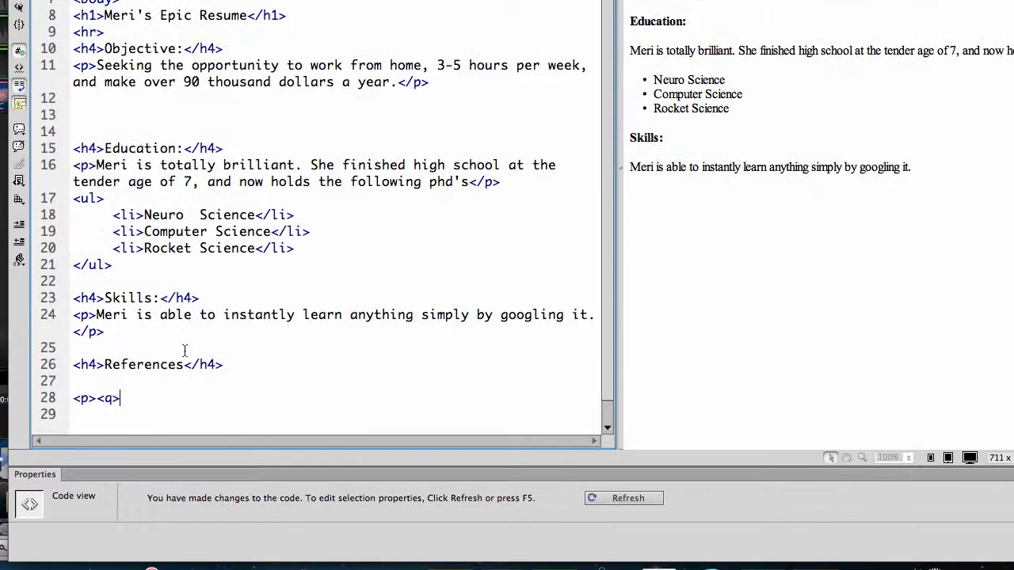
type("Meri is the most inte")
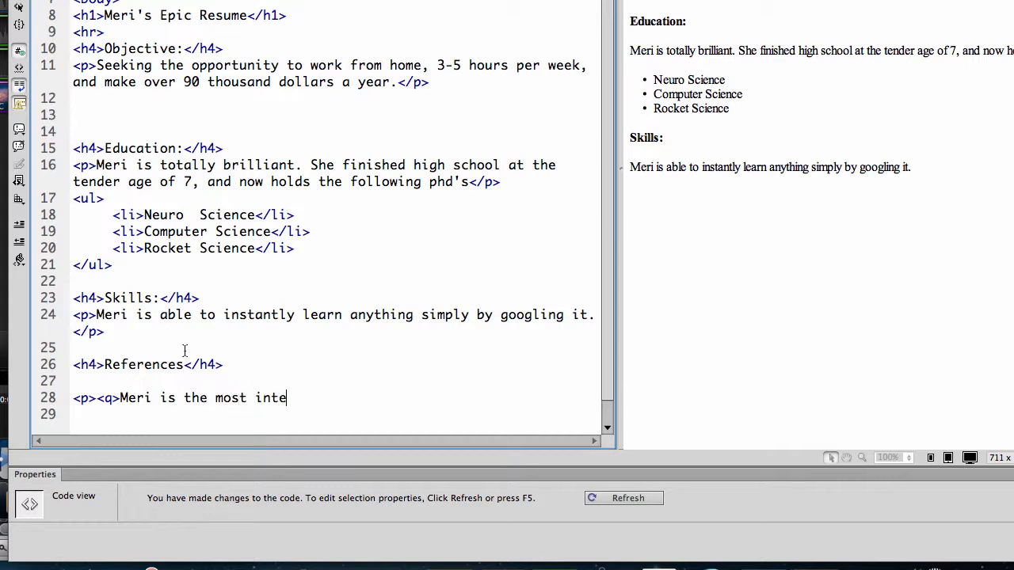
type("re")
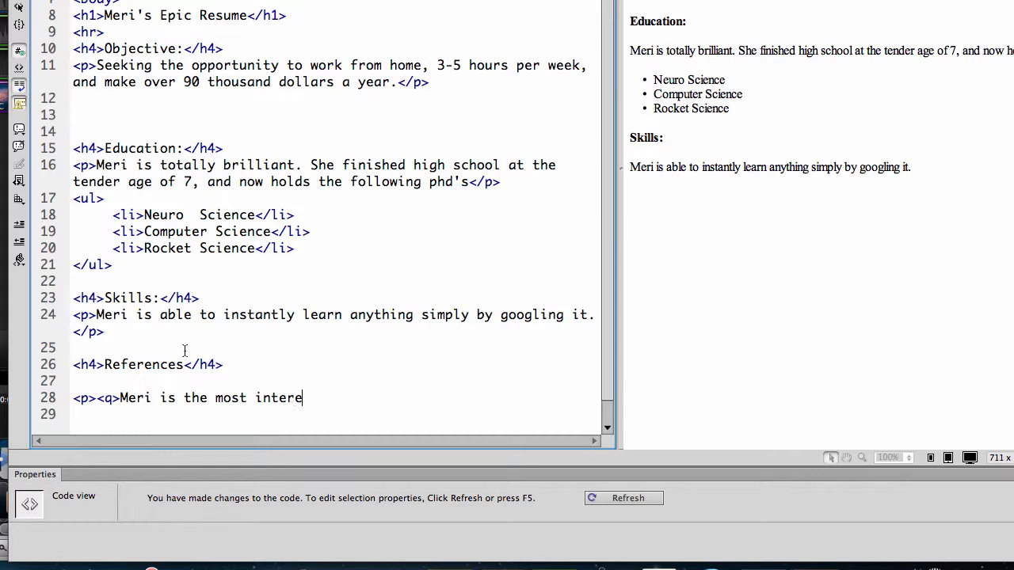
type("sting programmer i")
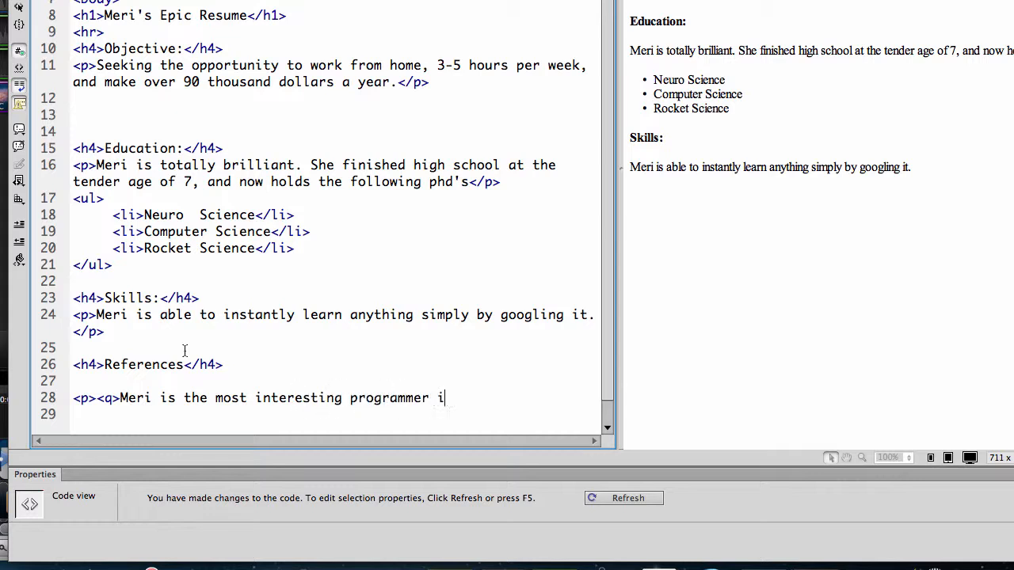
type("n the world")
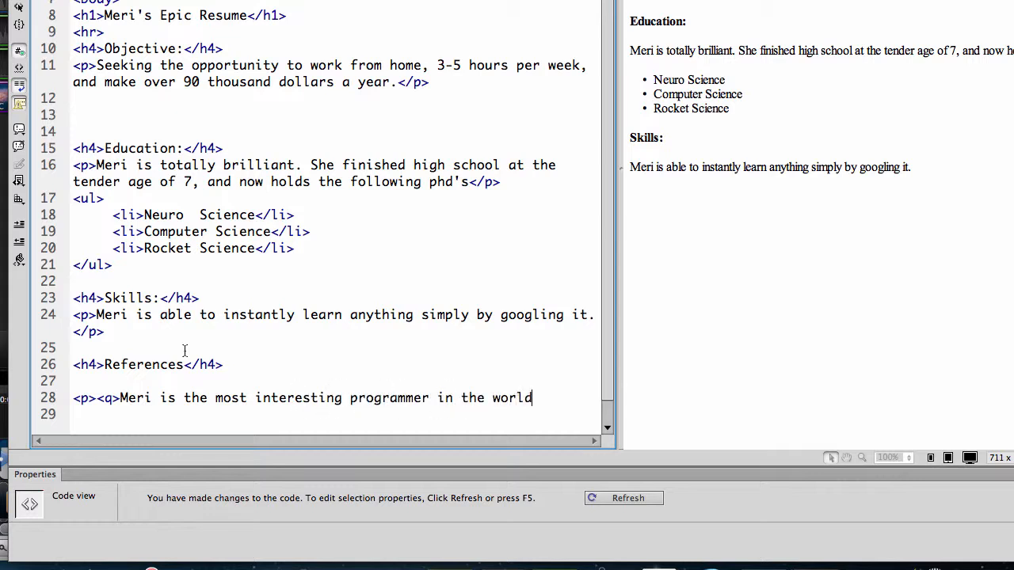
type("</q></p>")
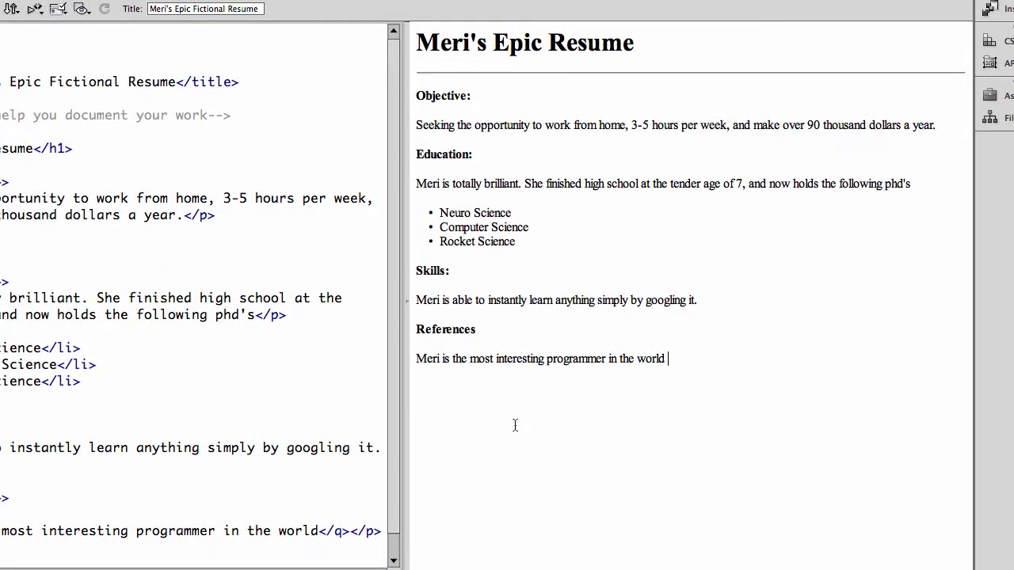
mouse_move(482, 443)
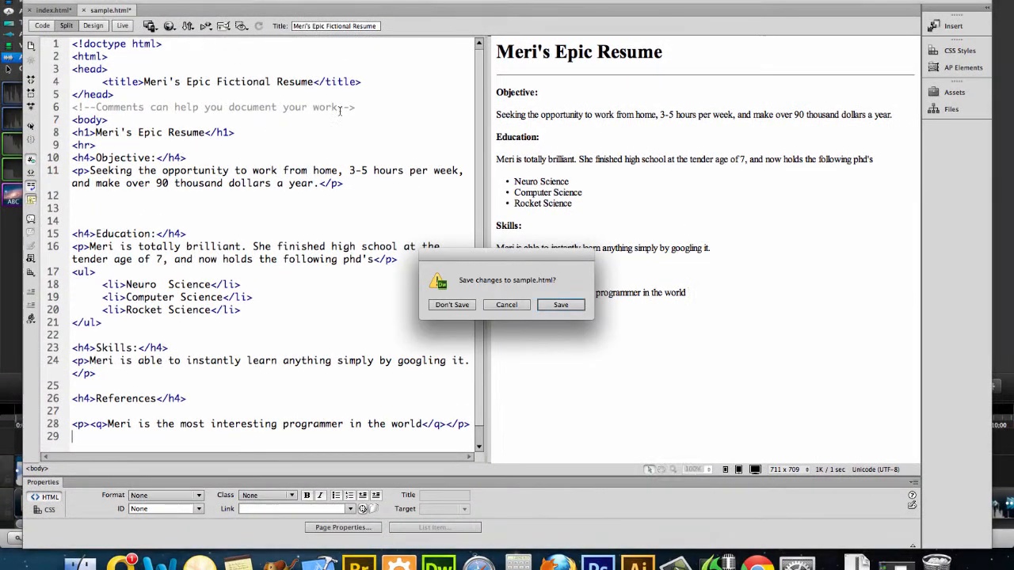
- Save the page, review the quoted reference in Firefox, and return to the editor
left_click(561, 304)
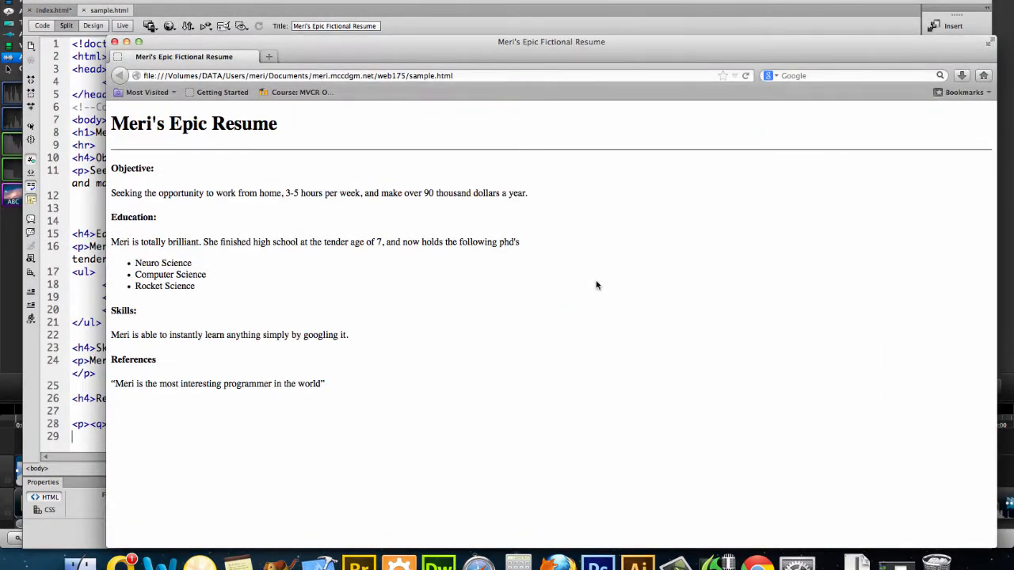
left_click(65, 25)
type("<p><em>")
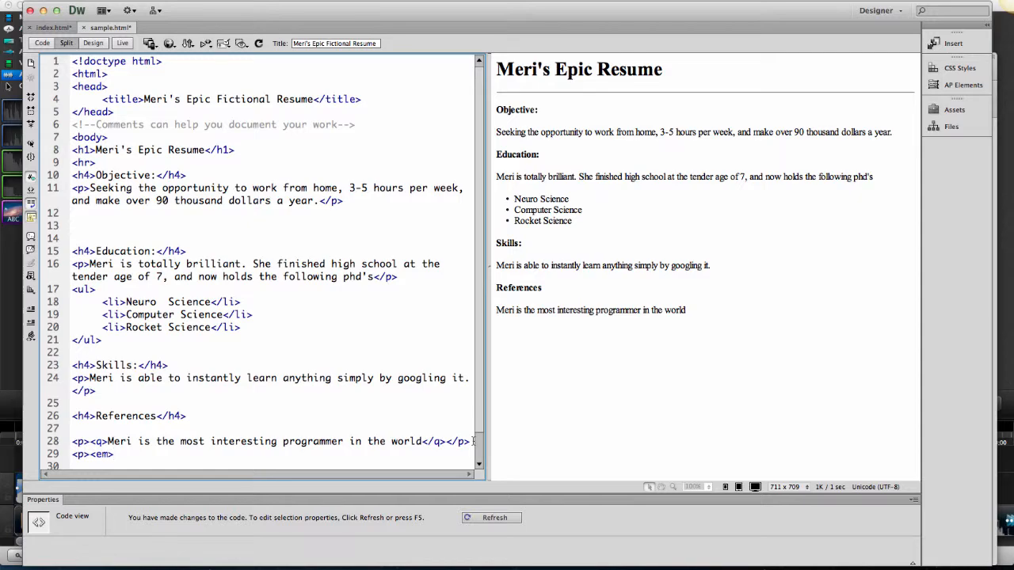
- Indent the new emphasized paragraph with several &nbsp; entities and close the </em> tag
type("&nbsp;")
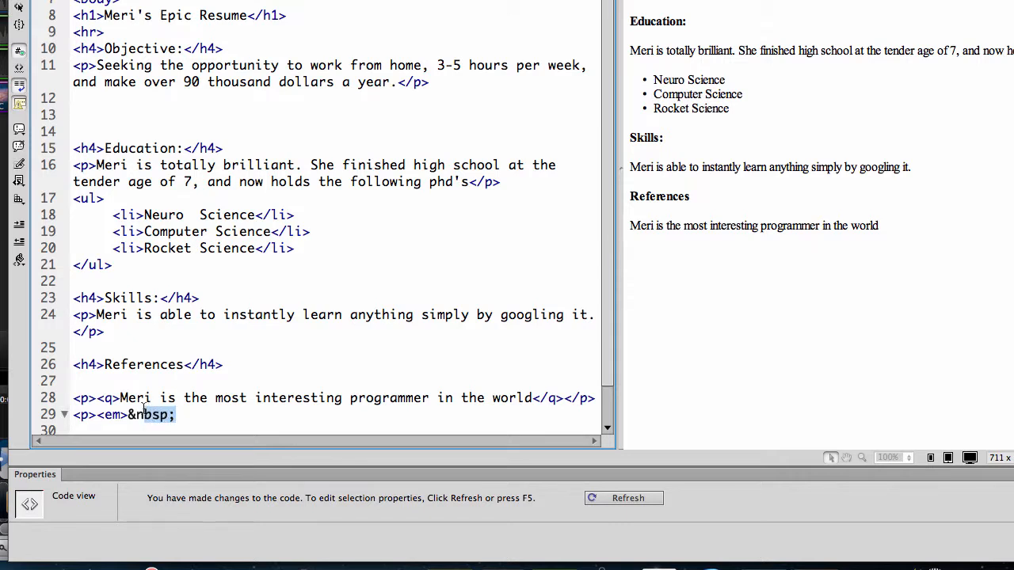
mouse_move(131, 418)
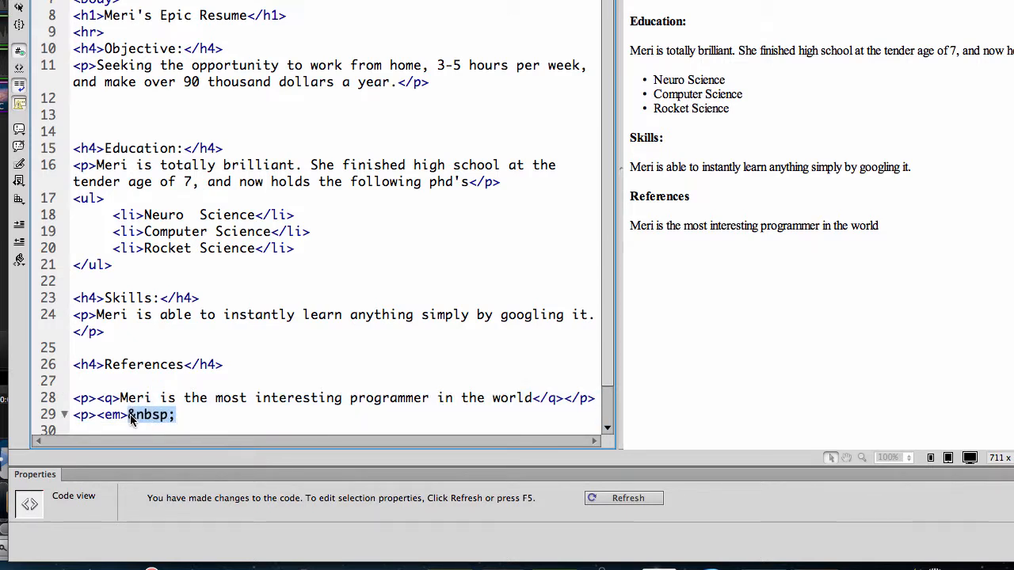
left_click(190, 416)
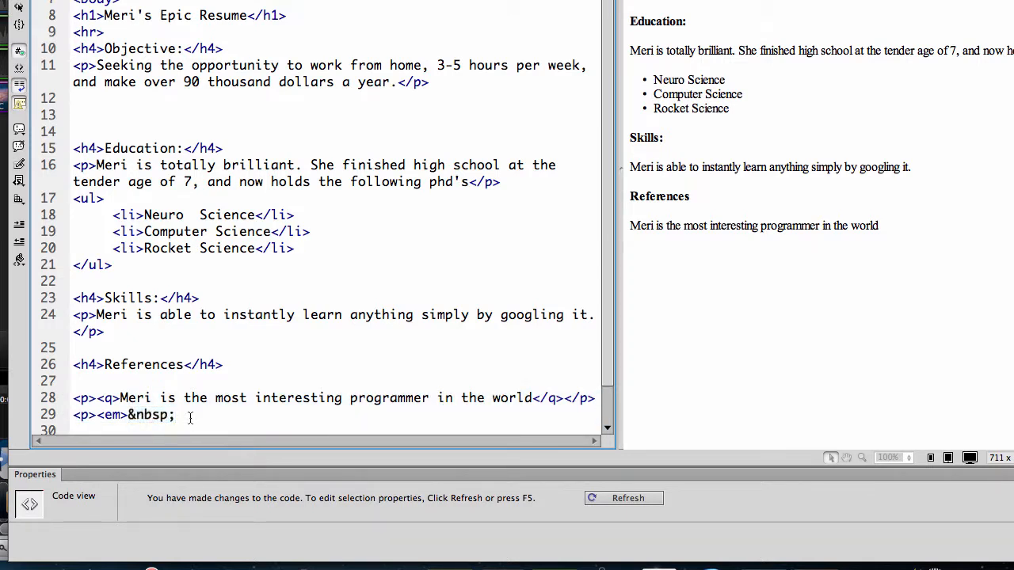
type("&nbsp;")
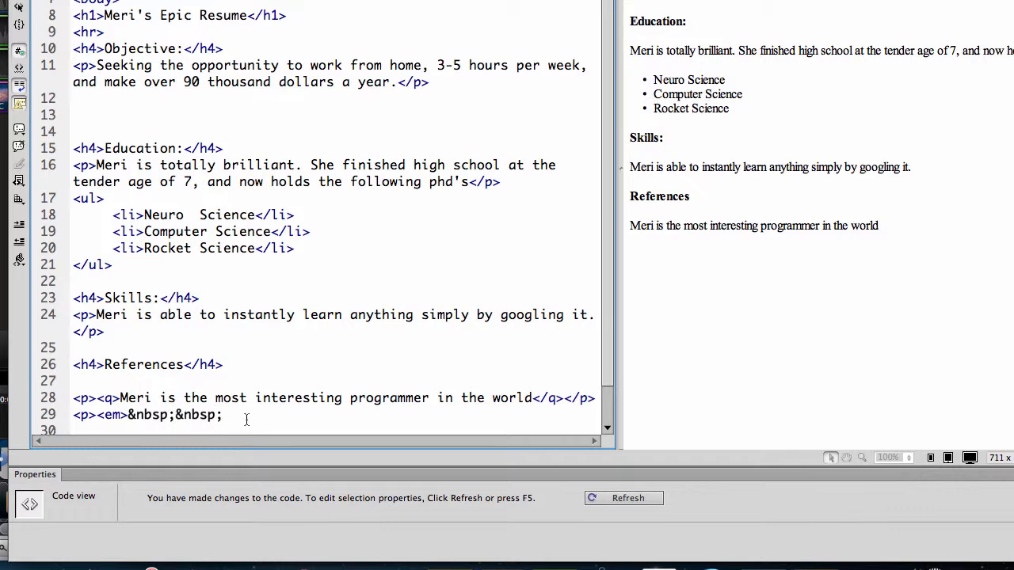
type("&nbsp;&nbsp;")
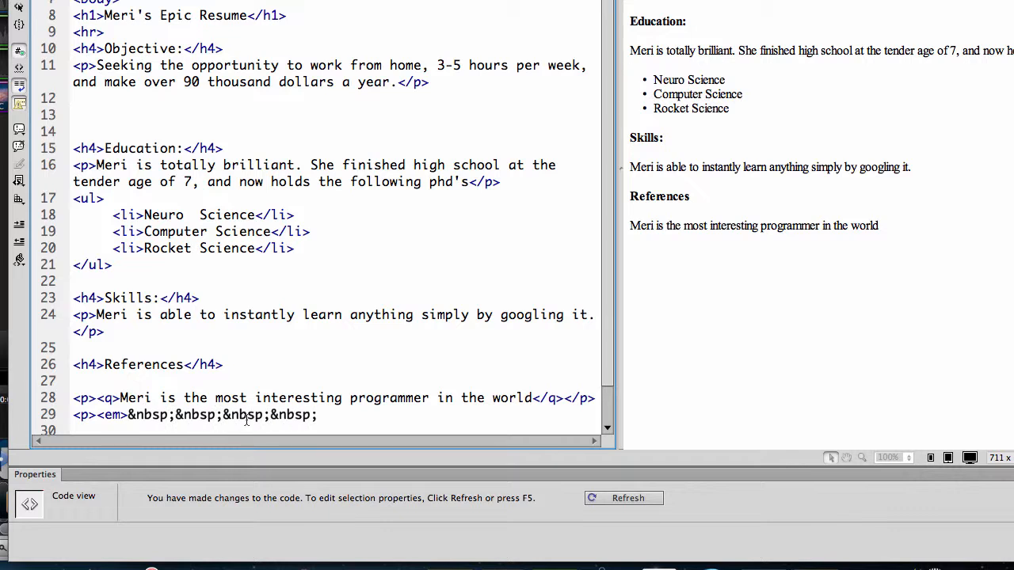
type("&nbsp;")
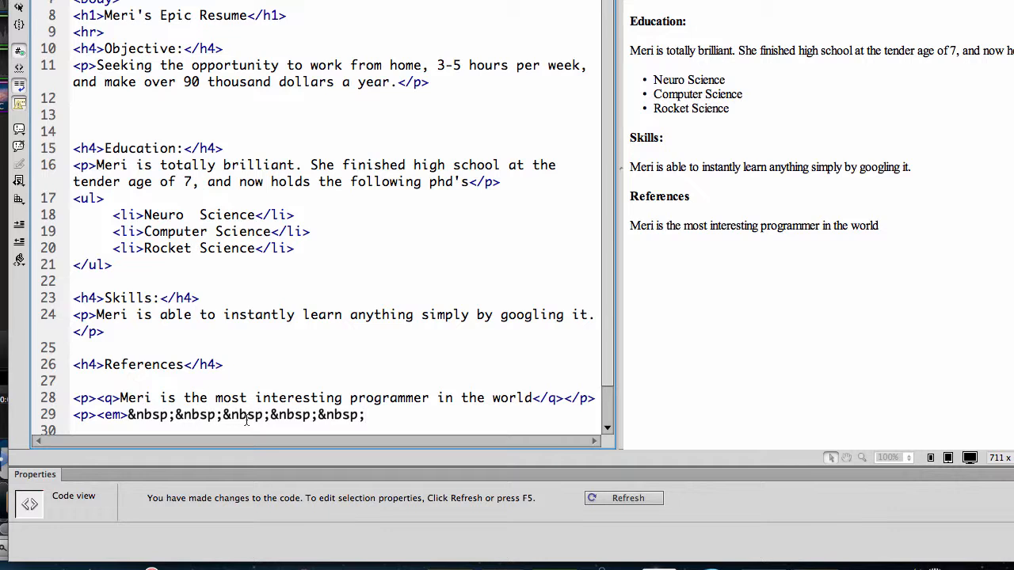
type("</em>")
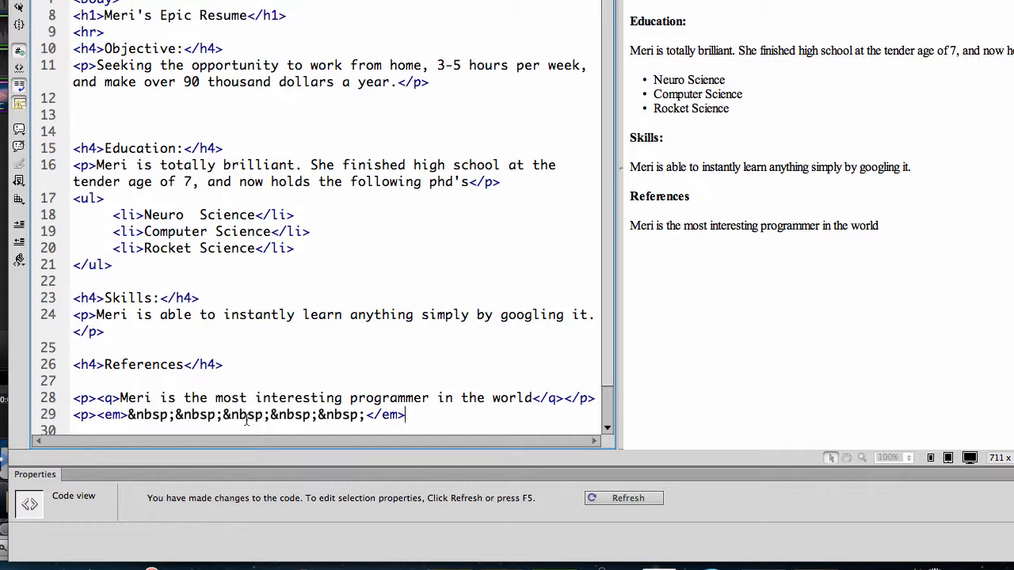
- Write the testimonial "The most intersting man in the world", close the paragraph, and start a browser preview
type("The most intersting man in the world")
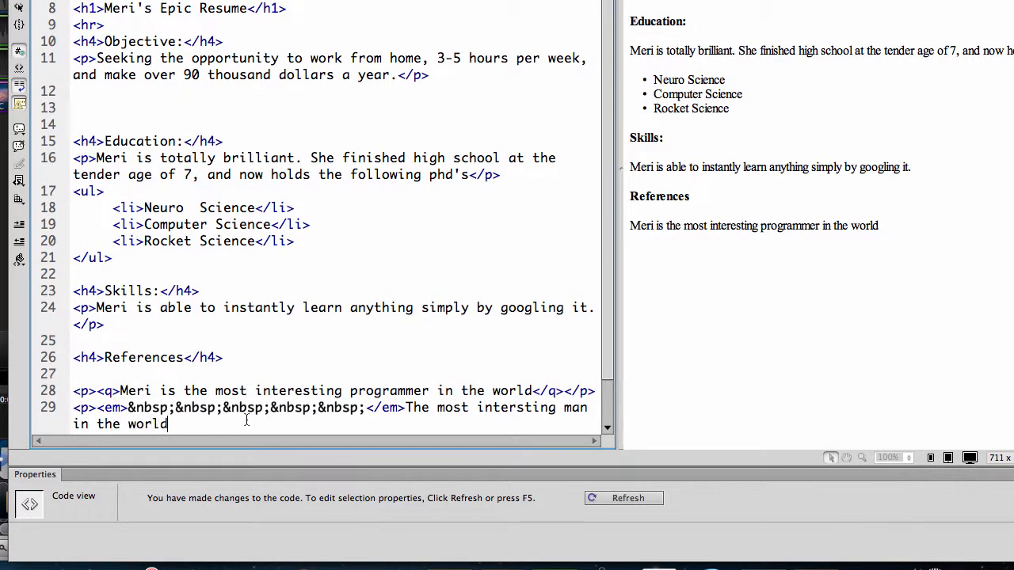
type("<")
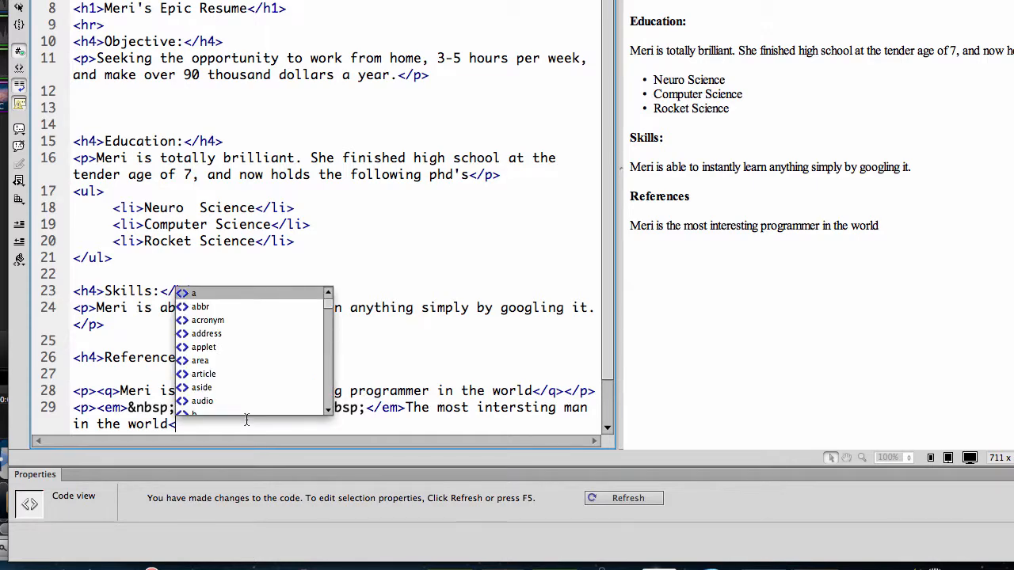
key("Escape")
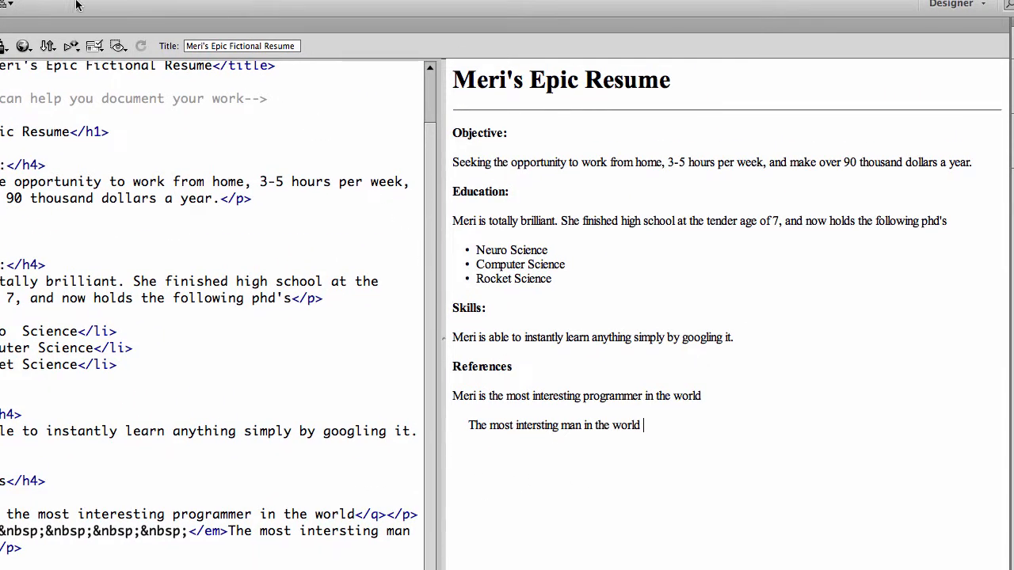
left_click(24, 44)
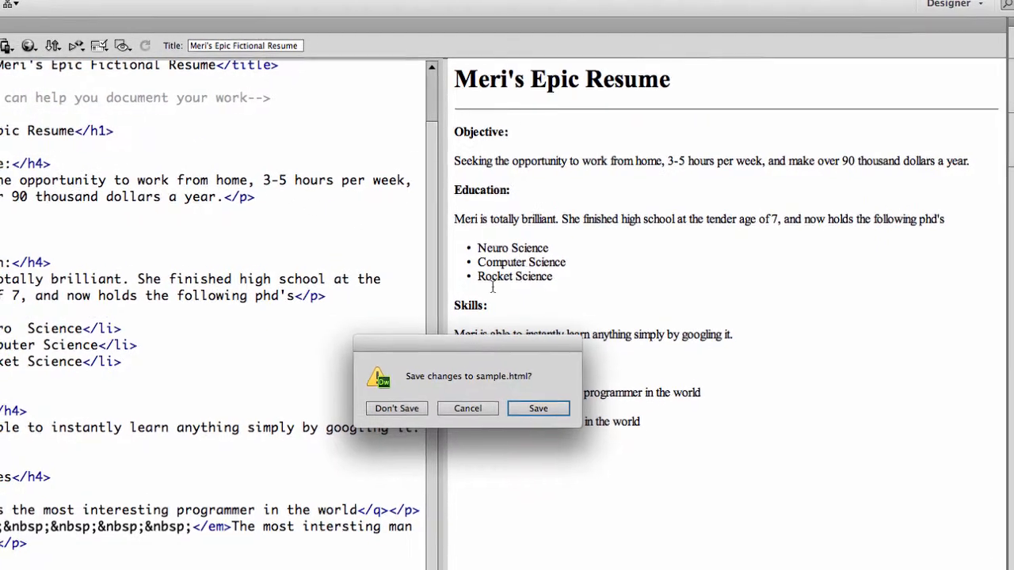
- Save the page, preview it in Firefox, and view its page source to check the references markup
left_click(539, 409)
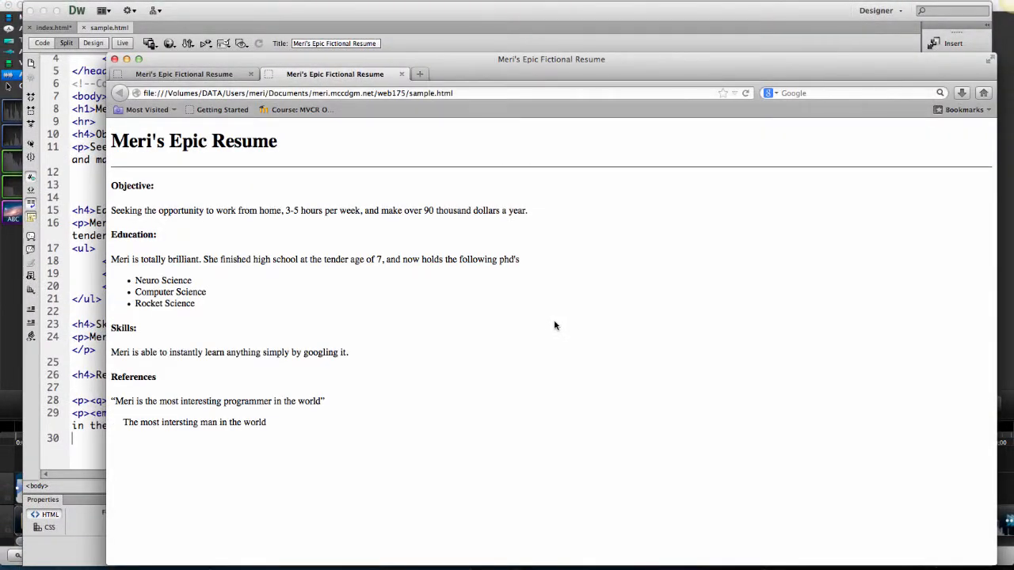
mouse_move(398, 418)
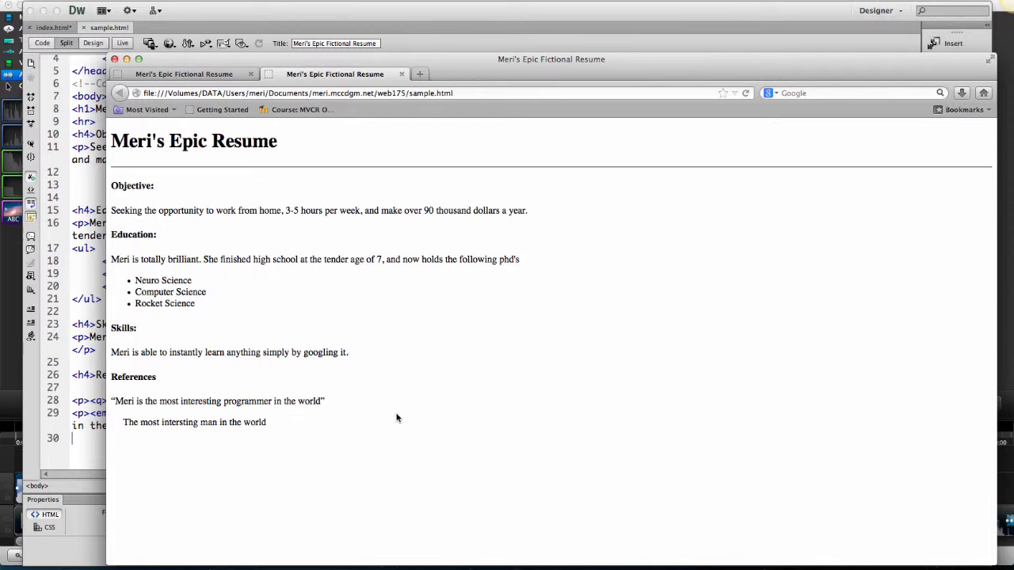
right_click(398, 418)
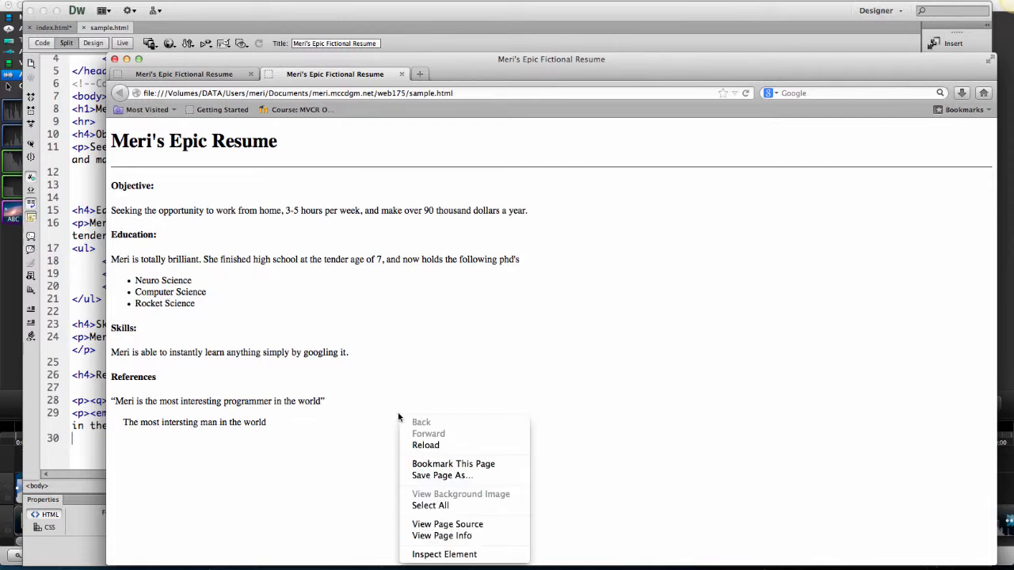
left_click(443, 525)
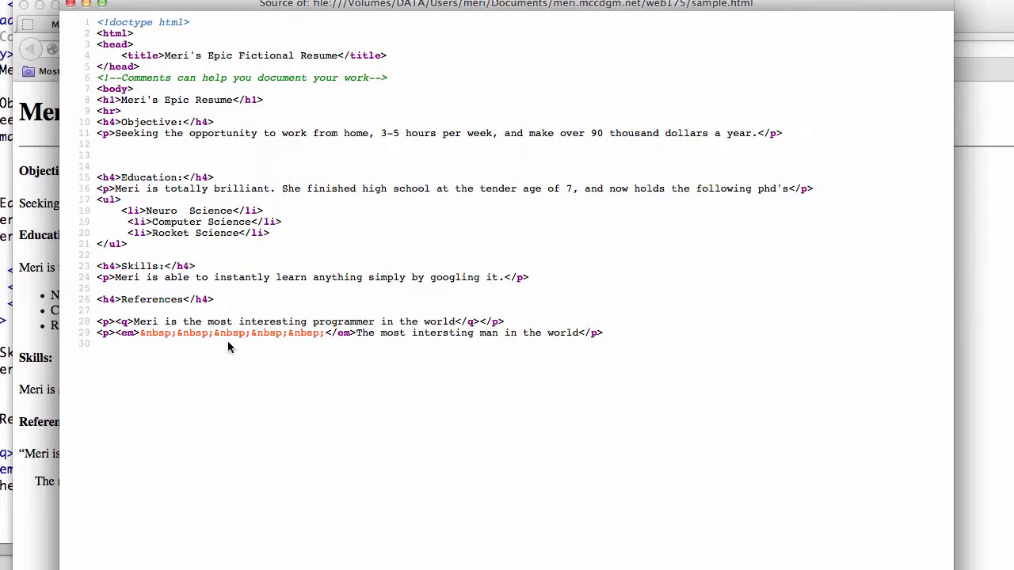
mouse_move(135, 57)
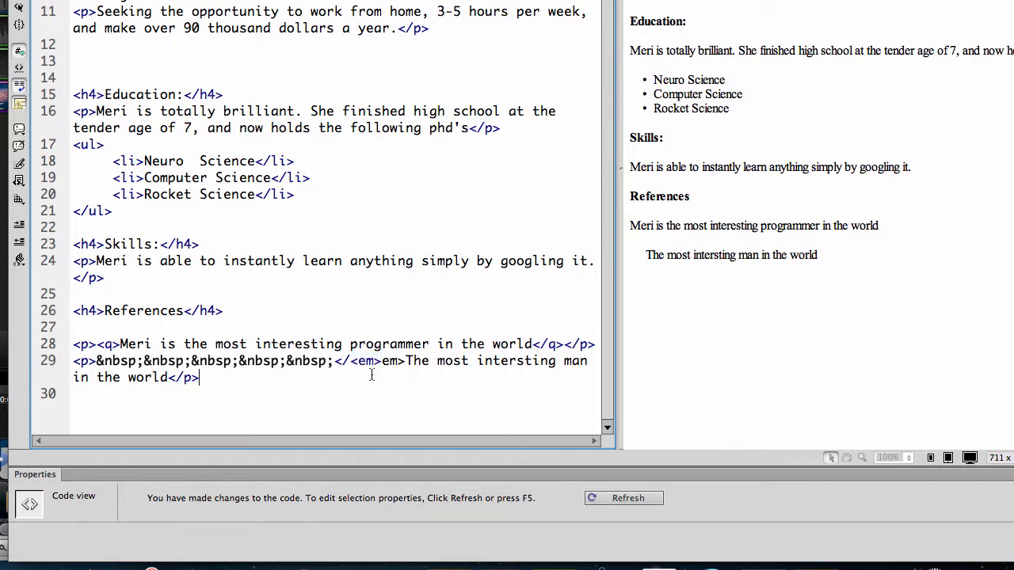
- Remove the misplaced <em> tag and wrap only the testimonial sentence in emphasis, leaving the spaces outside
double_click(368, 362)
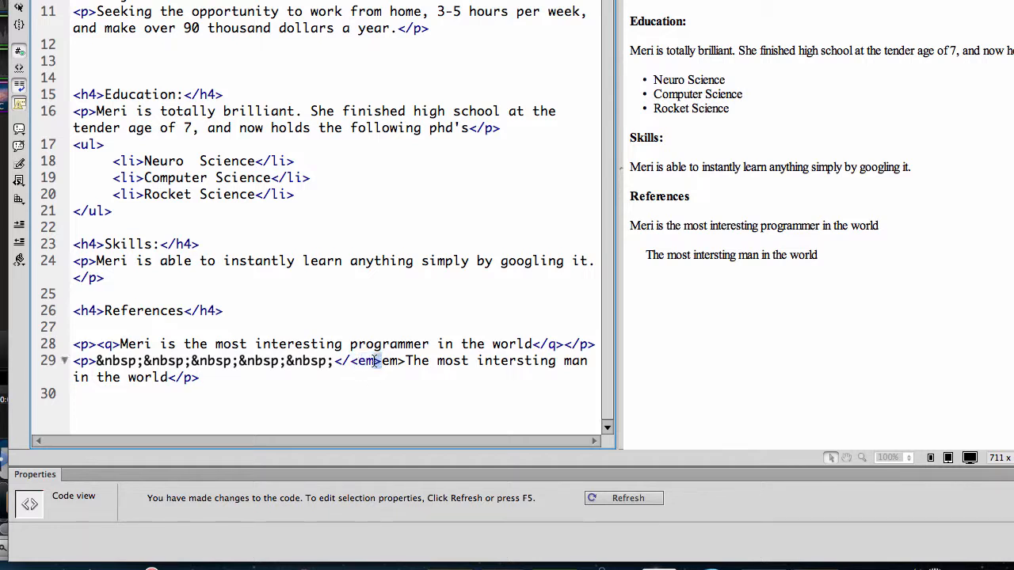
double_click(358, 361)
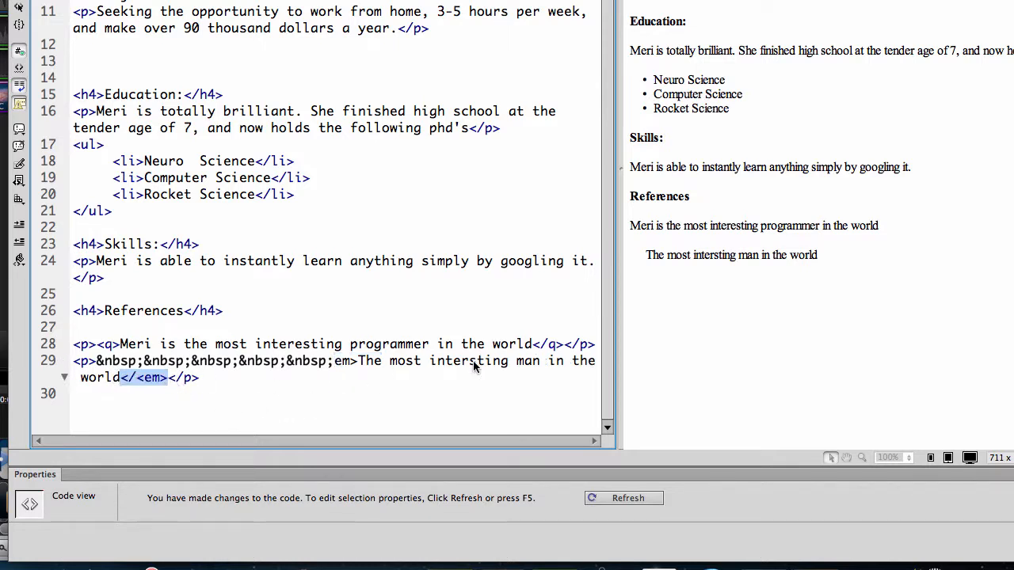
left_click(623, 498)
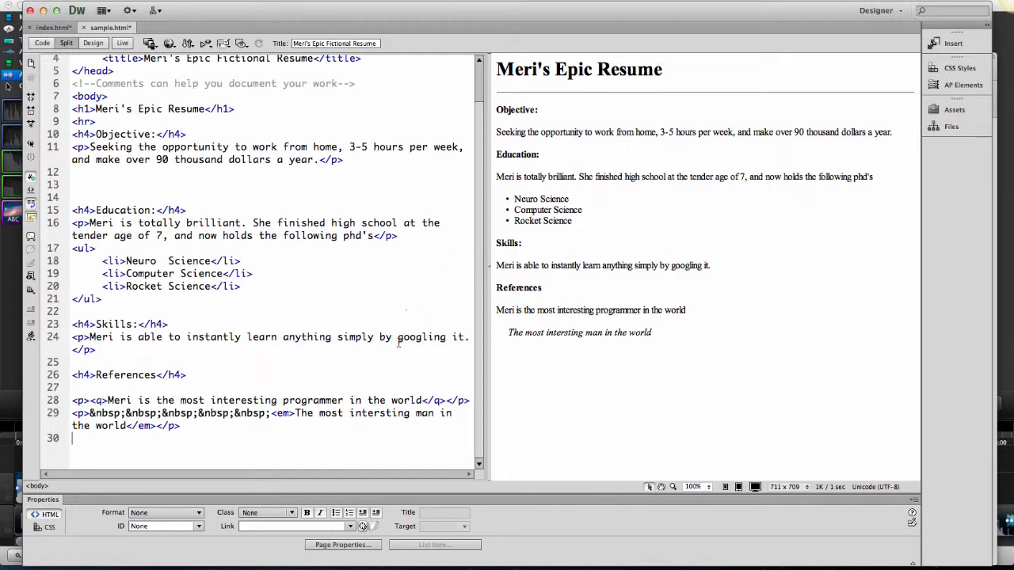
mouse_move(577, 334)
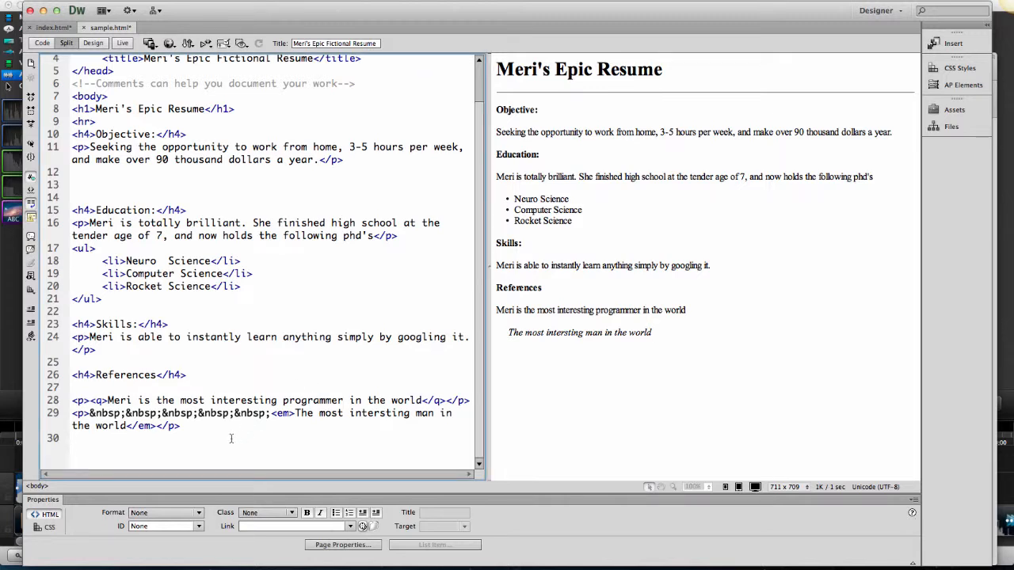
- Add an h4 "contact" heading with the paragraph "Don't contact Meri, she will contact you!"
type("<h4>contact</h4>")
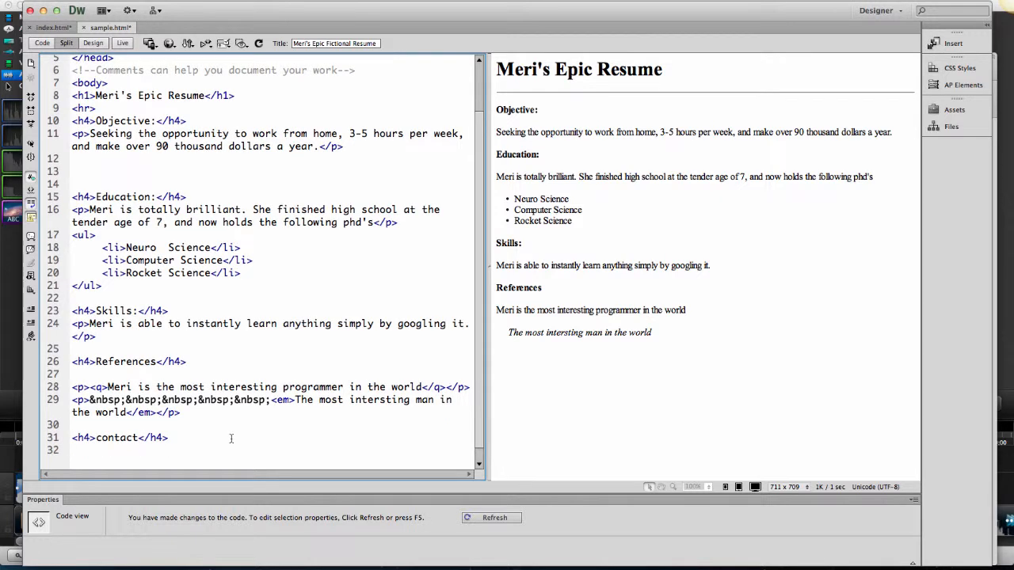
type("<p>")
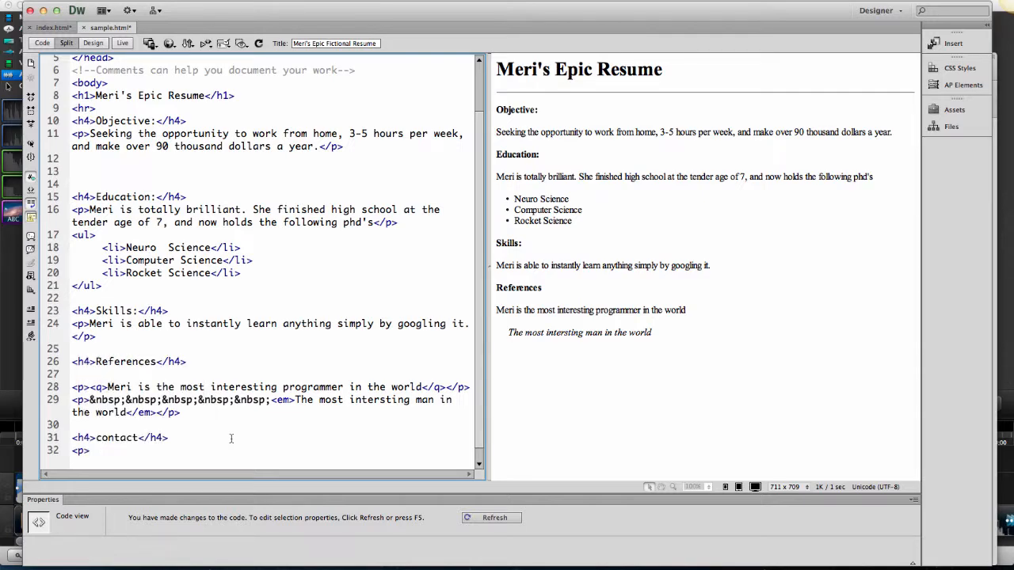
type("Don't")
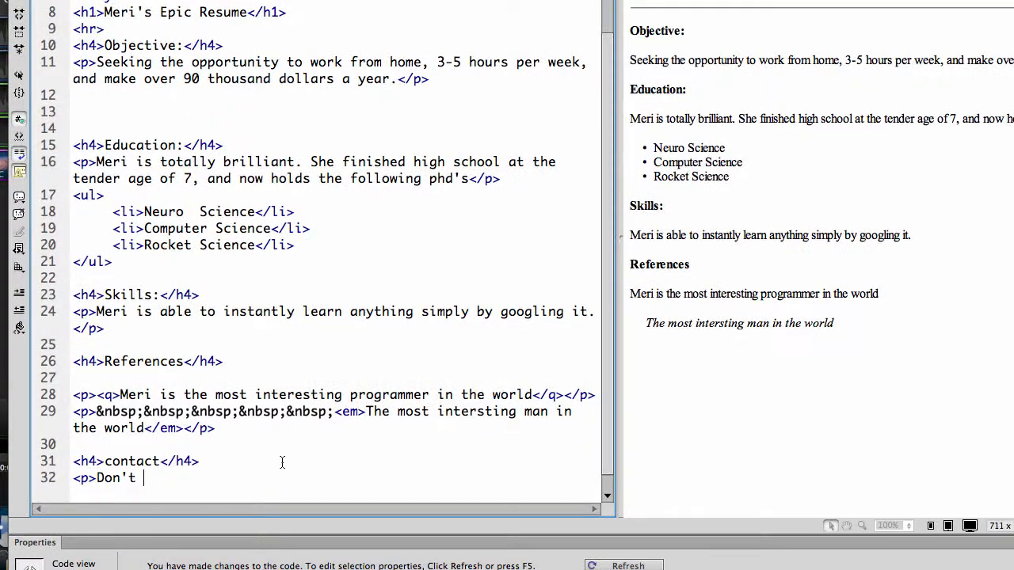
type("contact m")
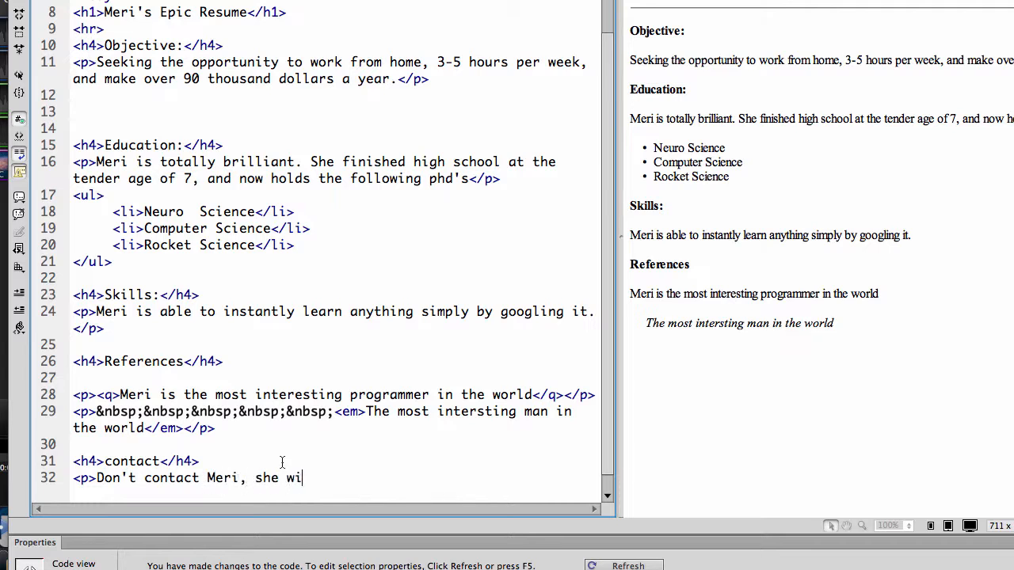
type("ll contact y")
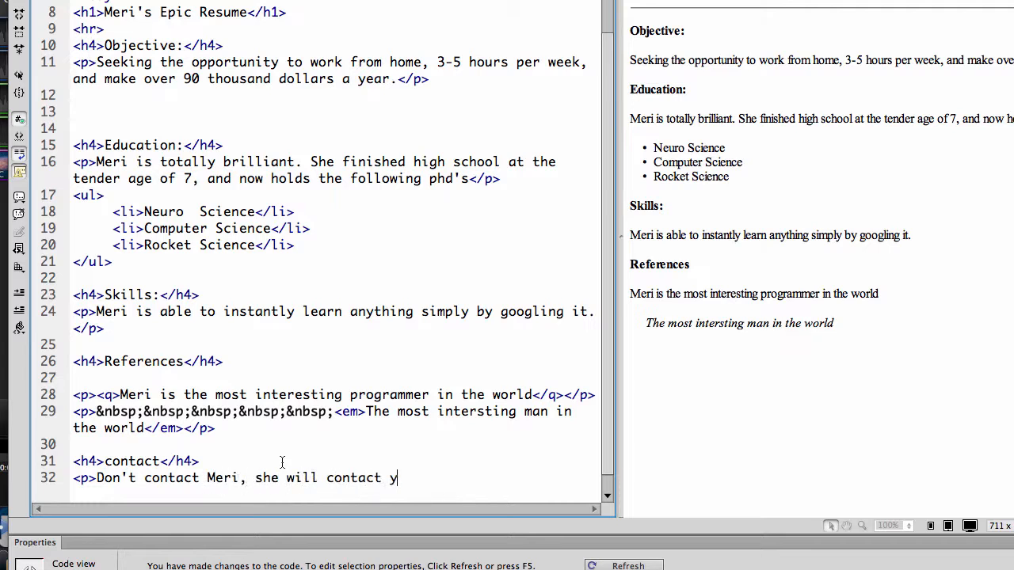
type("ou!")
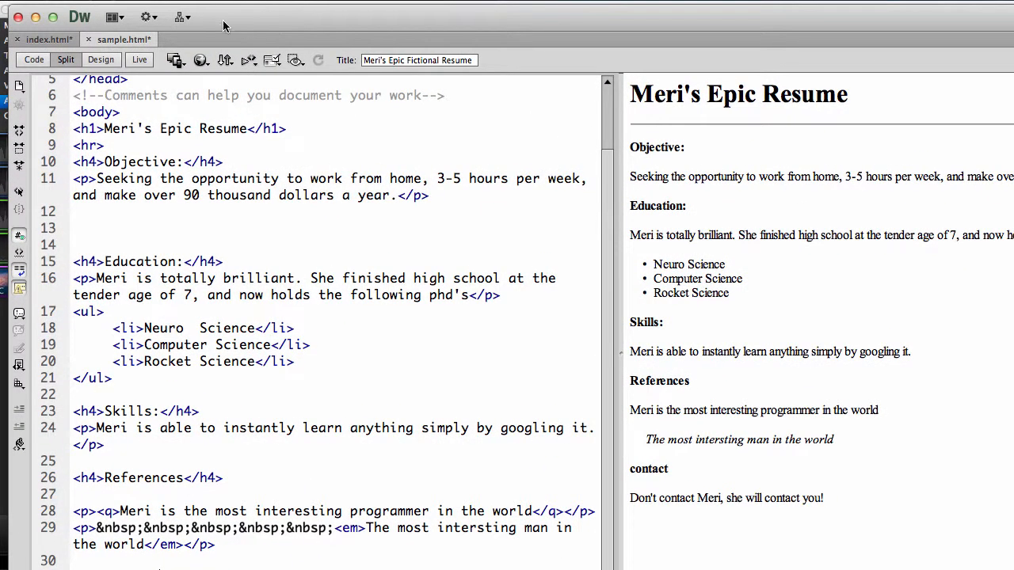
- Preview the page in Google Chrome, saving changes when prompted
left_click(201, 60)
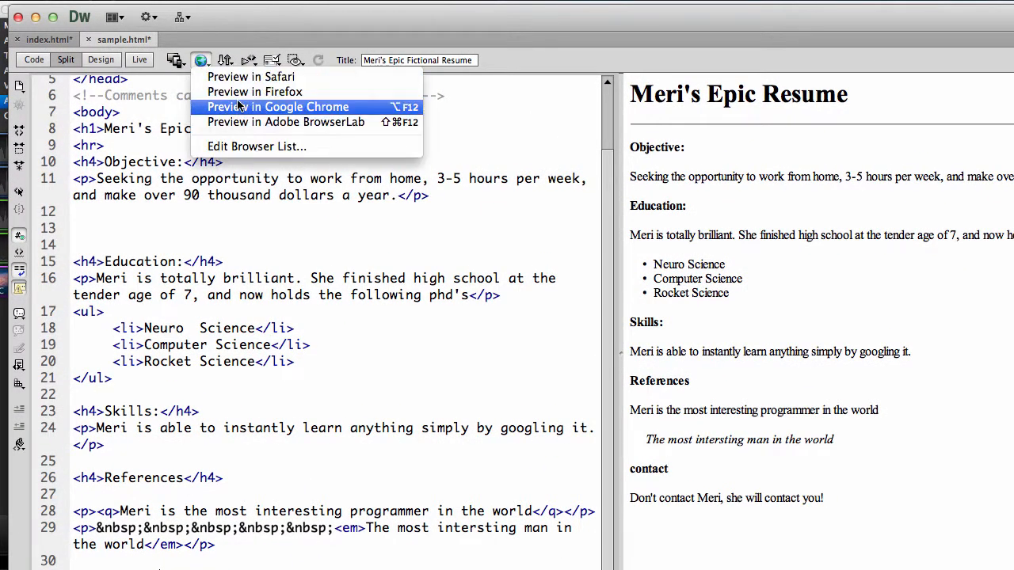
left_click(279, 108)
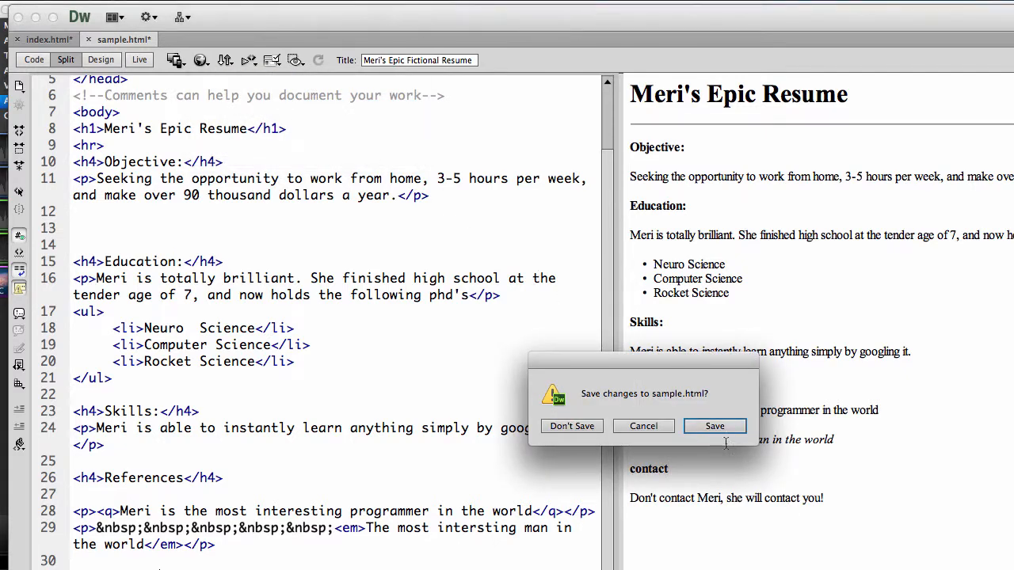
left_click(715, 426)
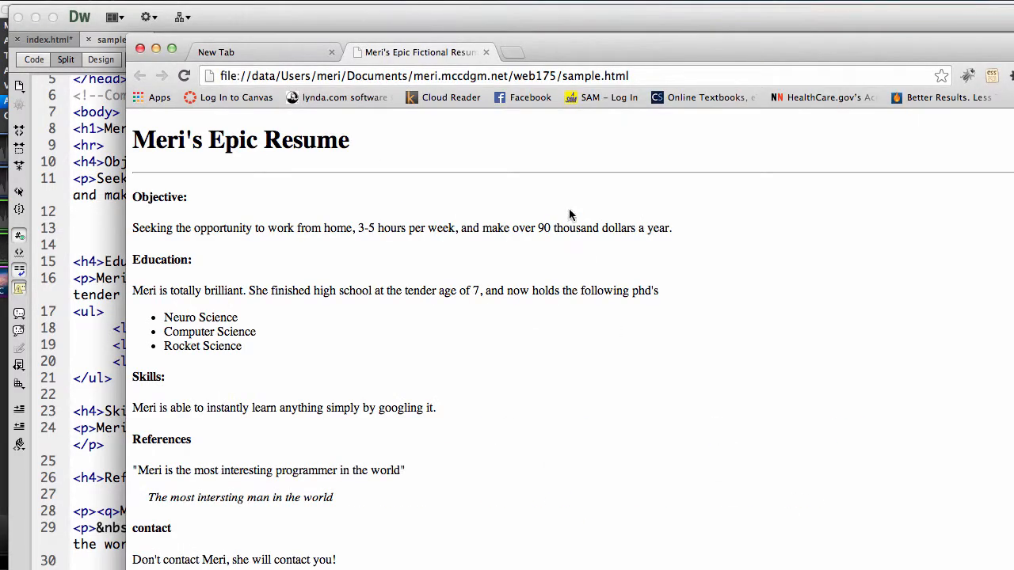